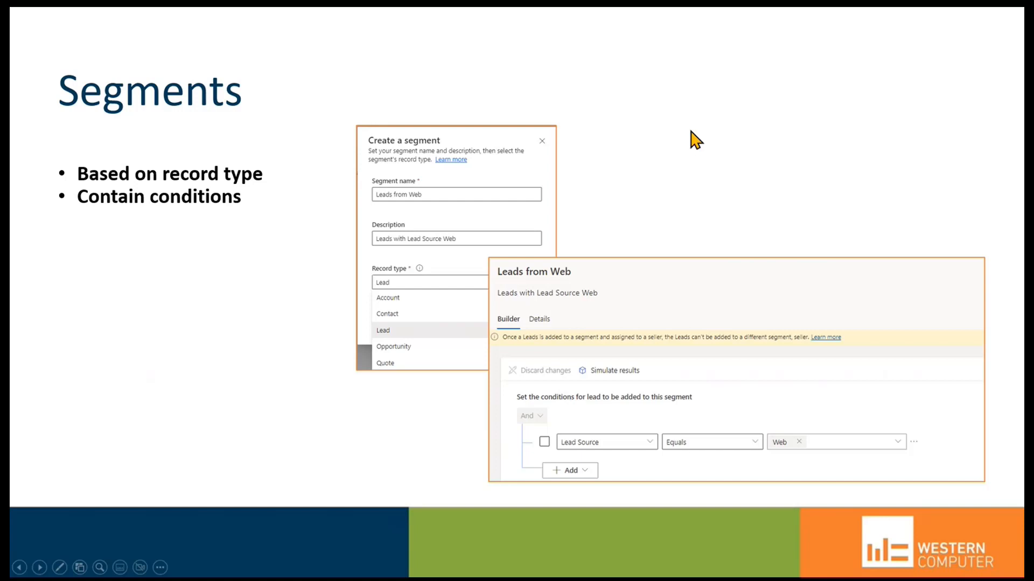
mouse_move(407, 248)
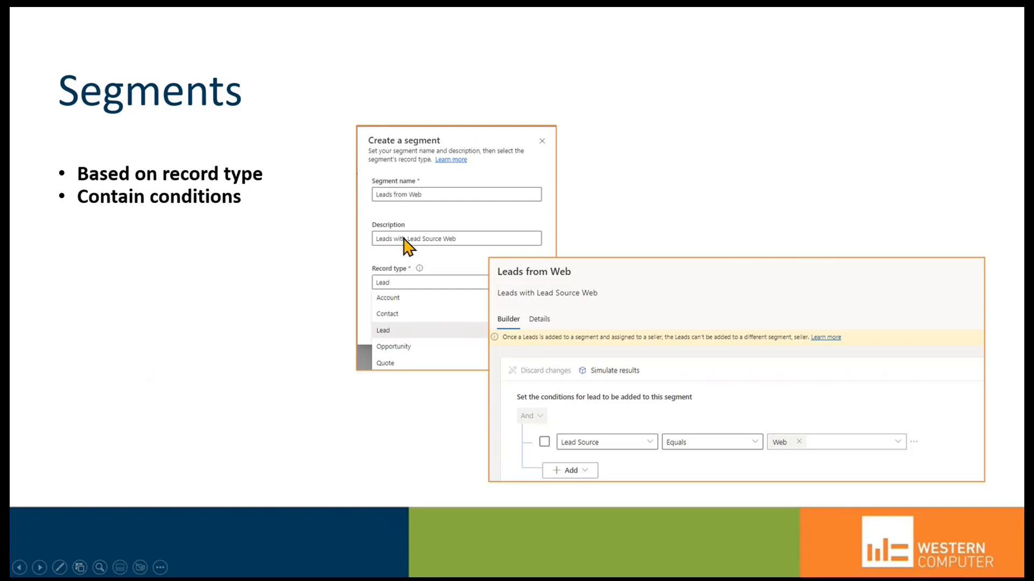
mouse_move(392, 293)
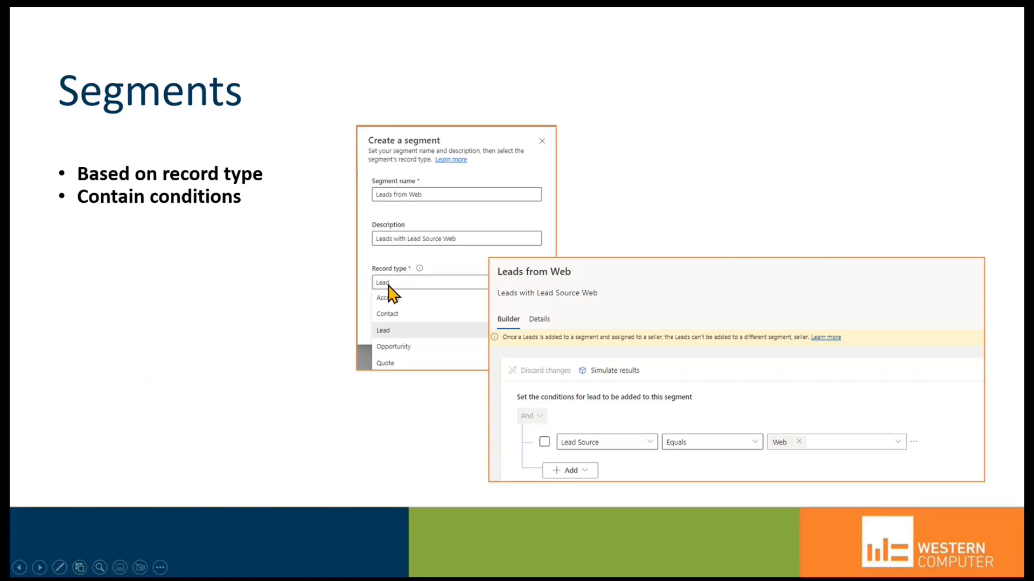
mouse_move(404, 375)
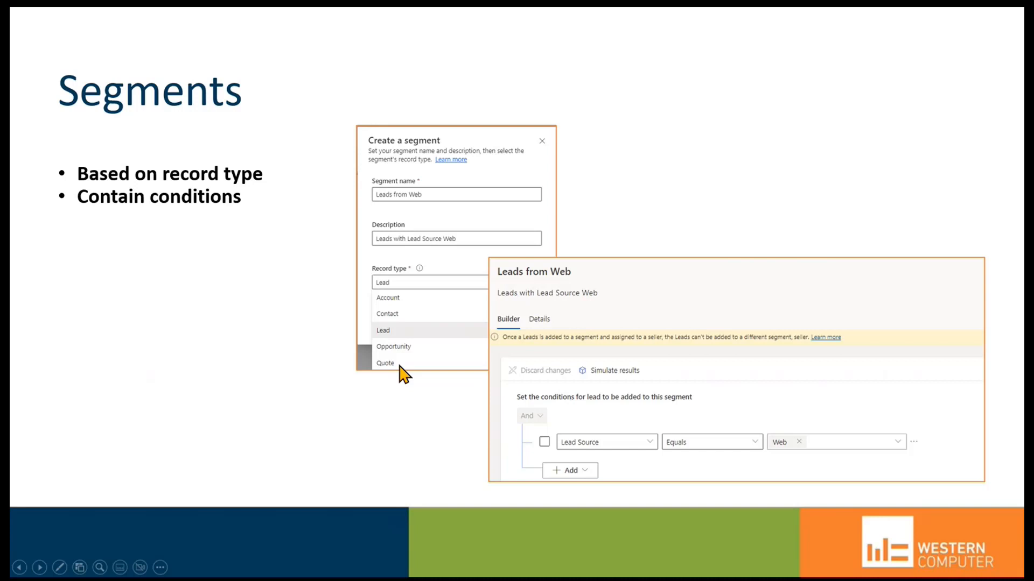
mouse_move(891, 334)
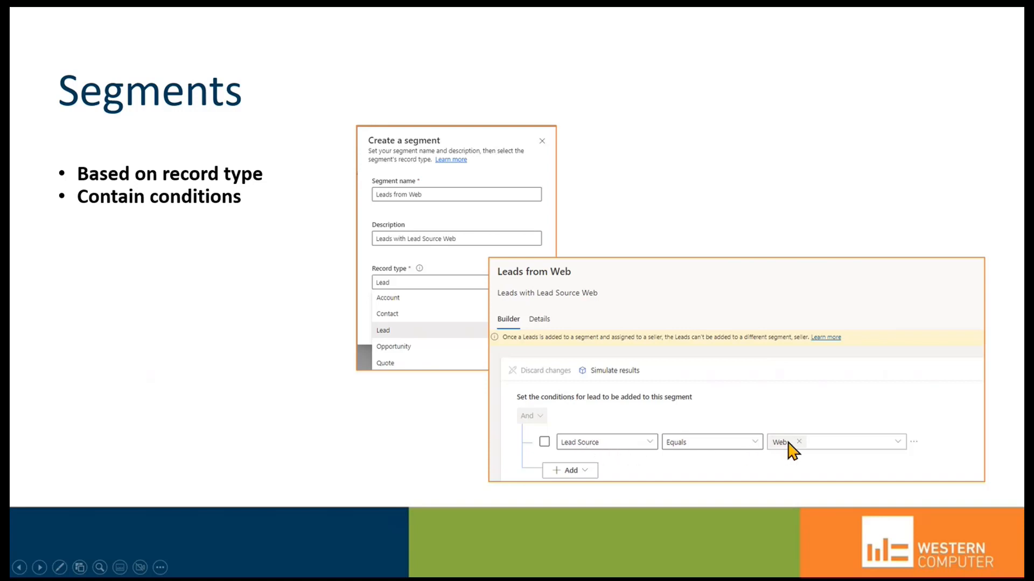
mouse_move(228, 389)
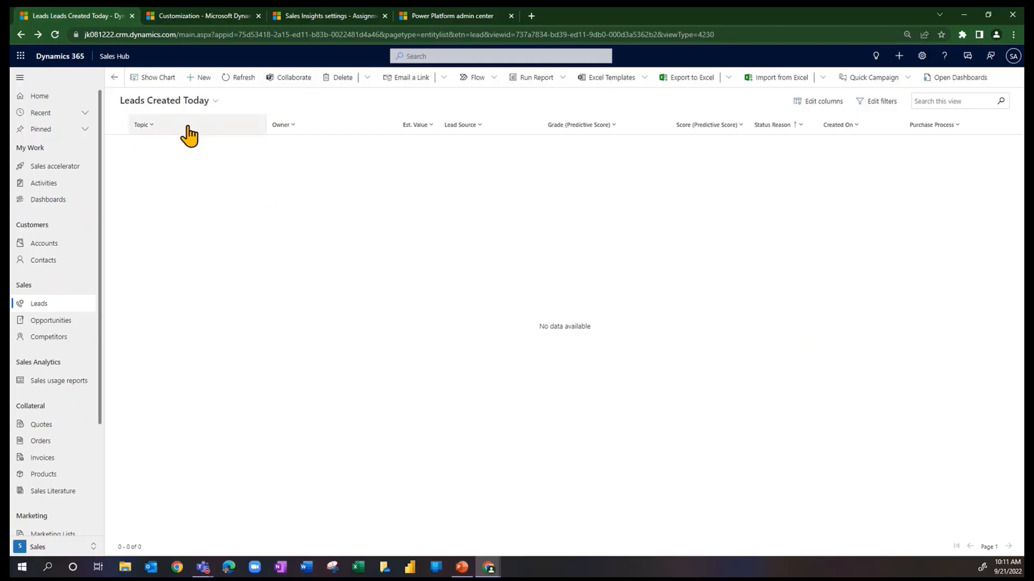
mouse_move(153, 167)
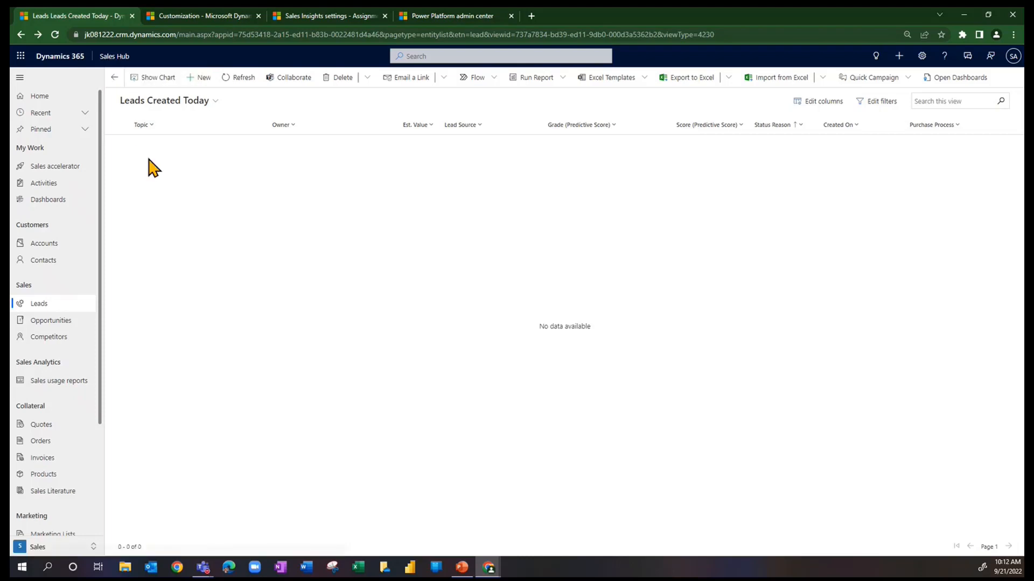
mouse_move(531, 204)
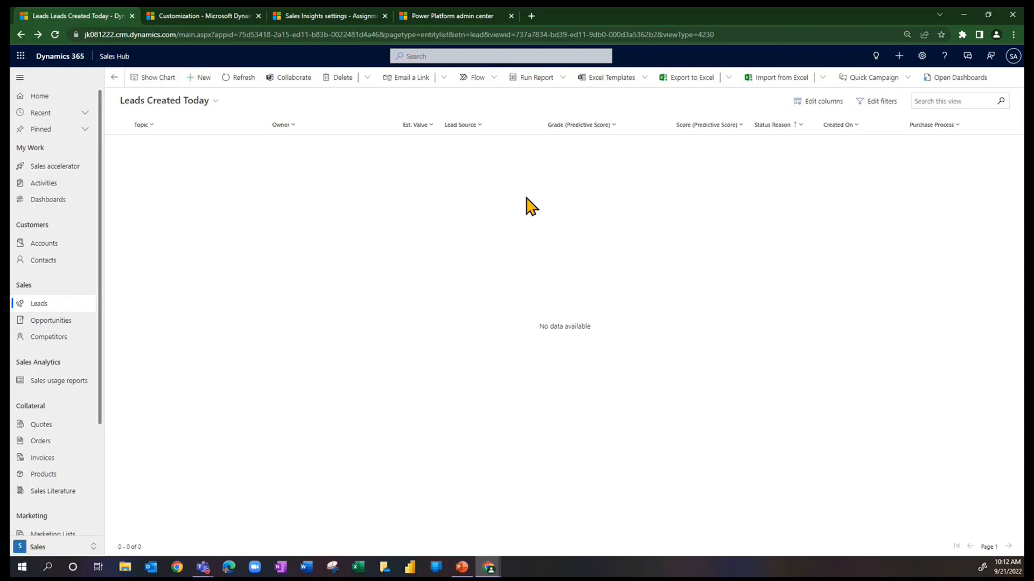
Switch to the Sales Insights settings browser tab and show the Segments list.
click(353, 35)
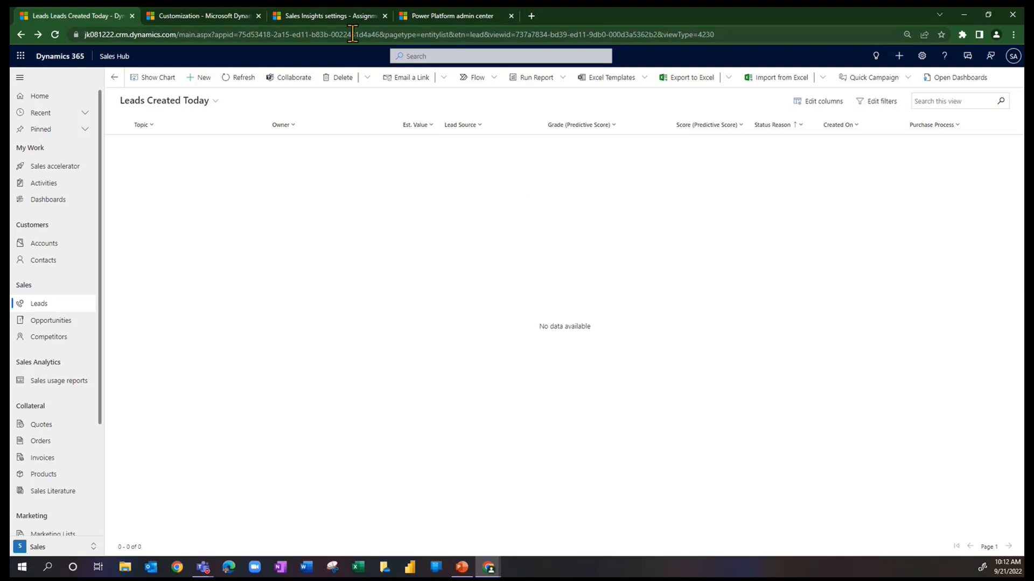
click(327, 15)
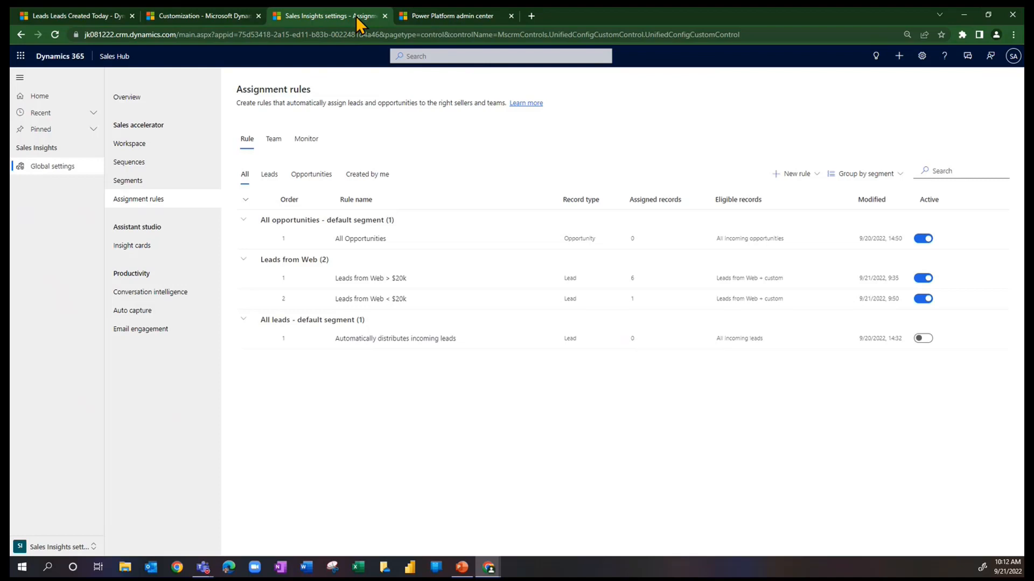
click(127, 179)
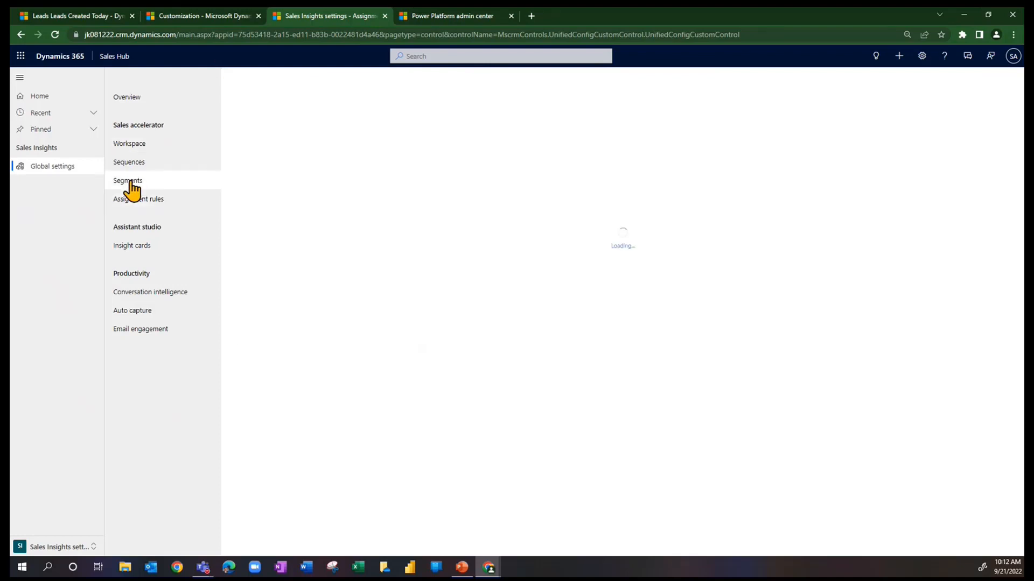
click(127, 181)
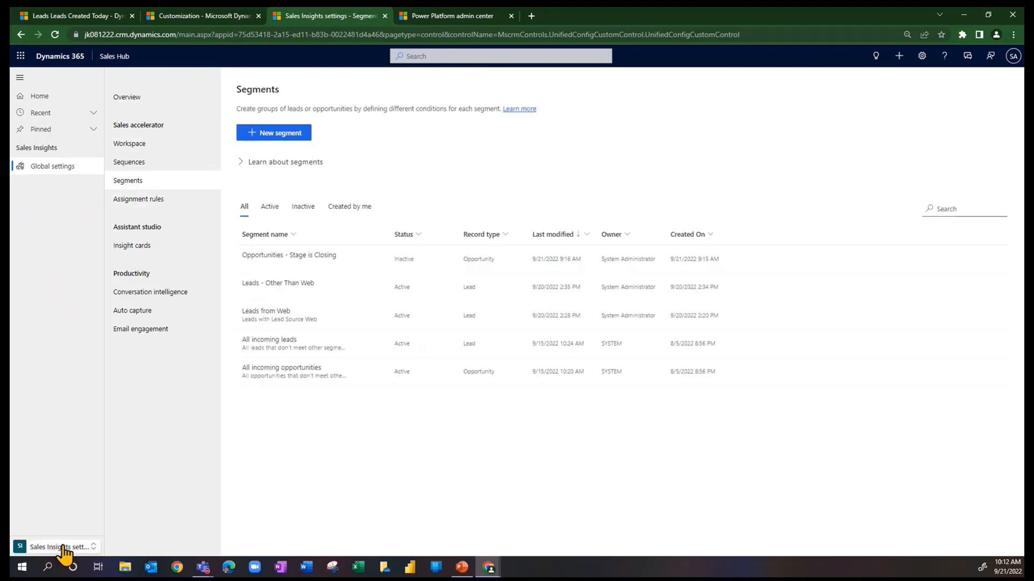
mouse_move(191, 442)
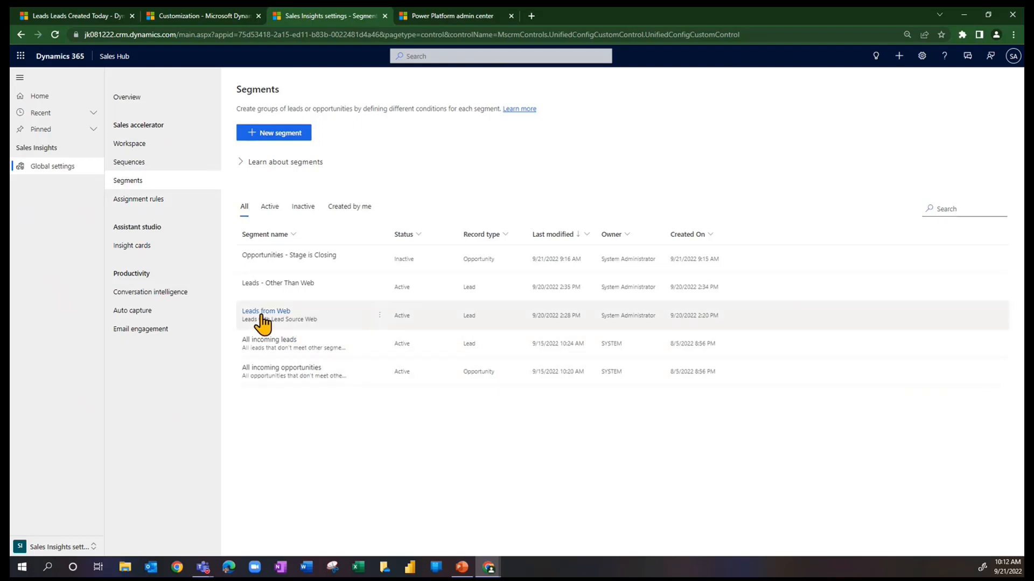
mouse_move(276, 319)
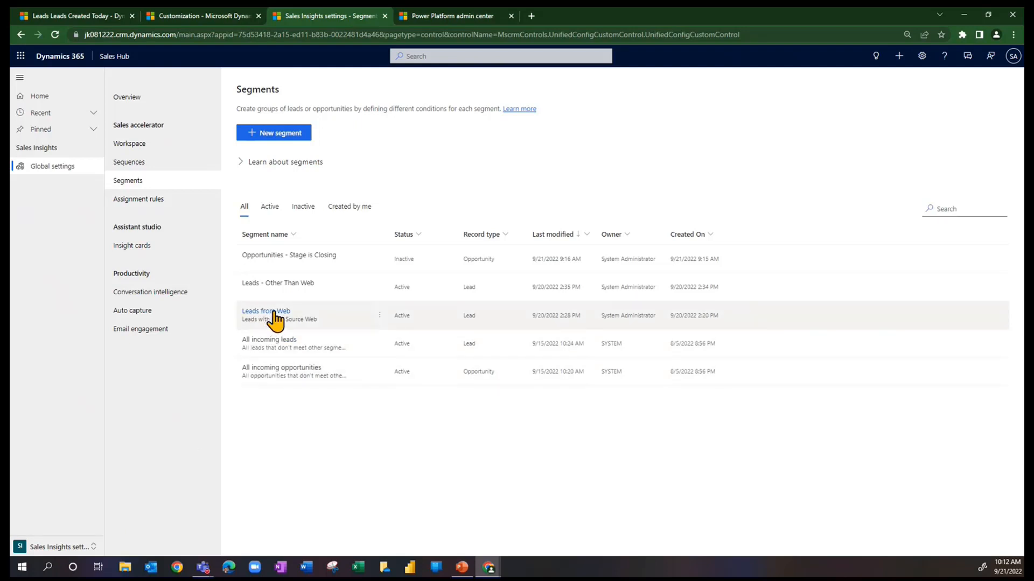
Open the Leads from Web segment, review its Details, then return to the Builder condition Lead Source equals Web.
click(266, 311)
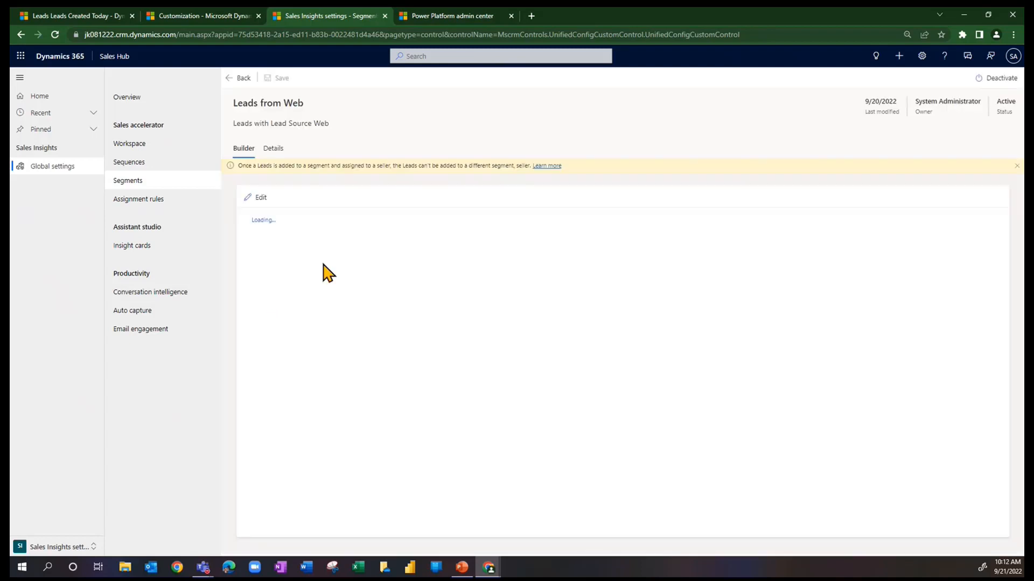
click(272, 147)
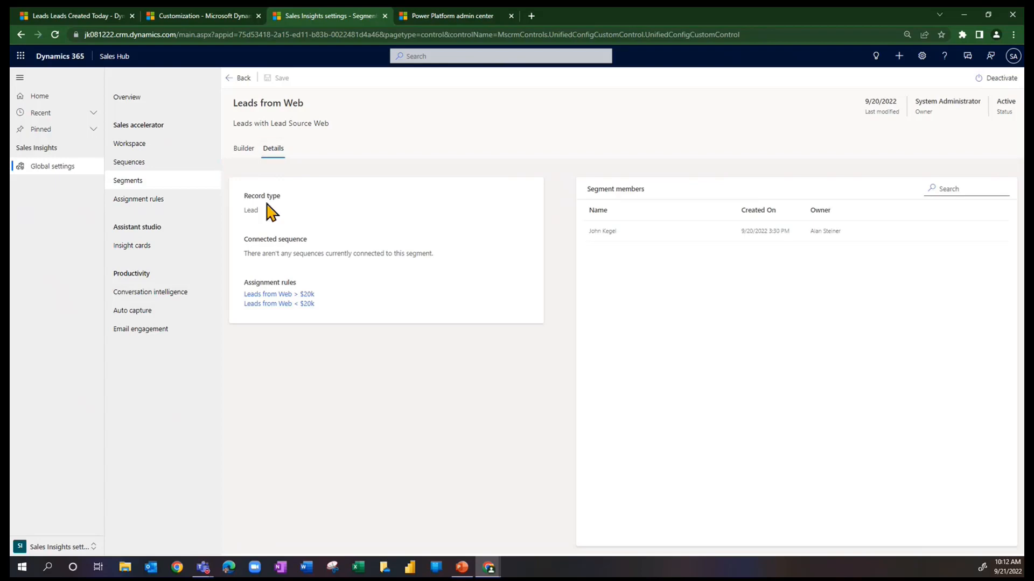
mouse_move(260, 215)
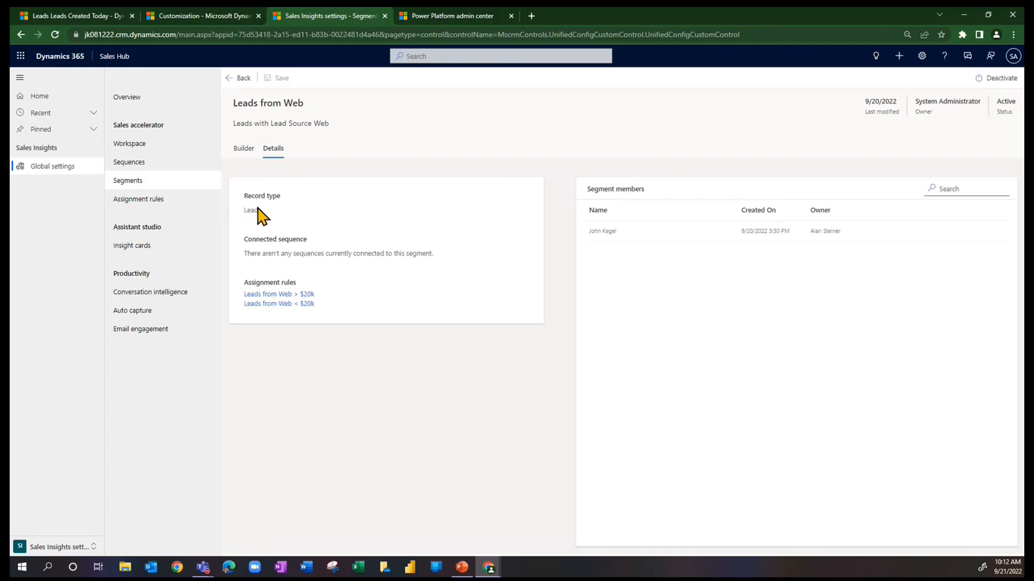
mouse_move(274, 282)
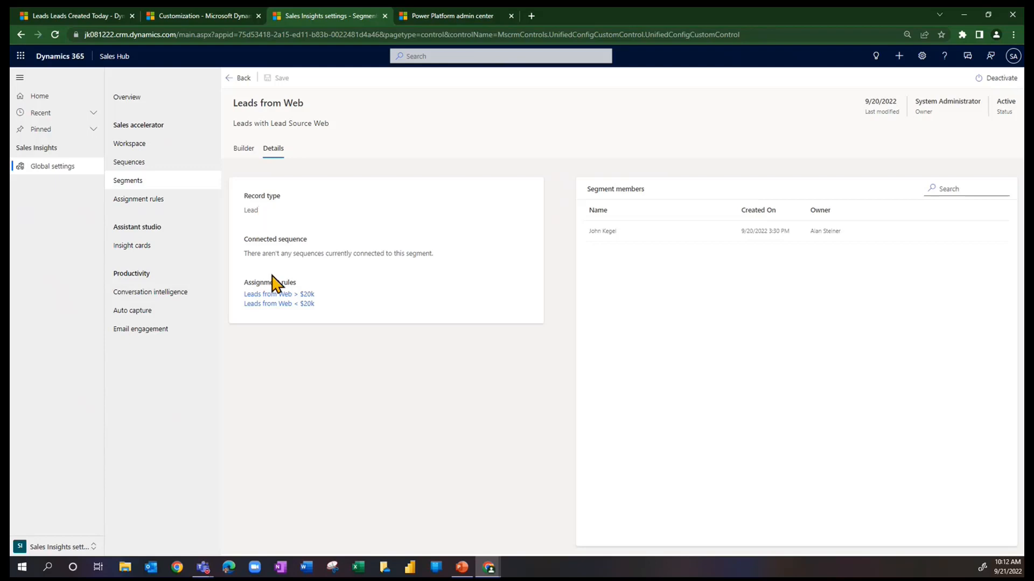
mouse_move(291, 326)
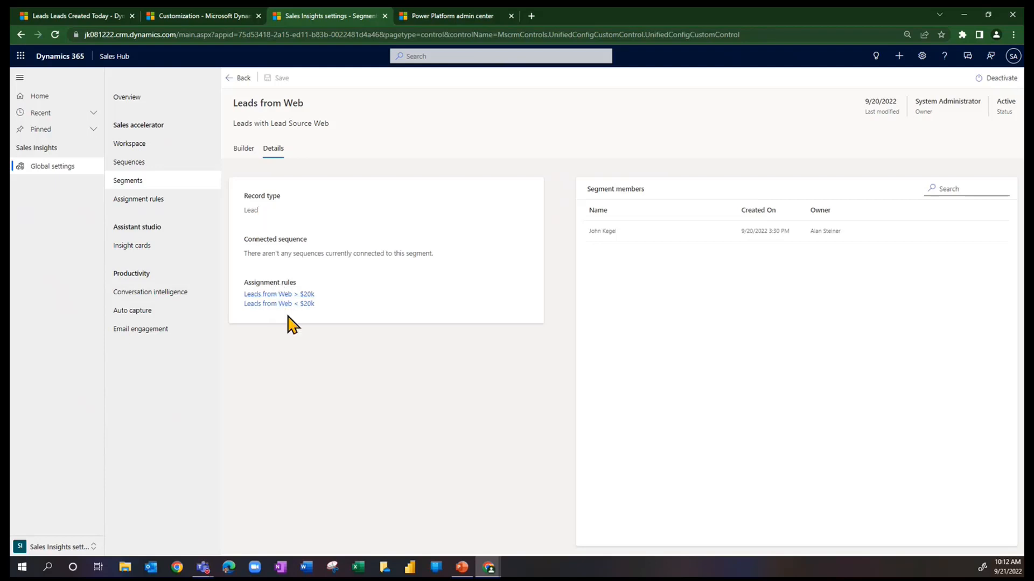
mouse_move(277, 294)
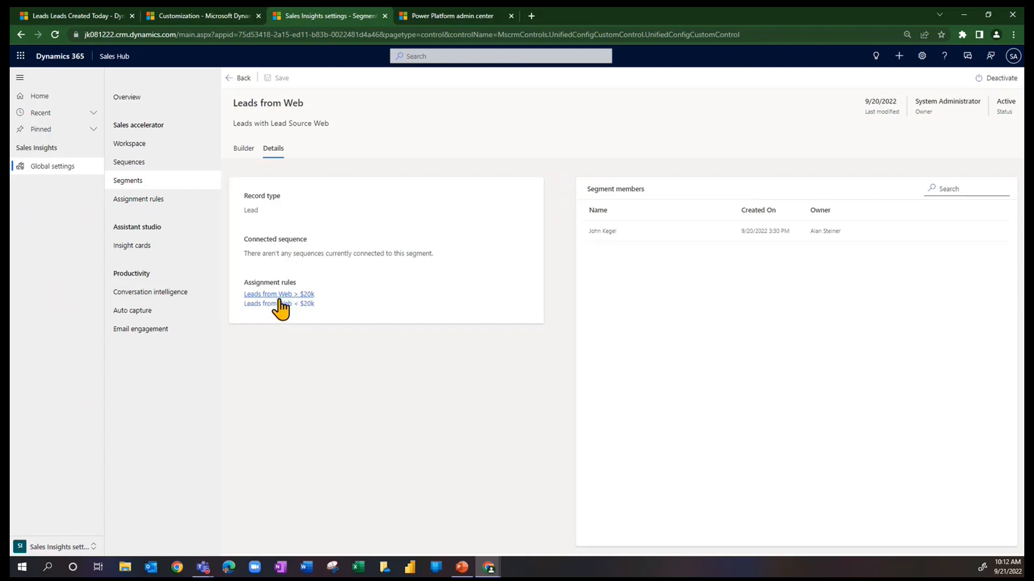
mouse_move(243, 153)
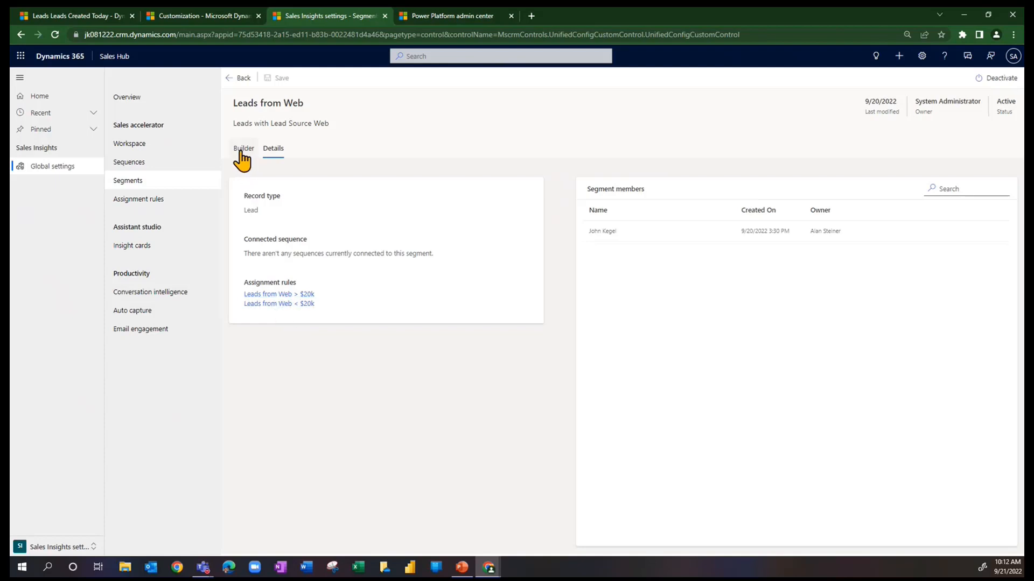
click(244, 147)
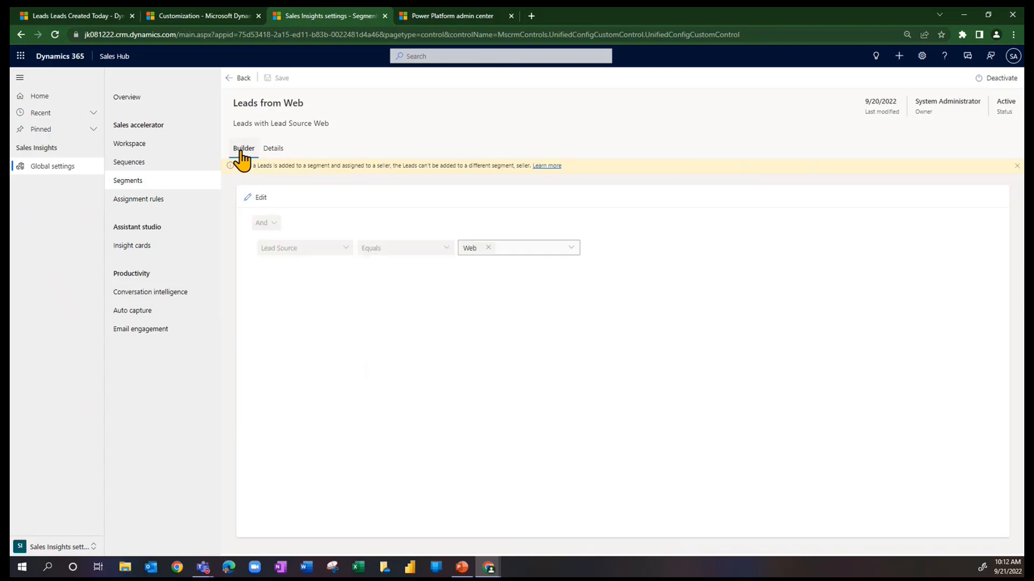
click(297, 103)
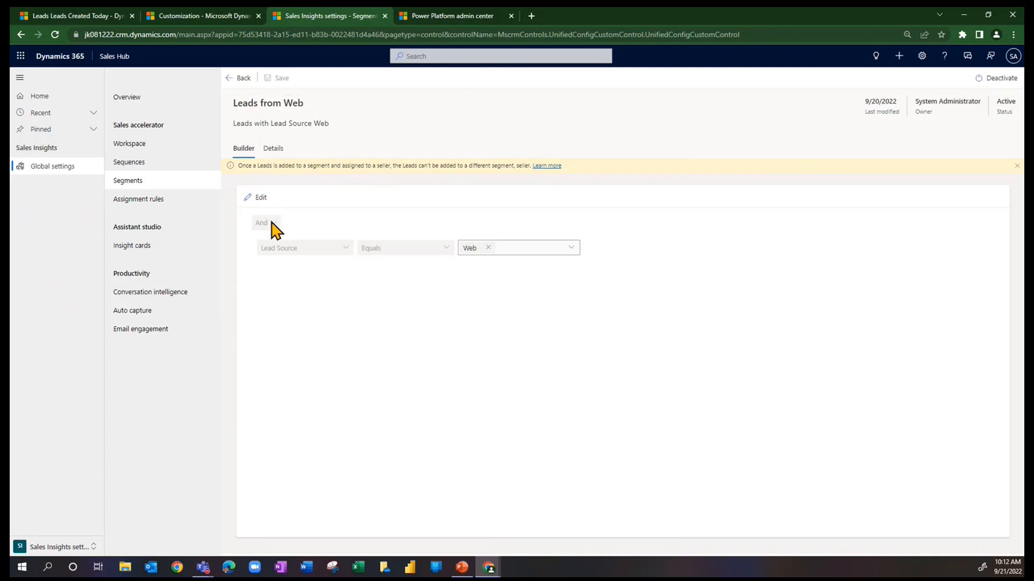
mouse_move(334, 263)
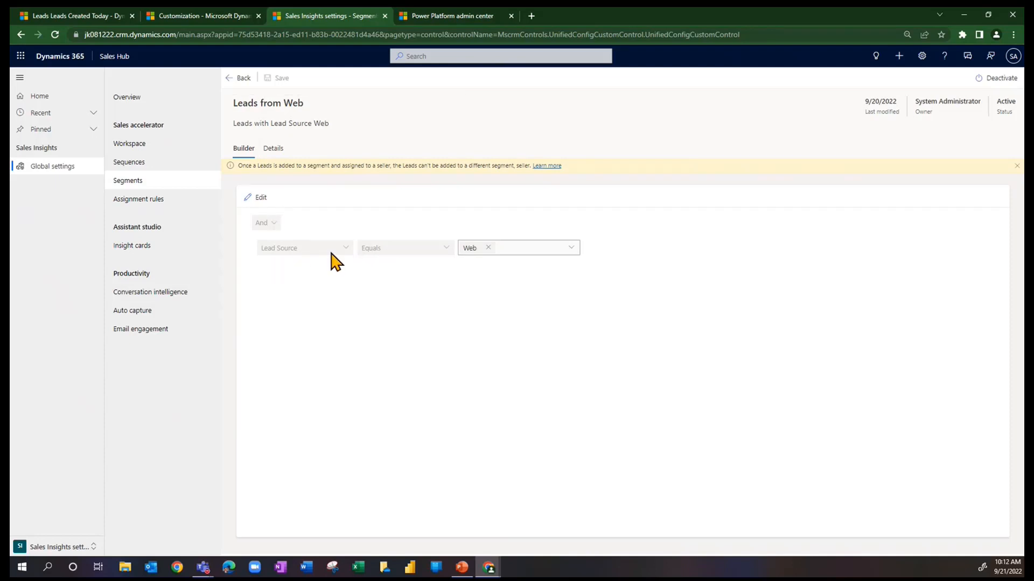
mouse_move(574, 257)
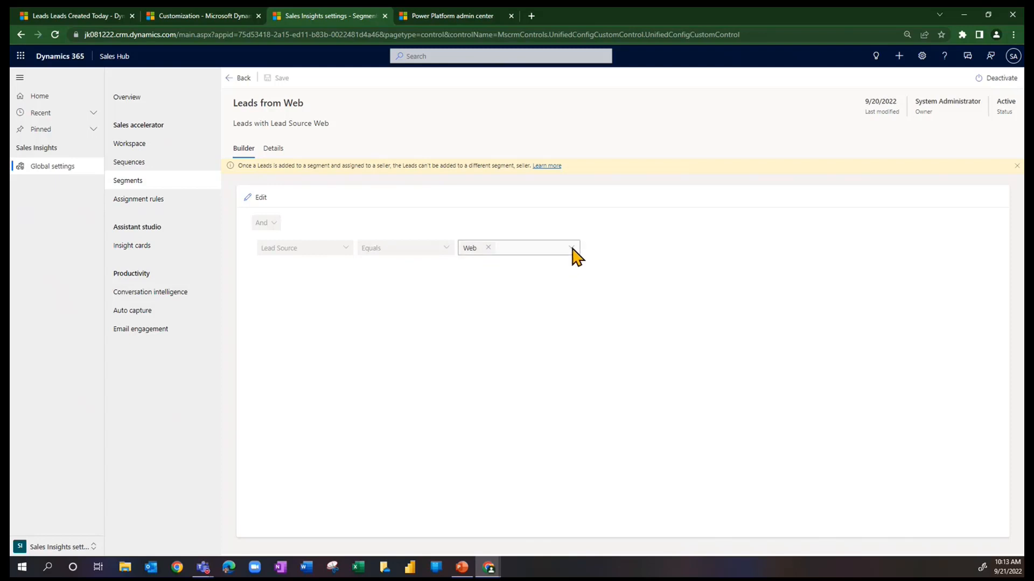
mouse_move(283, 188)
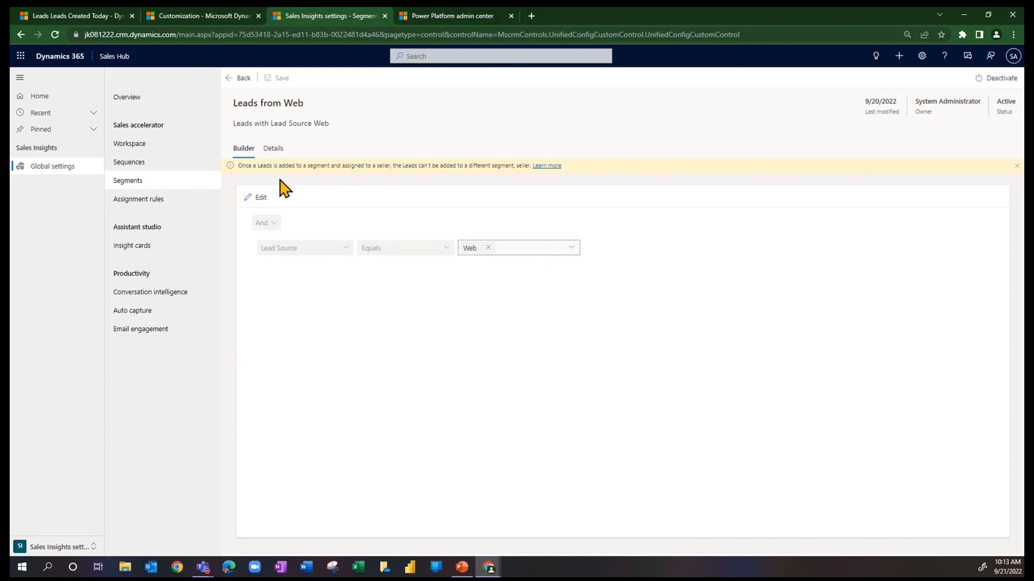
Begin editing the segment's conditions, leave Lead Source unchanged, and go back to the Segments list.
click(260, 197)
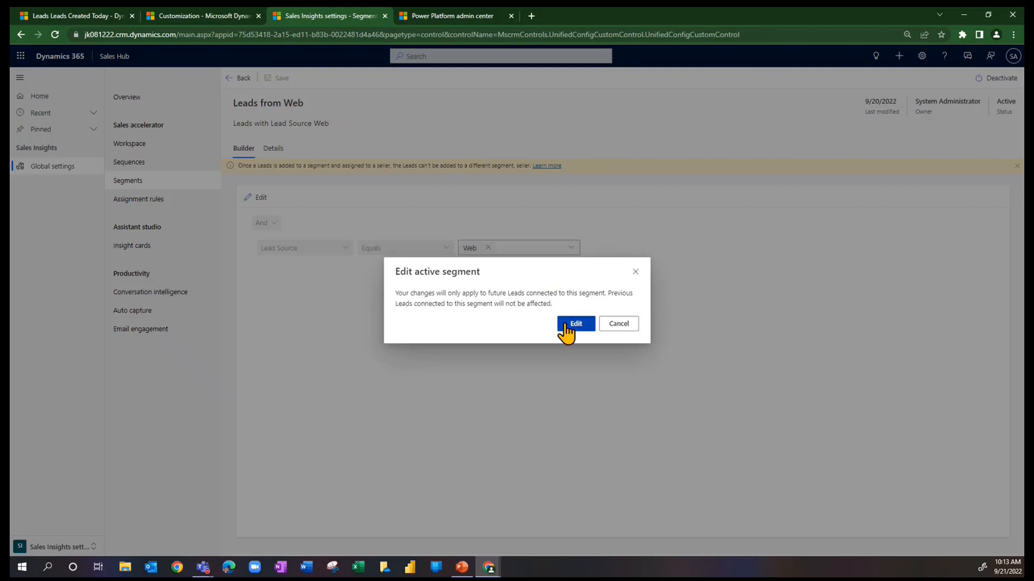
click(574, 324)
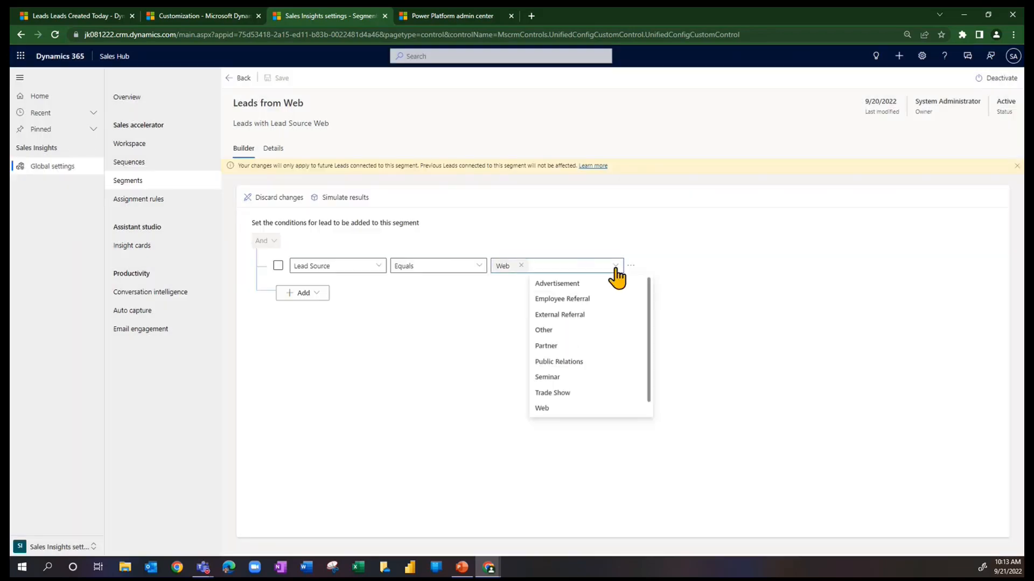
mouse_move(581, 289)
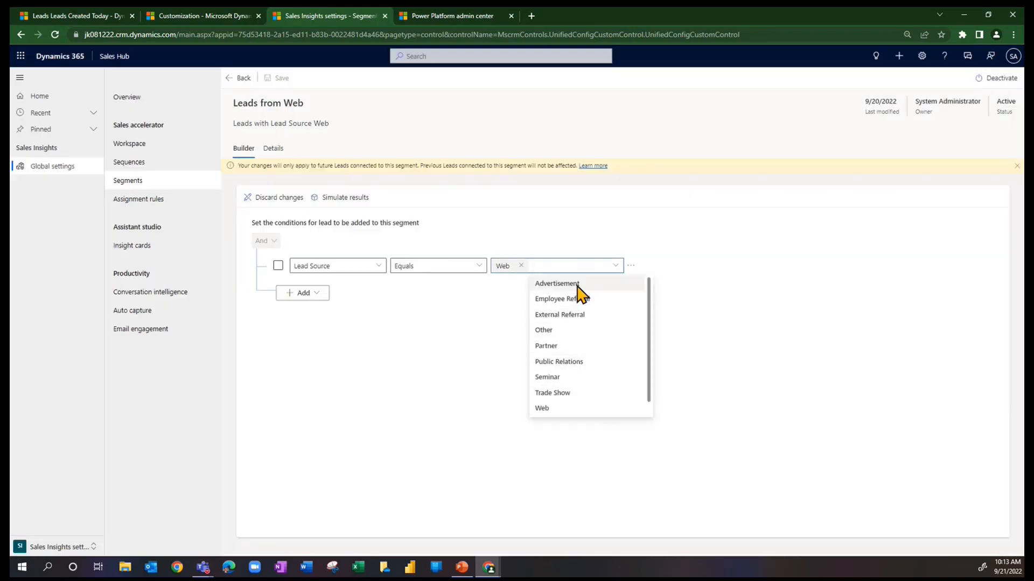
mouse_move(511, 361)
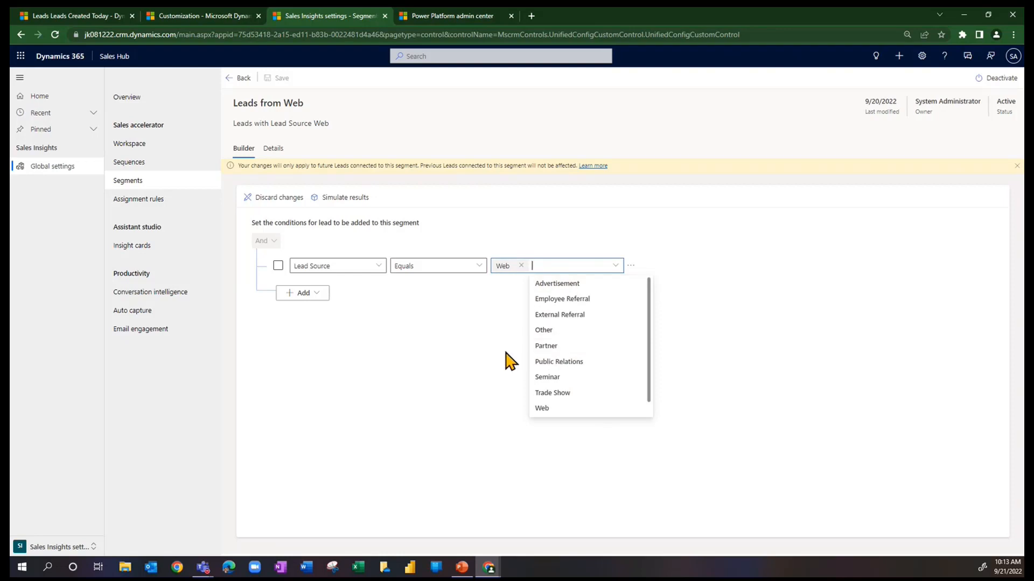
mouse_move(492, 361)
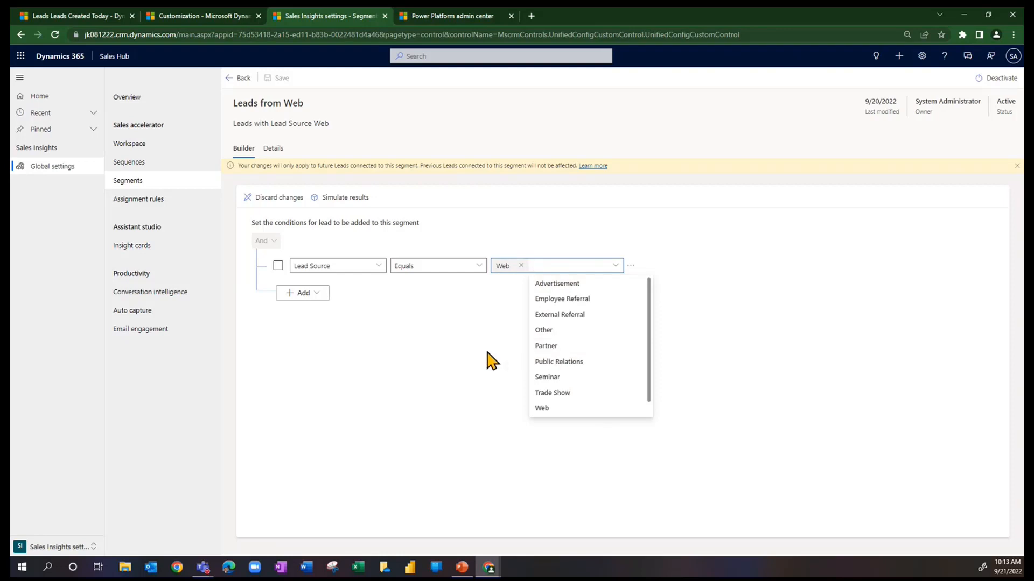
click(330, 233)
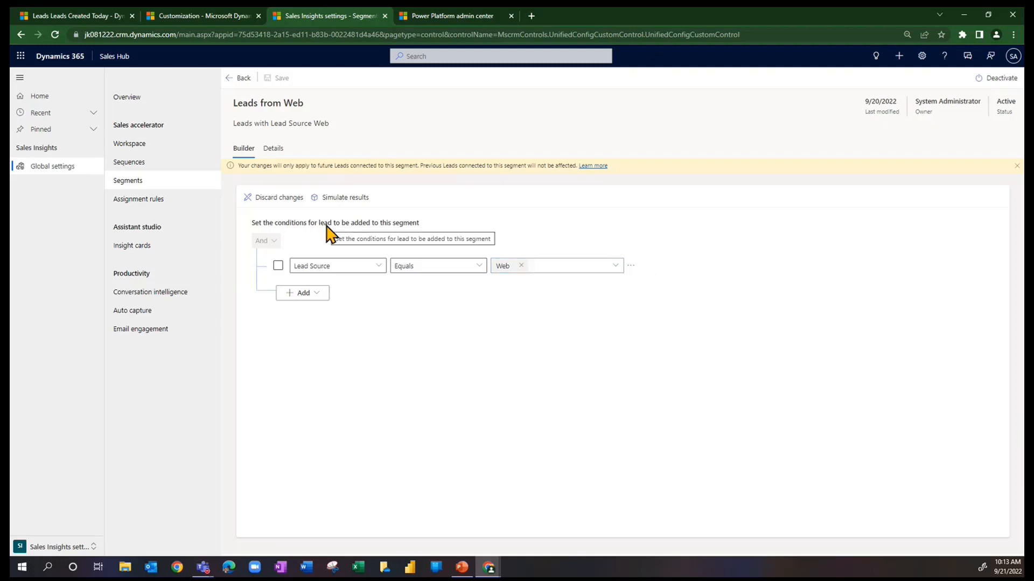
click(238, 78)
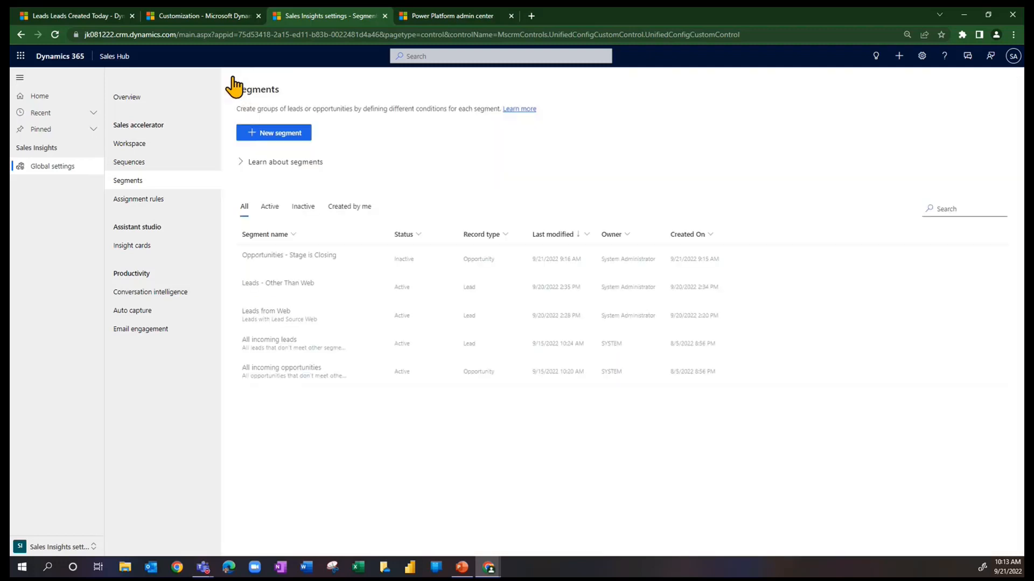
mouse_move(293, 234)
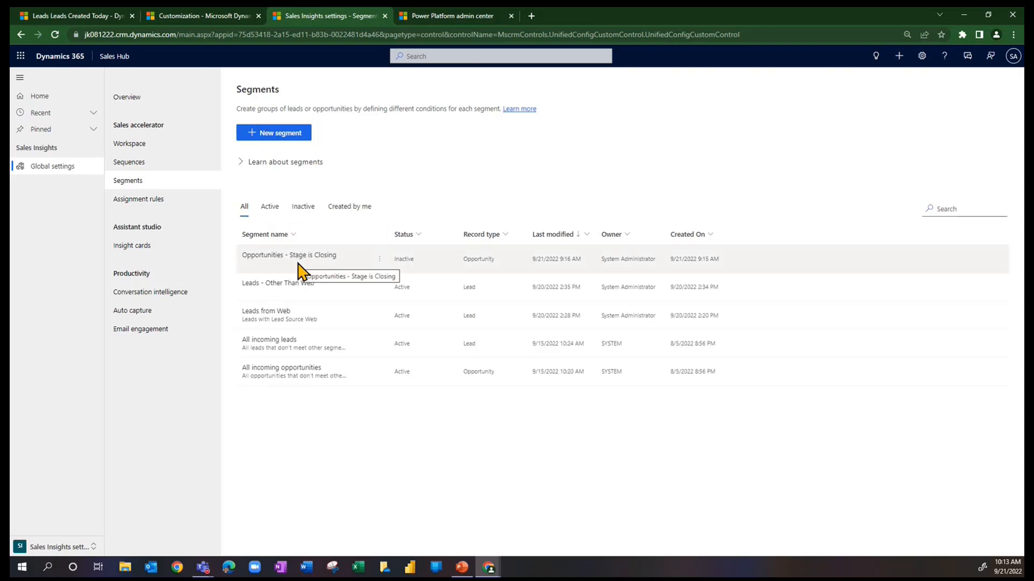
mouse_move(272, 347)
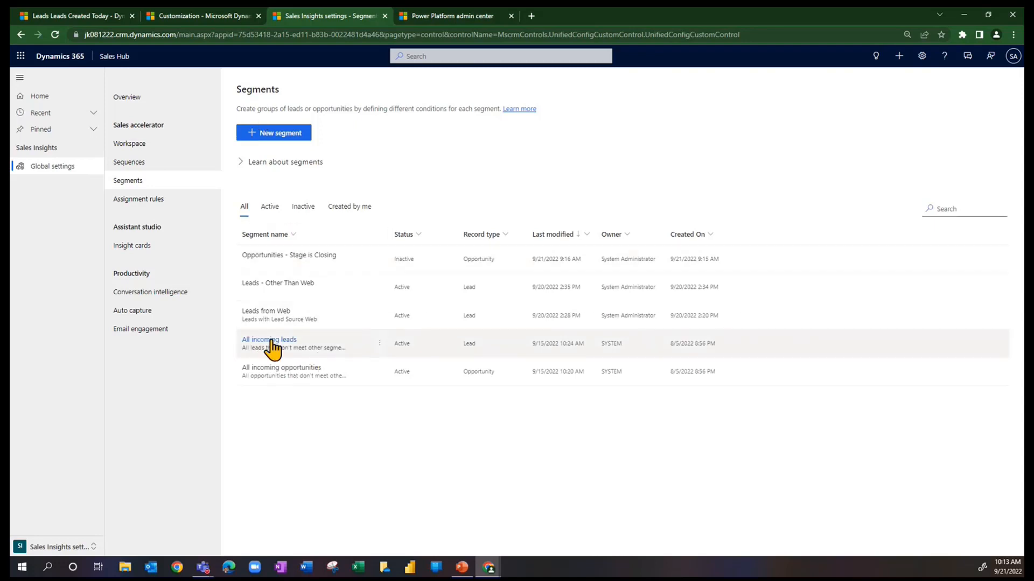
mouse_move(271, 343)
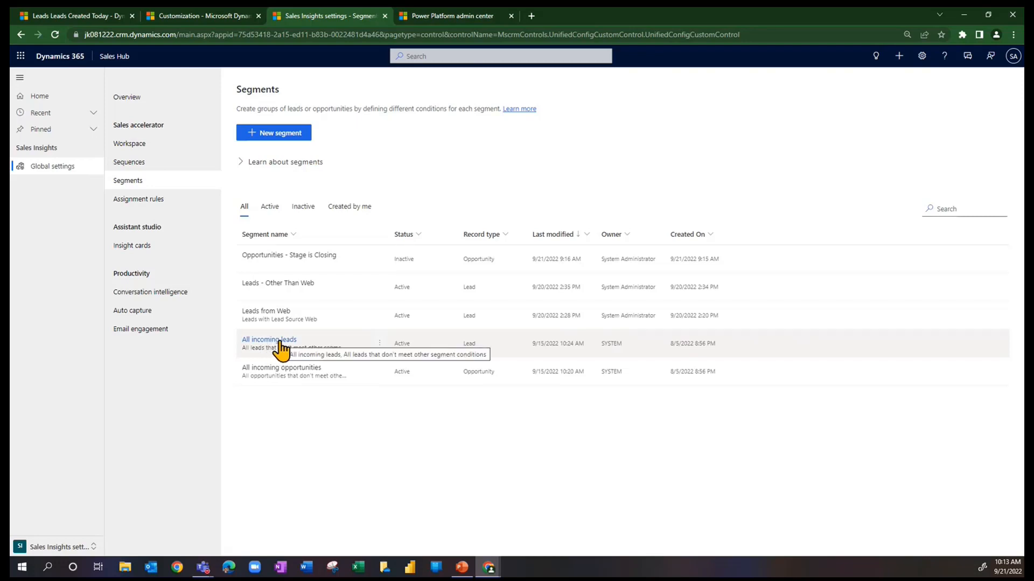
mouse_move(270, 317)
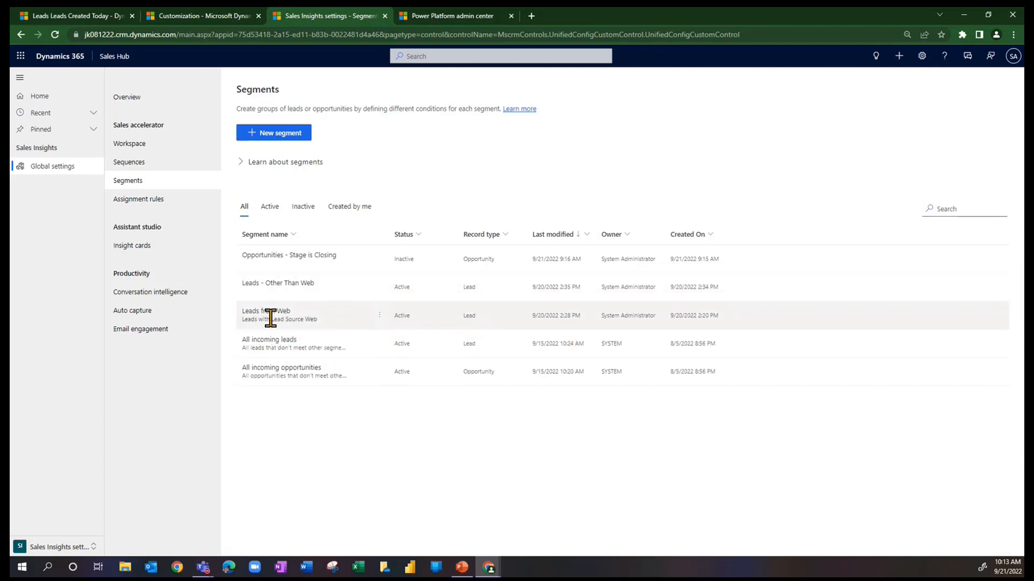
mouse_move(304, 323)
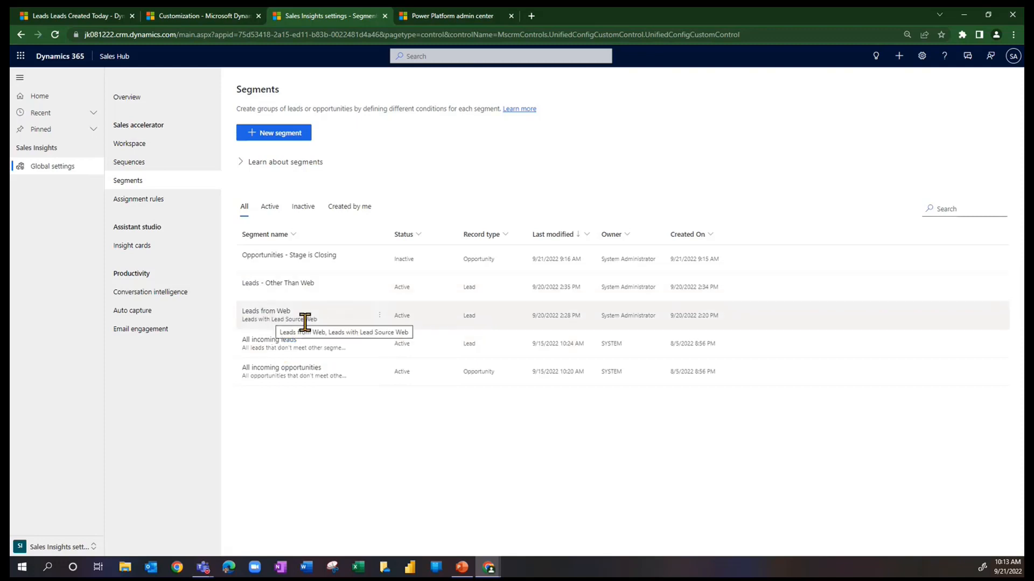
mouse_move(270, 343)
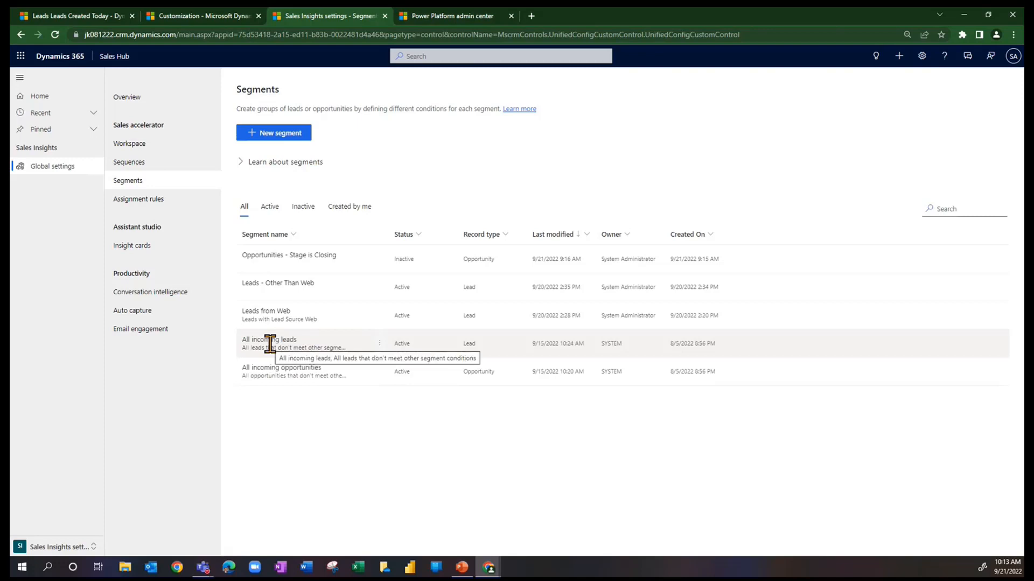
mouse_move(278, 362)
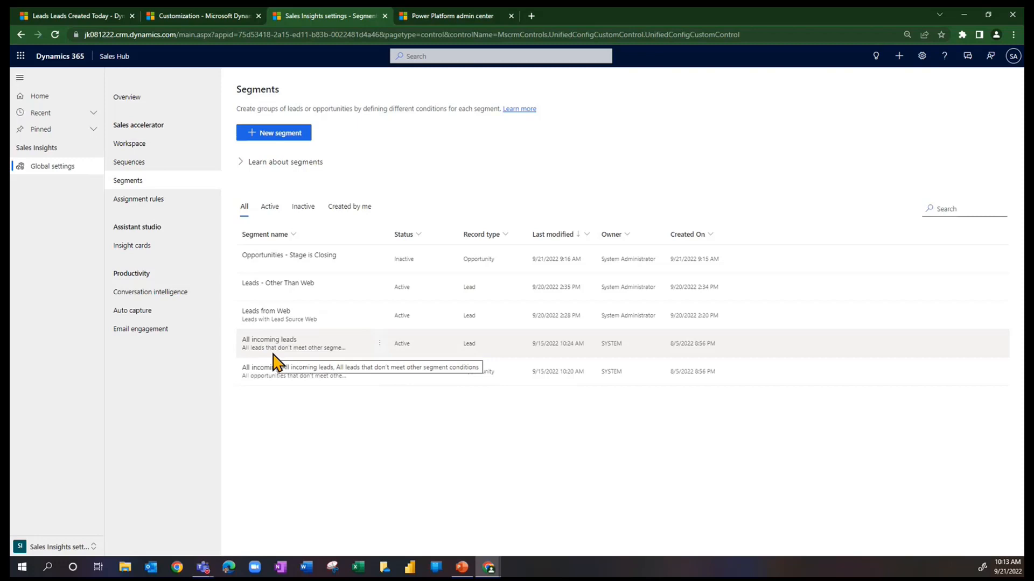
mouse_move(275, 318)
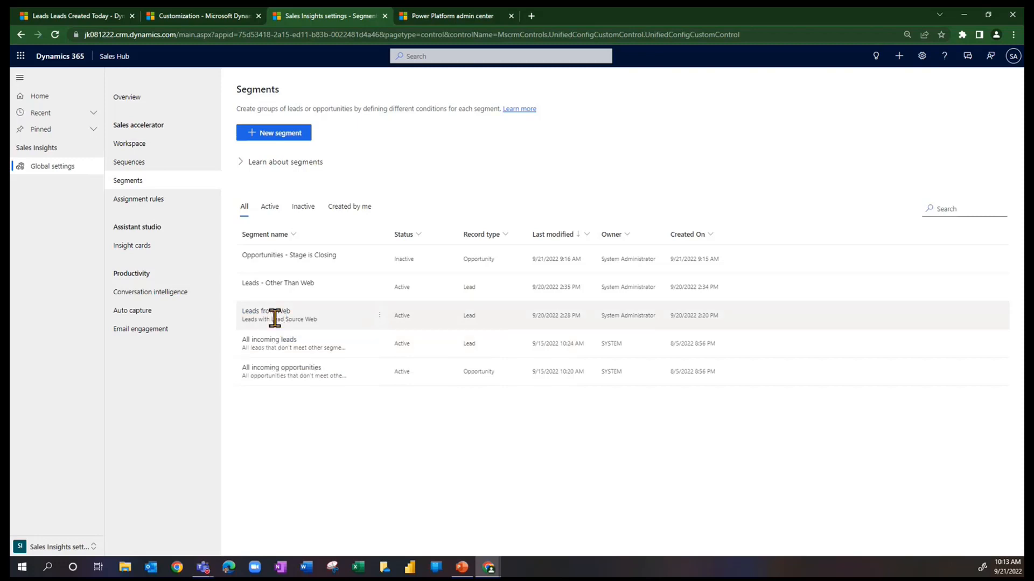
mouse_move(277, 329)
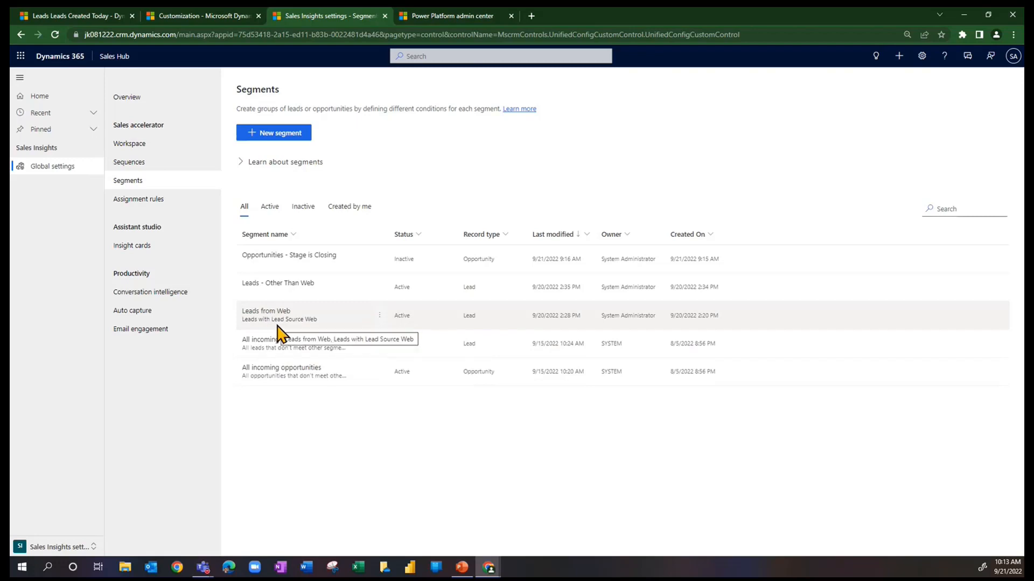
mouse_move(151, 217)
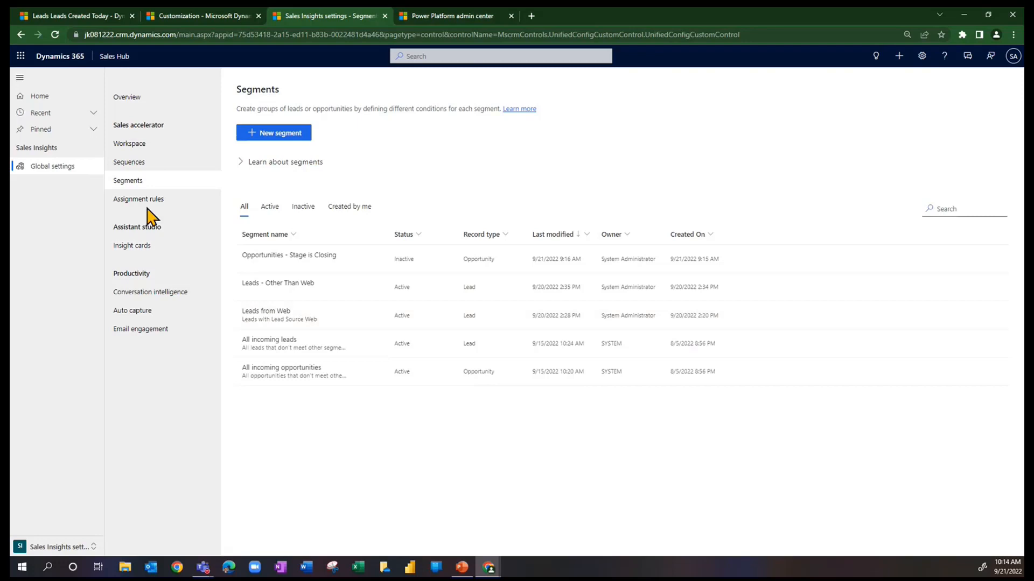
Show the Assignment rules overview listing the Leads from Web rules.
click(138, 198)
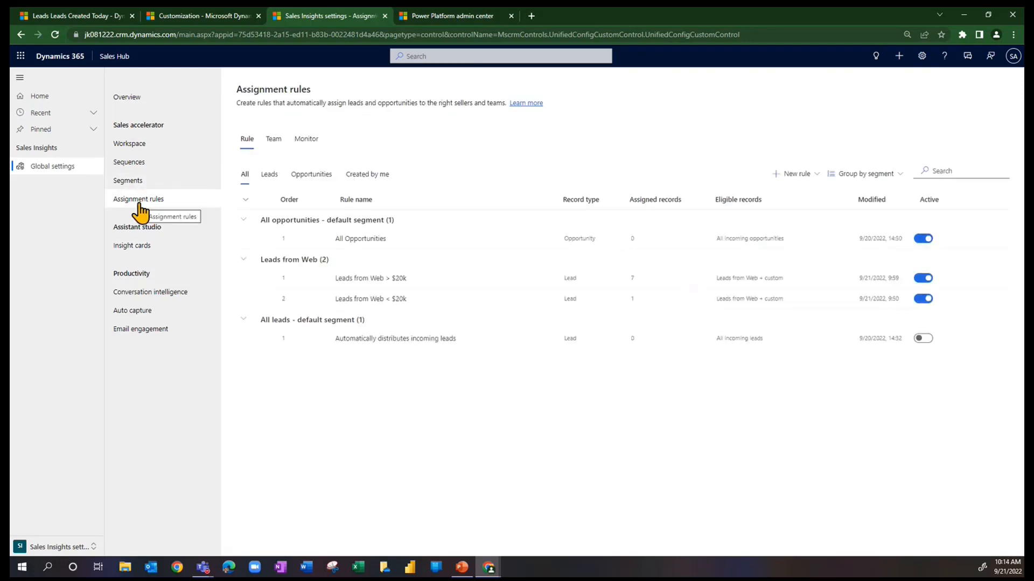
mouse_move(280, 201)
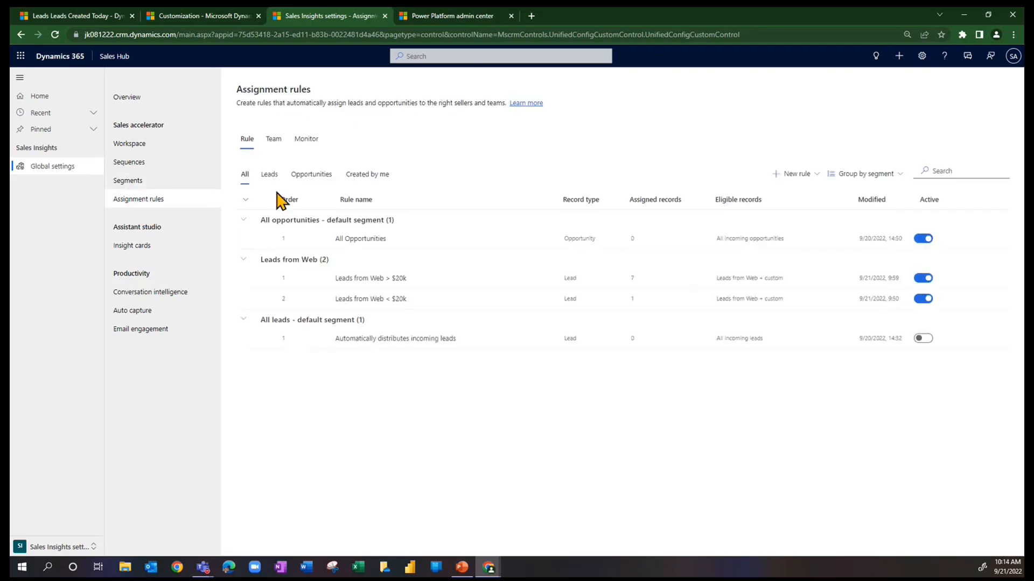
mouse_move(321, 272)
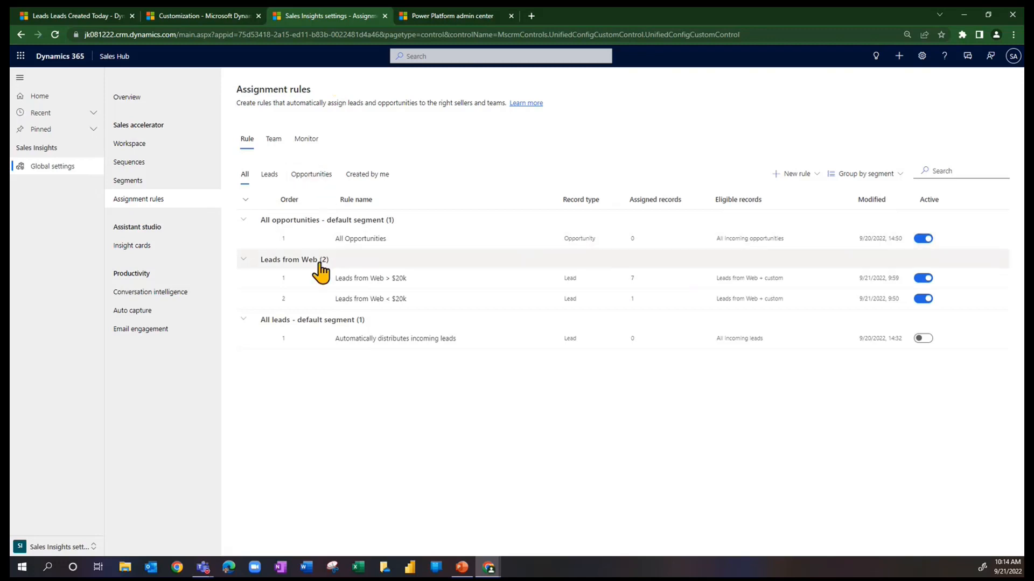
mouse_move(330, 320)
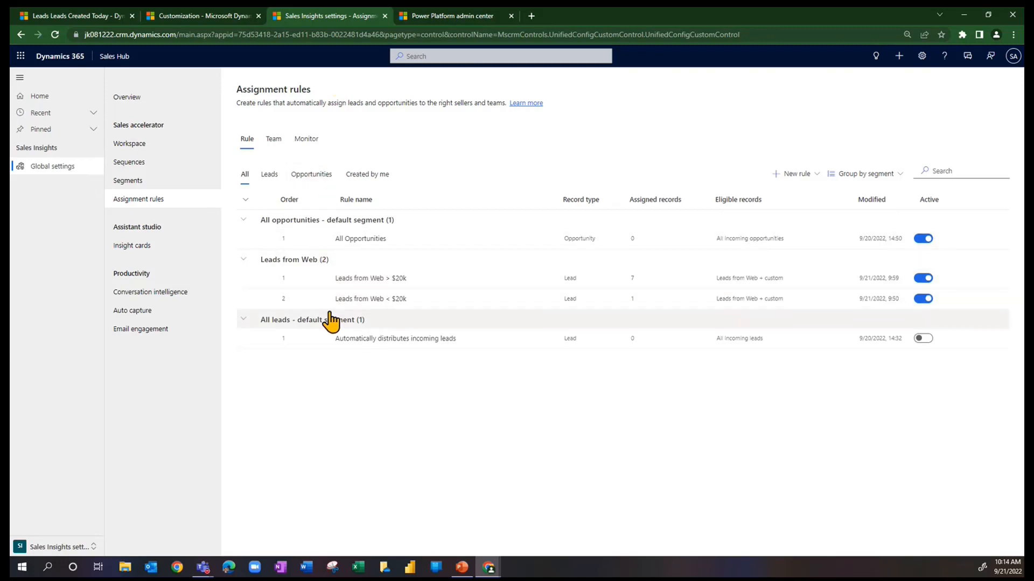
mouse_move(348, 283)
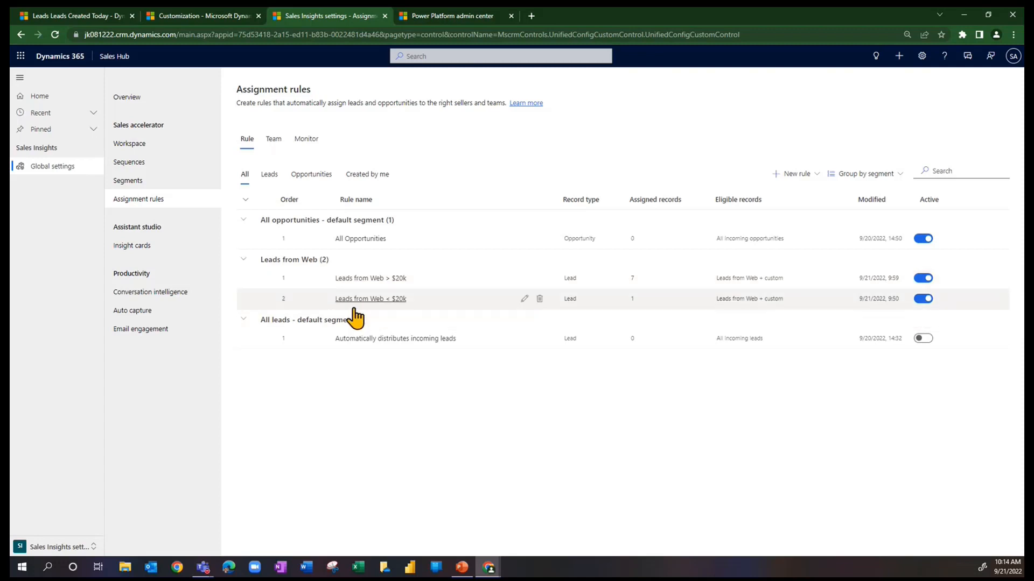
mouse_move(370, 298)
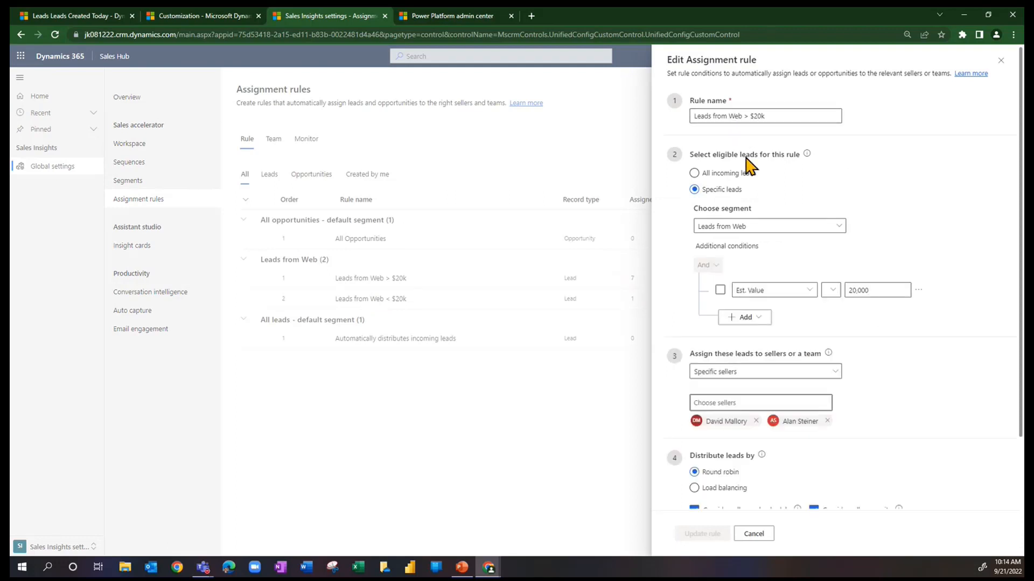
Set the rule's Est. Value condition threshold to 20,000.
click(693, 172)
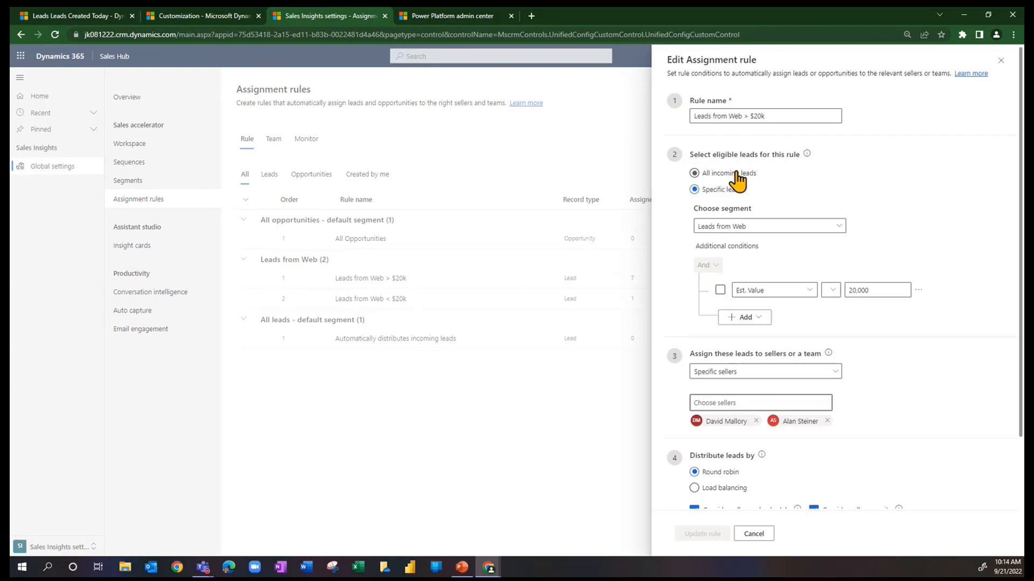
click(694, 189)
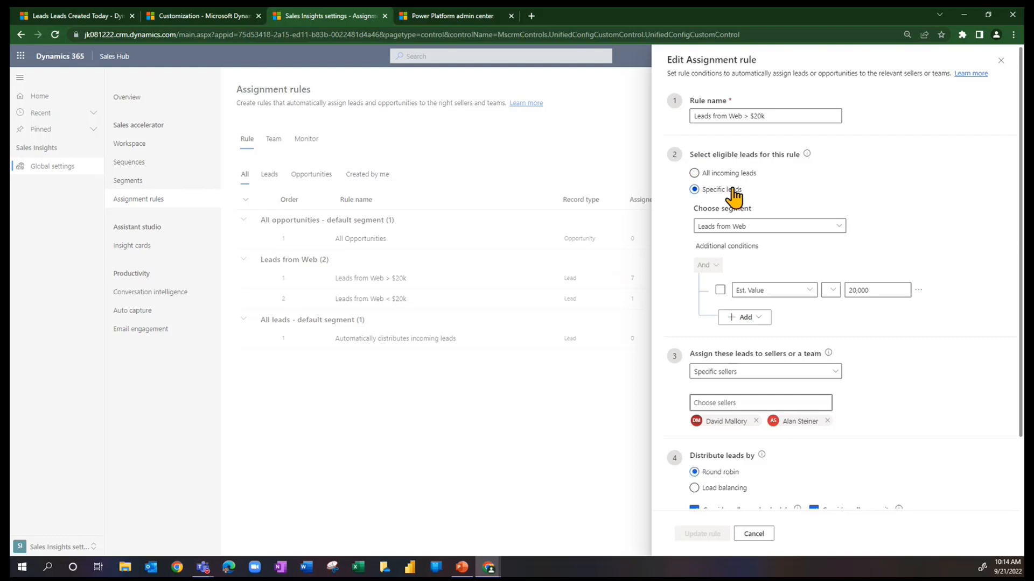
mouse_move(757, 211)
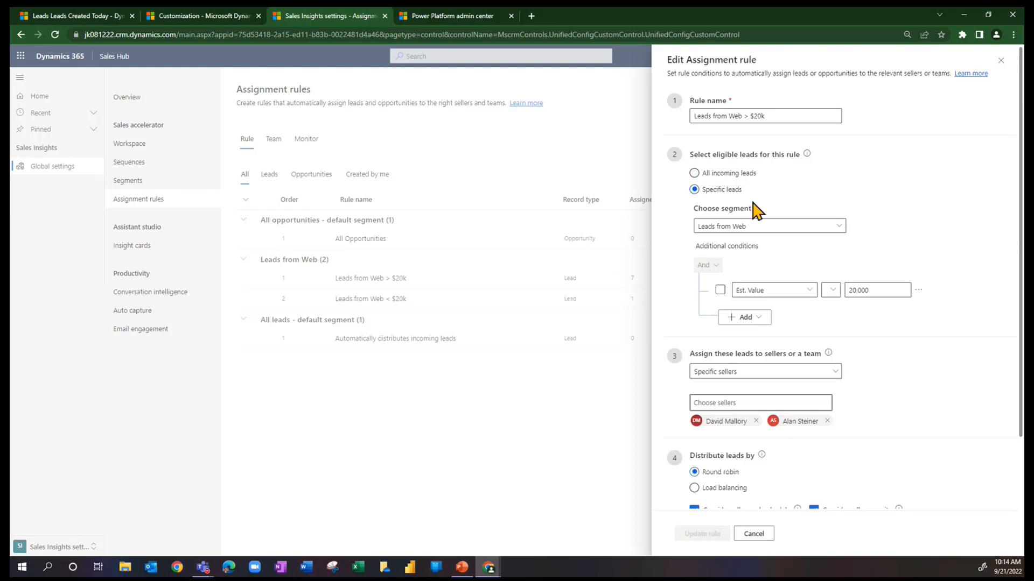
mouse_move(839, 246)
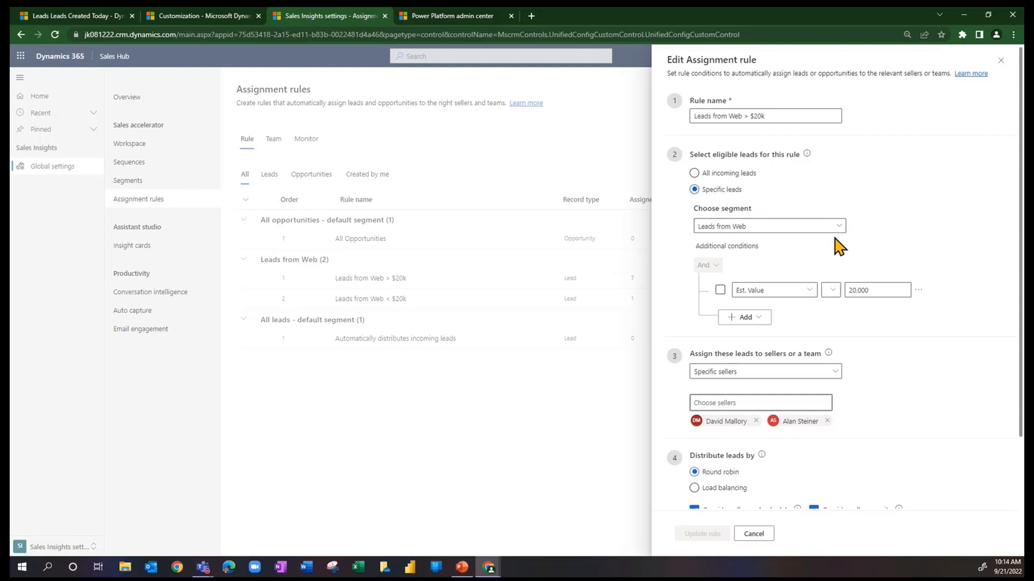
mouse_move(782, 242)
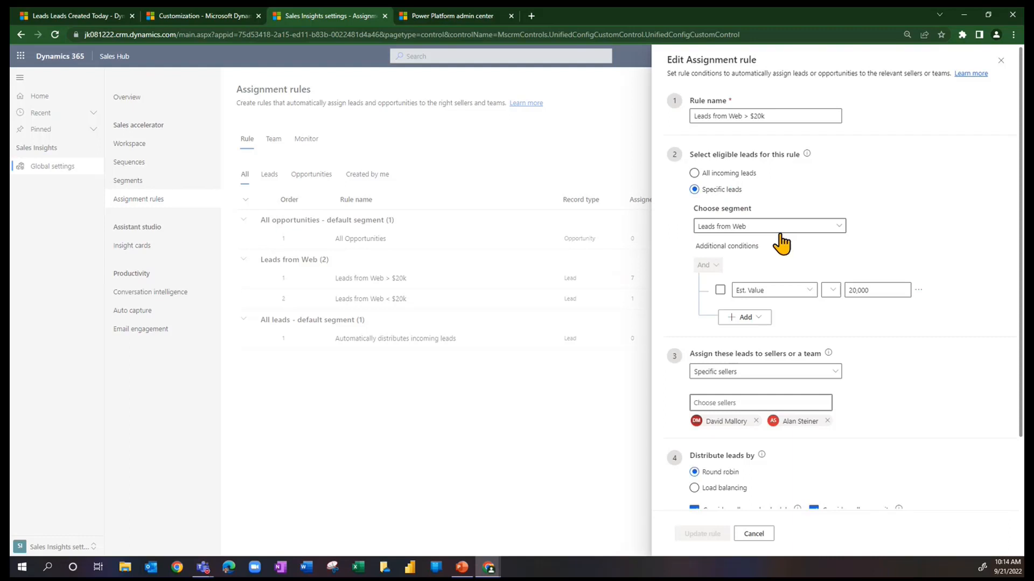
mouse_move(692, 242)
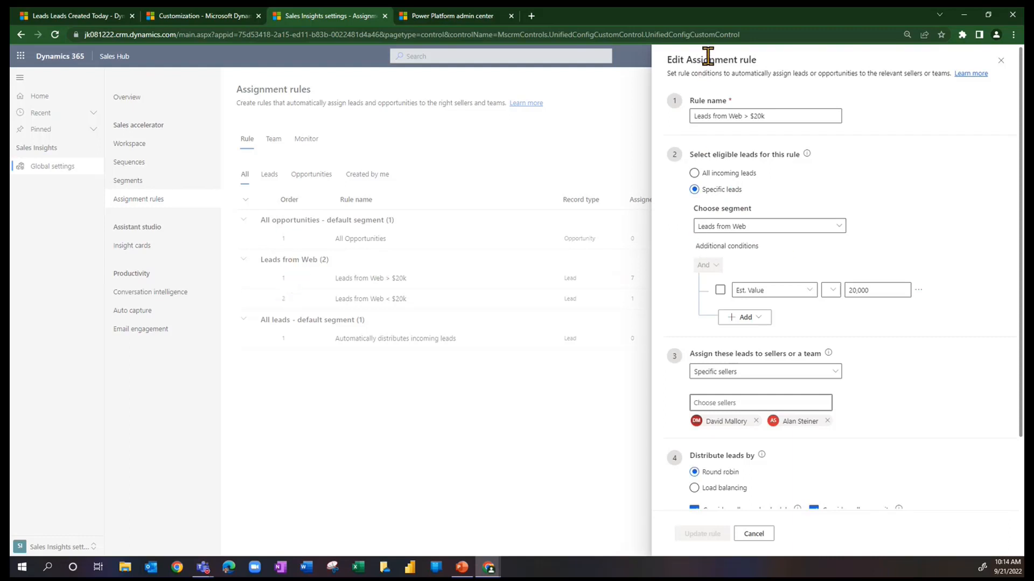
mouse_move(810, 235)
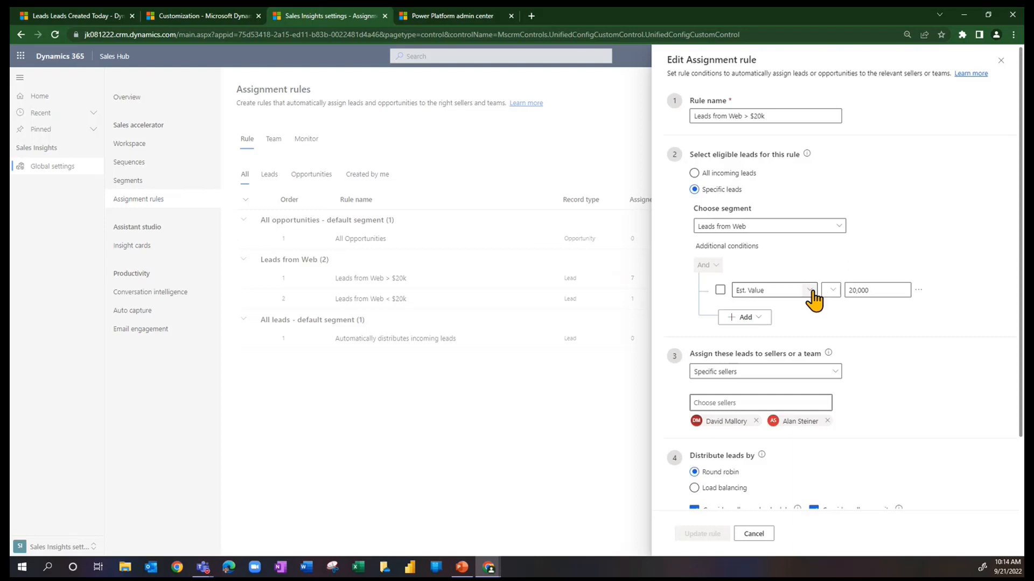
mouse_move(782, 256)
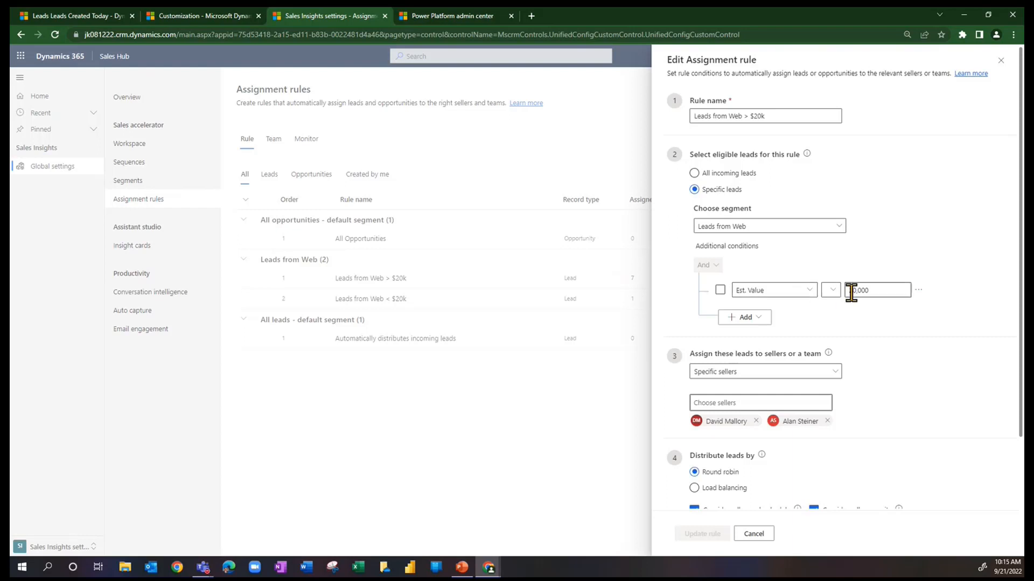
click(830, 290)
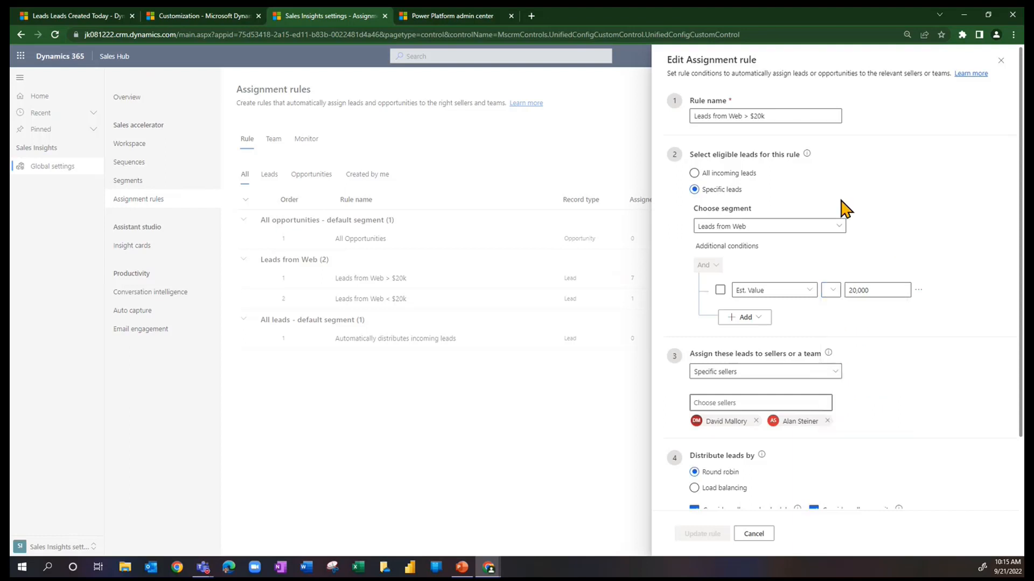
mouse_move(777, 379)
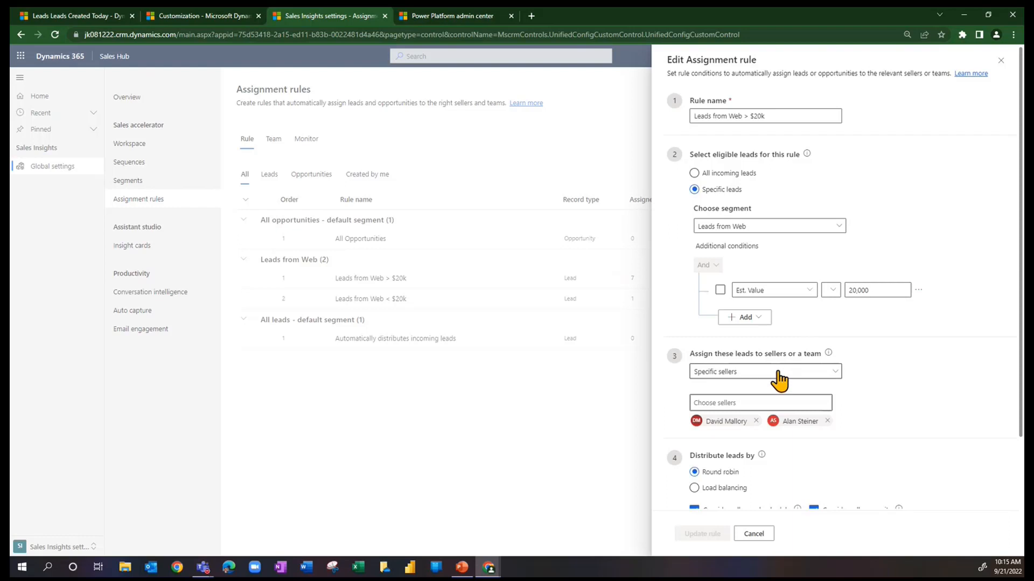
mouse_move(756, 381)
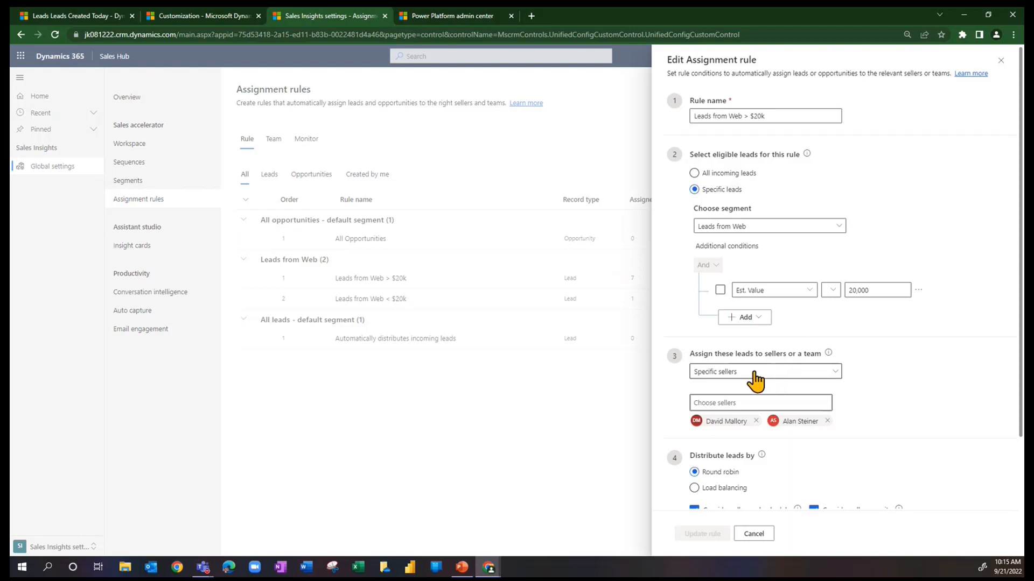
click(765, 372)
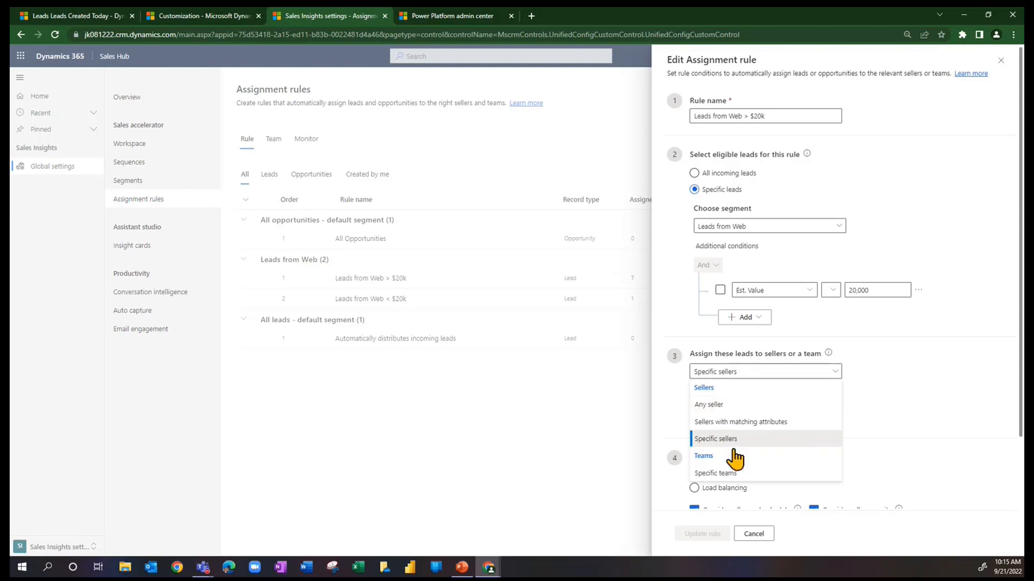
mouse_move(724, 453)
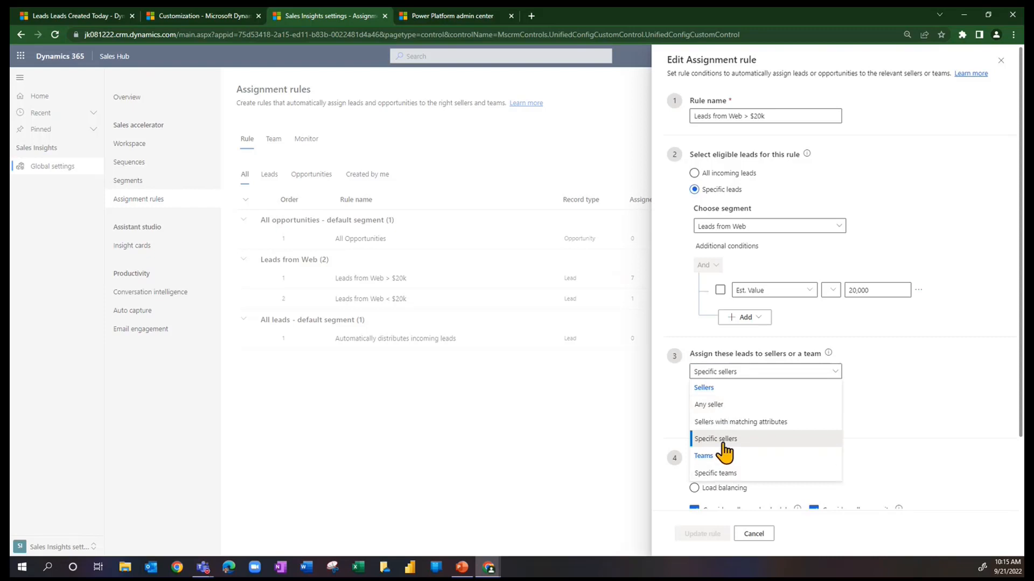
mouse_move(711, 425)
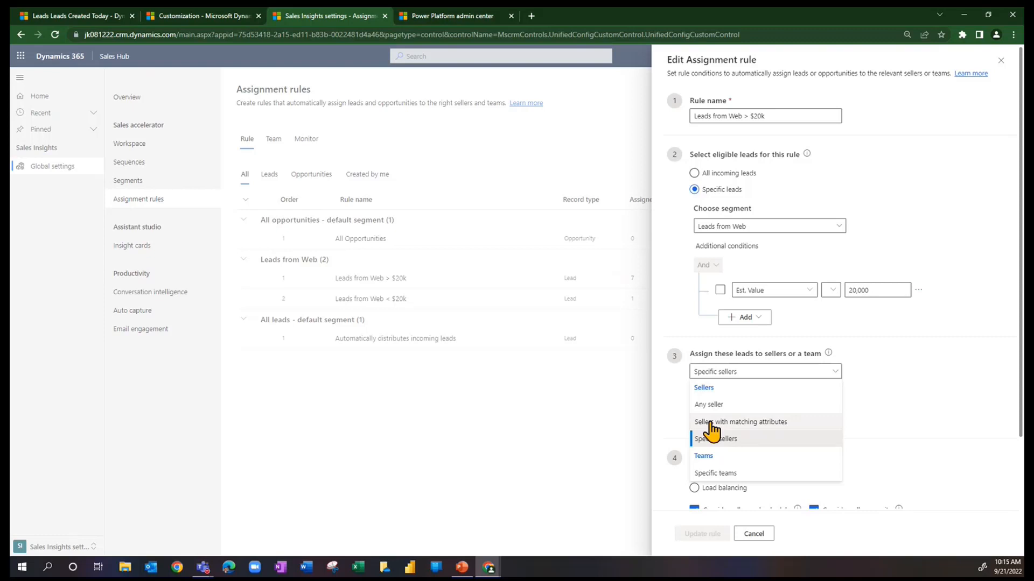
mouse_move(657, 210)
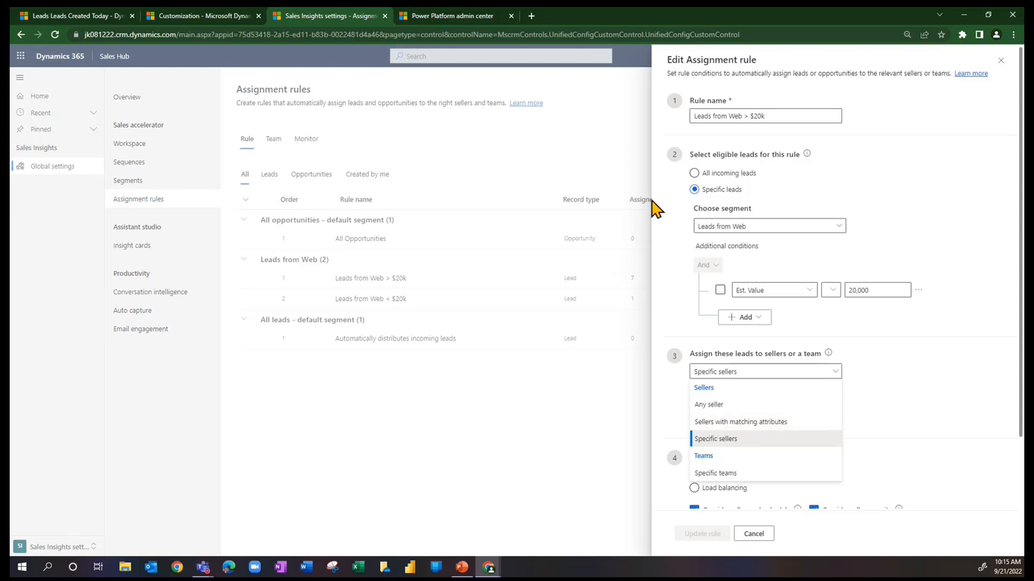
mouse_move(733, 60)
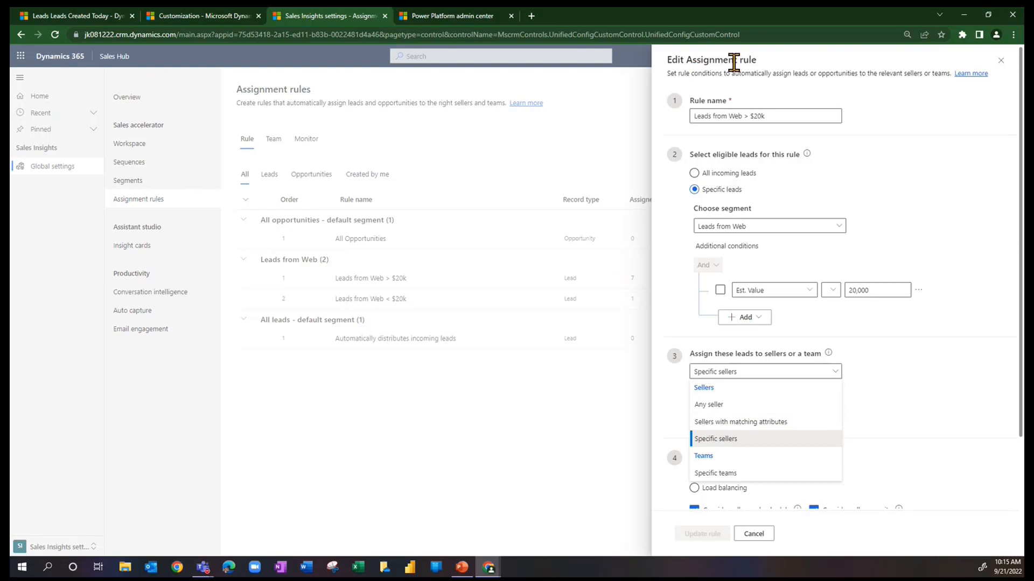
mouse_move(836, 71)
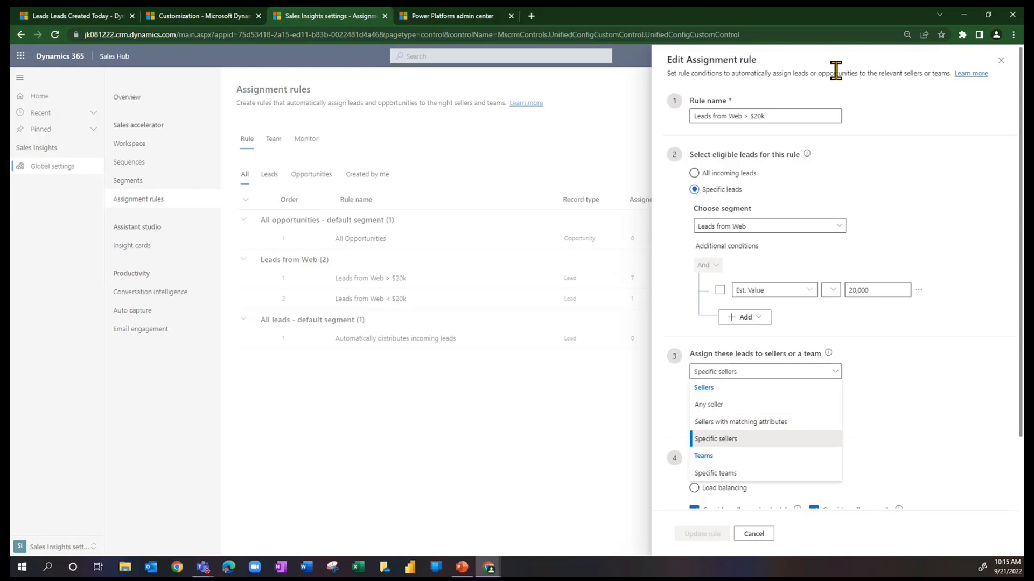
mouse_move(974, 171)
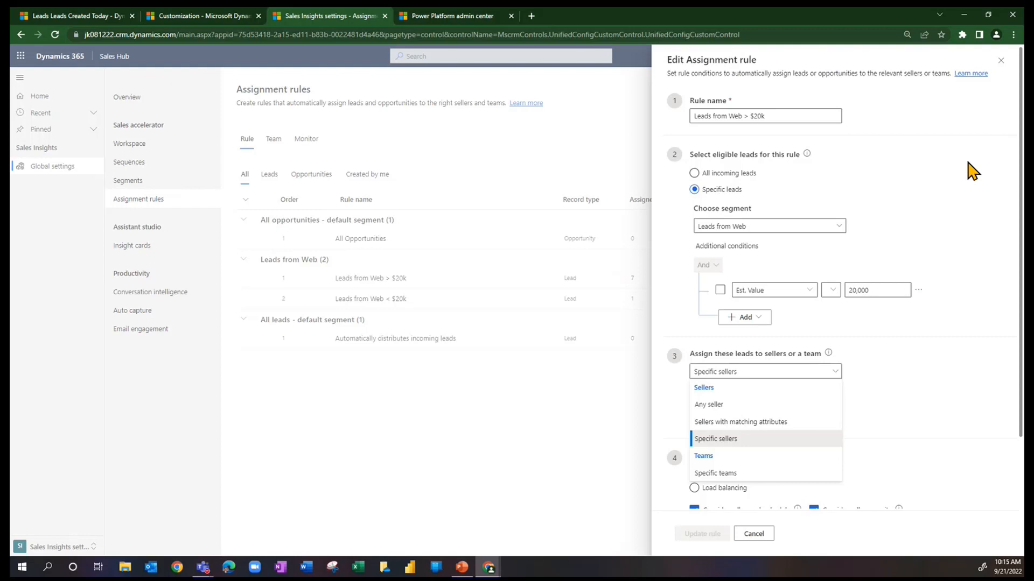
click(714, 438)
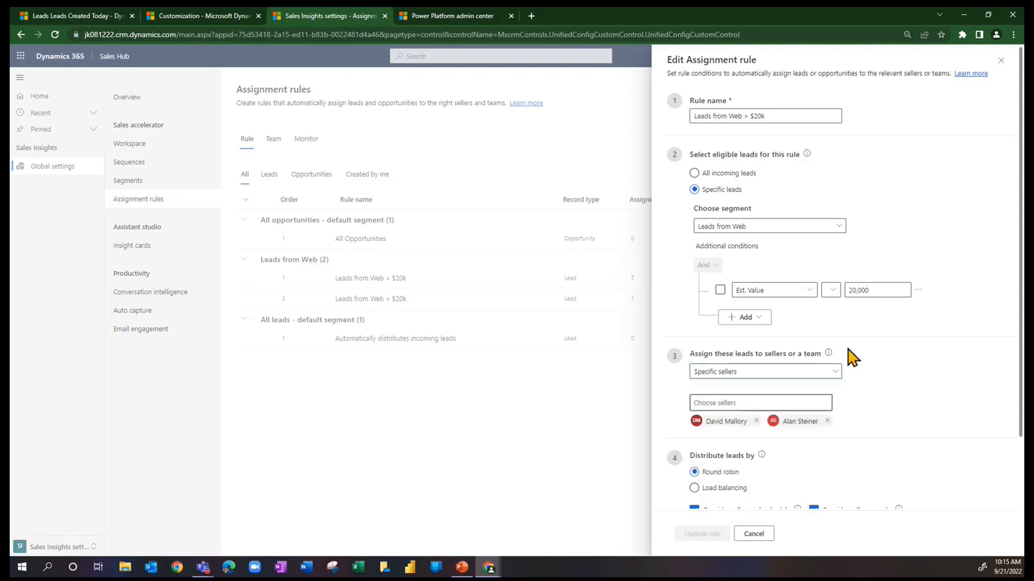
click(759, 403)
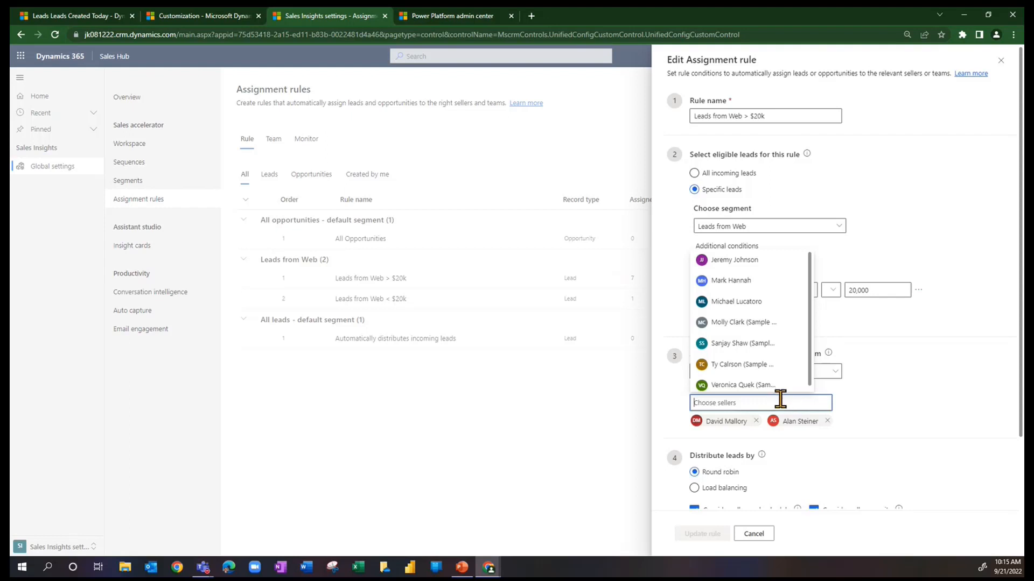
mouse_move(734, 432)
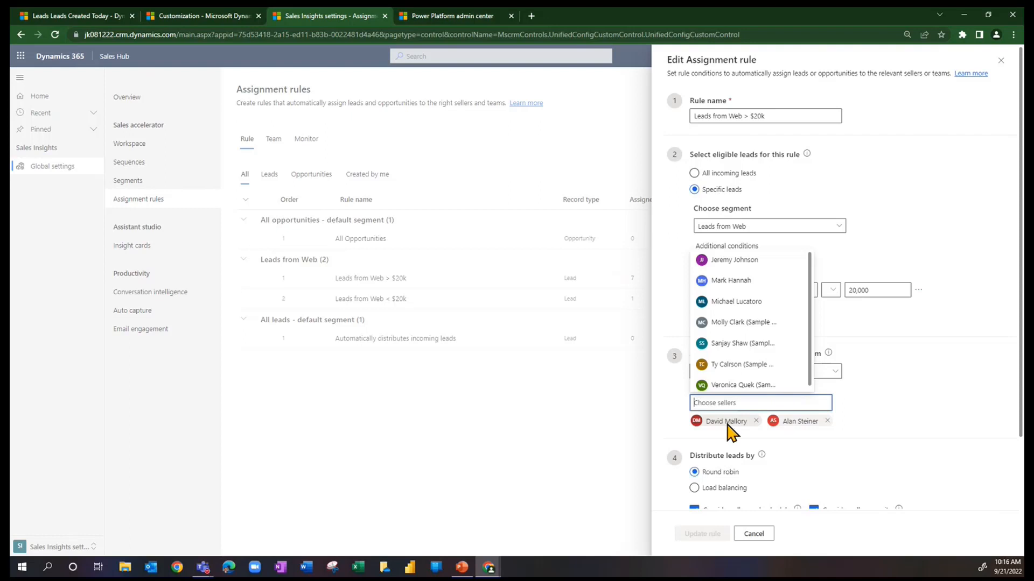
mouse_move(792, 432)
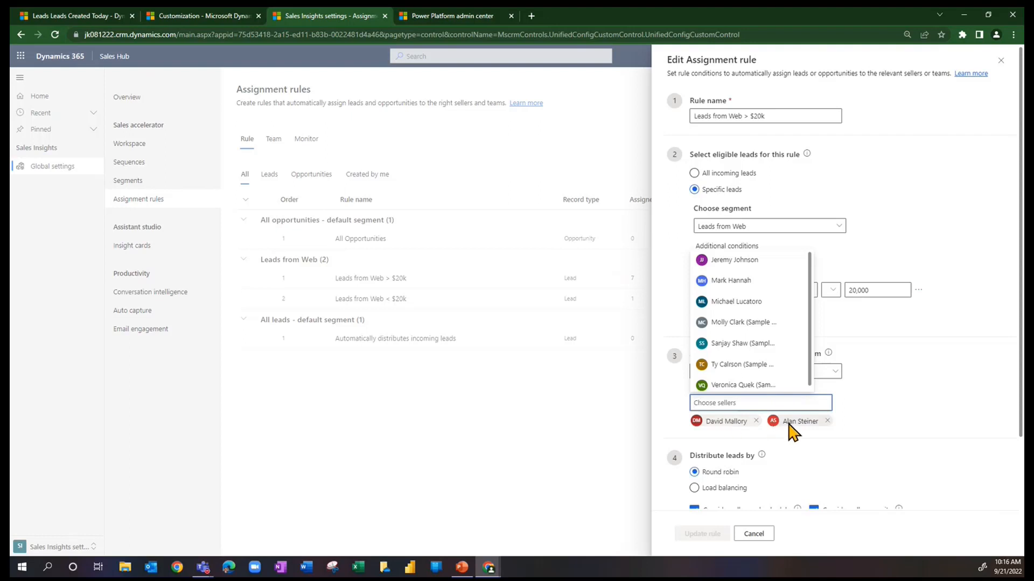
mouse_move(969, 388)
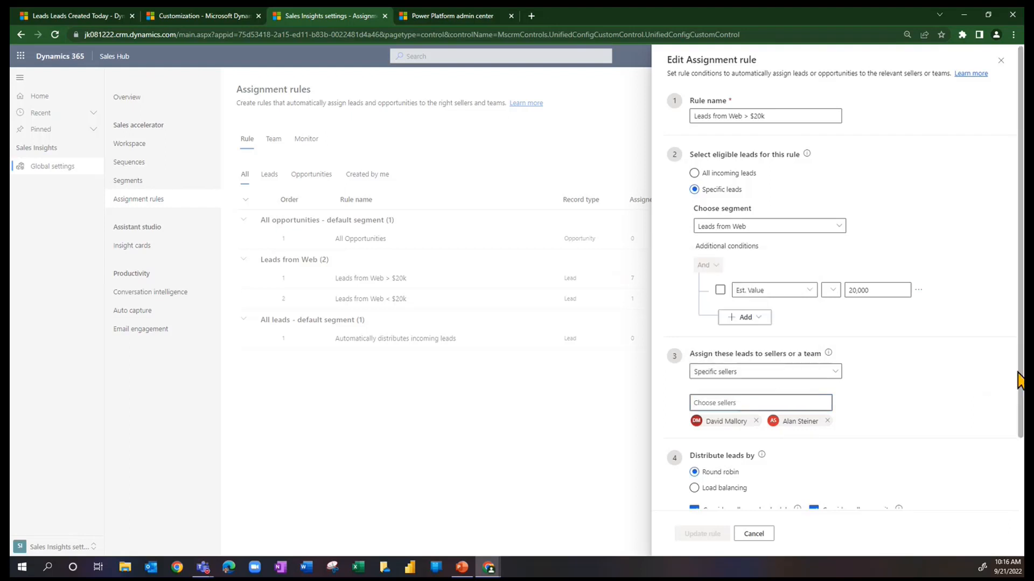
Keep the rule's lead distribution set to round robin.
scroll(down, 3)
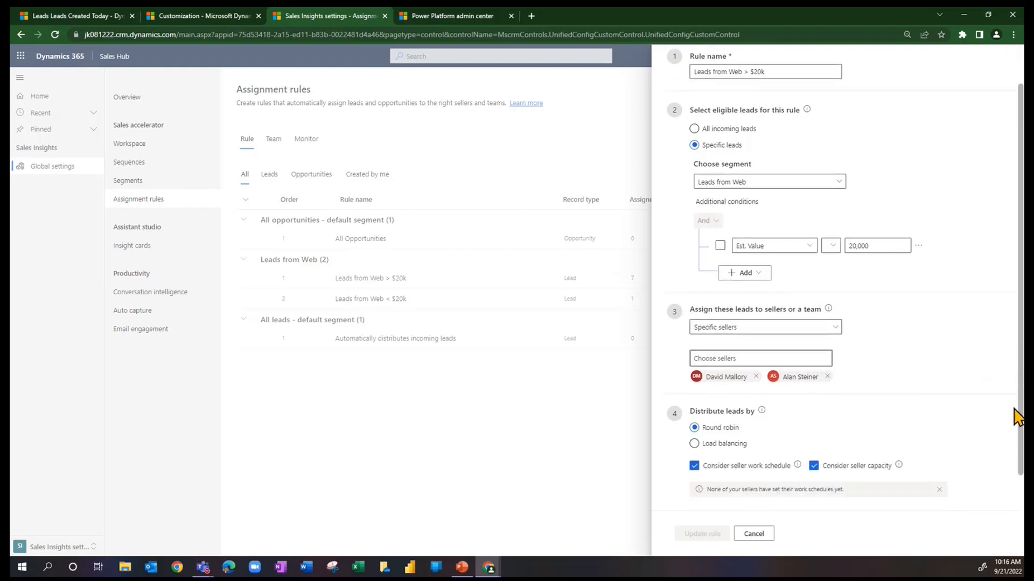
scroll(down, 3)
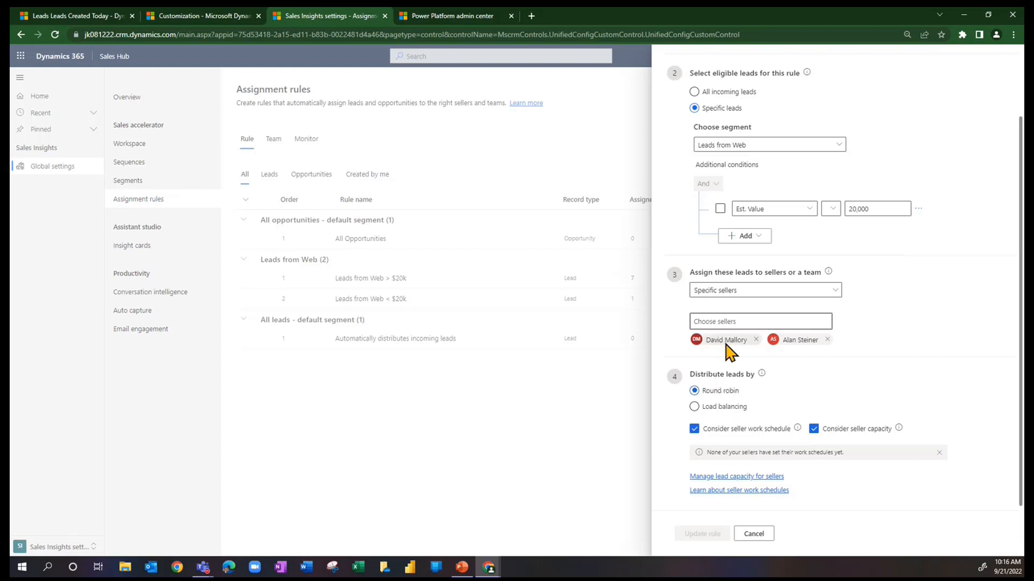
mouse_move(798, 345)
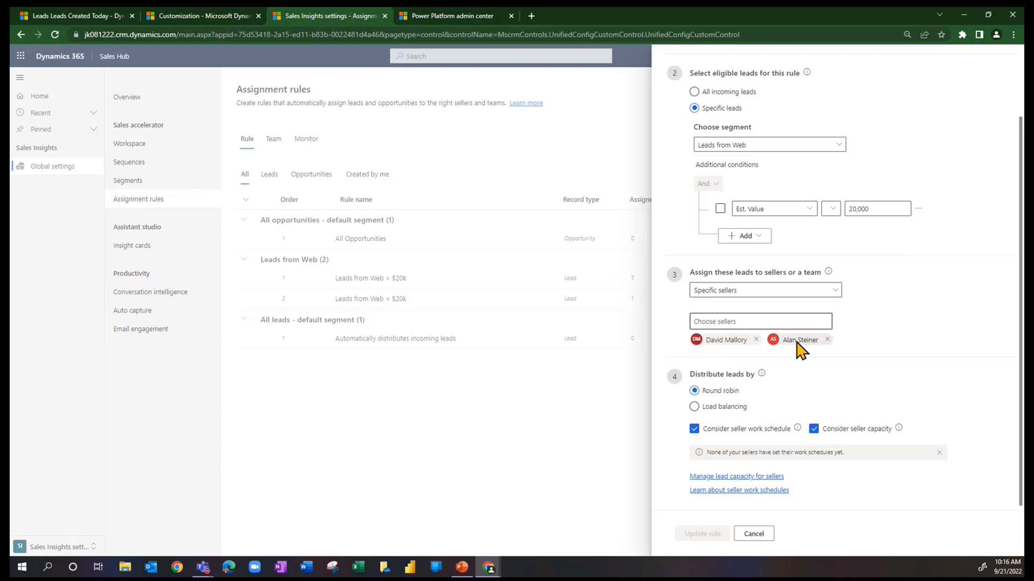
mouse_move(702, 164)
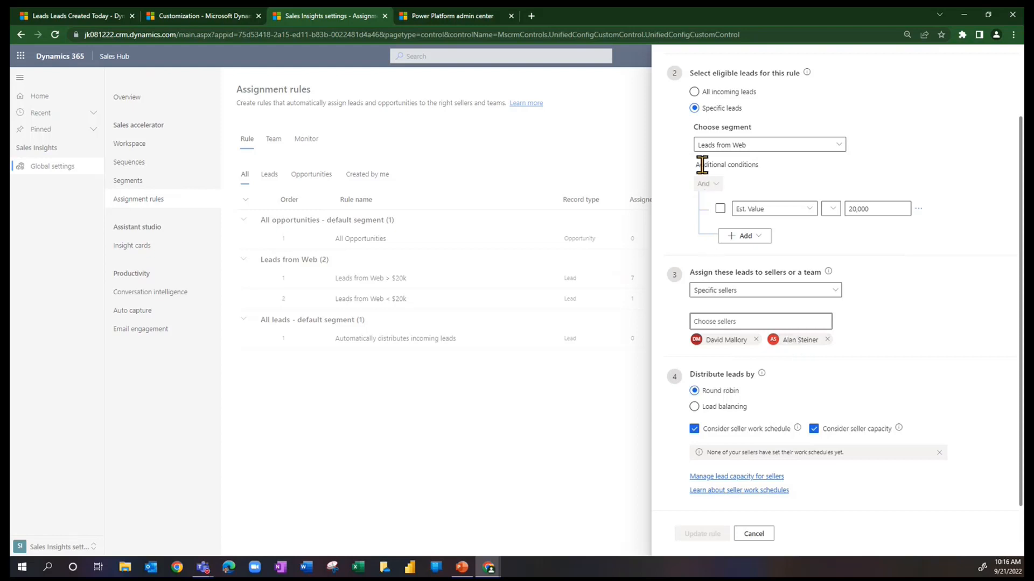
mouse_move(890, 263)
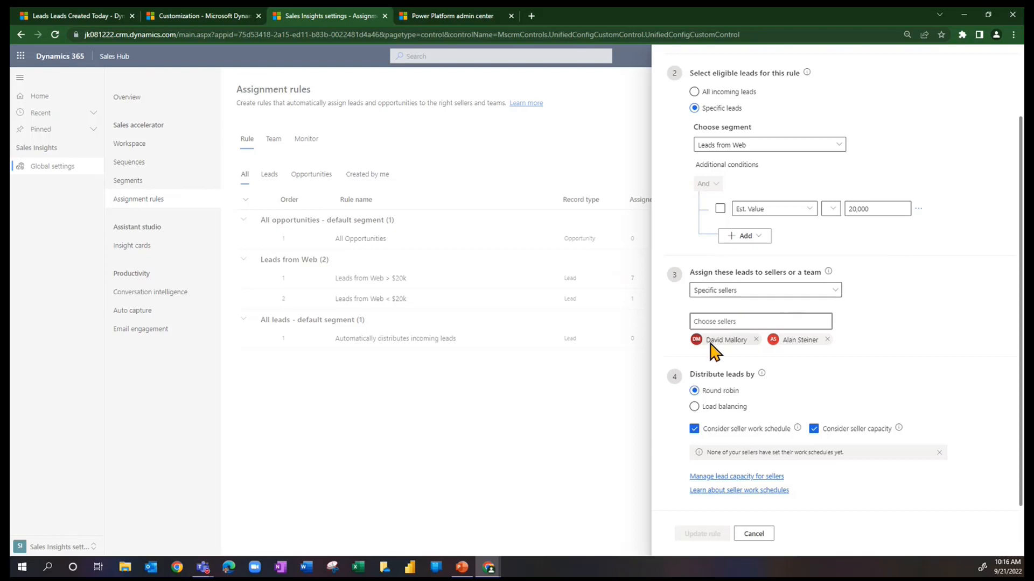
mouse_move(801, 348)
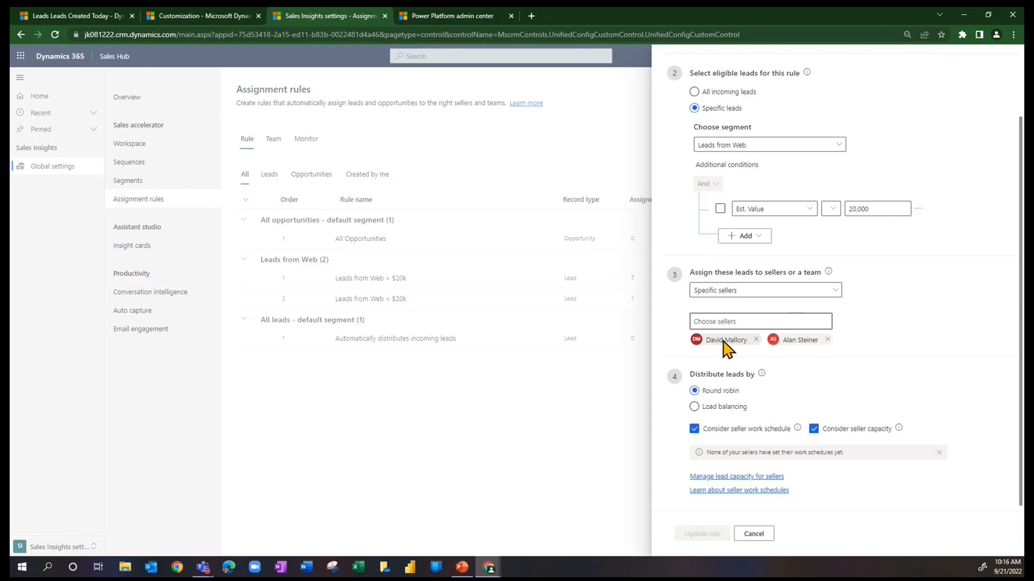
mouse_move(800, 345)
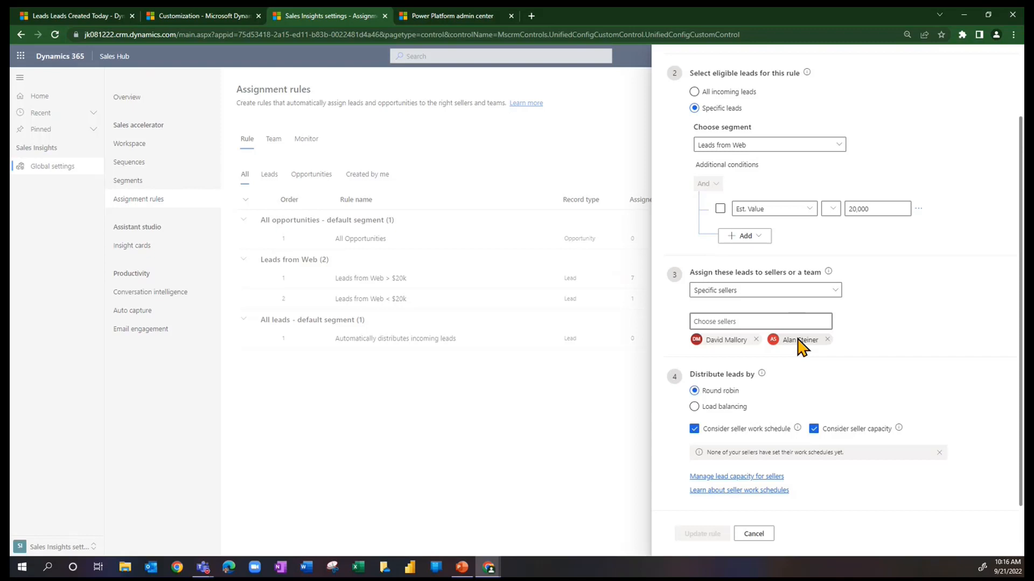
mouse_move(729, 345)
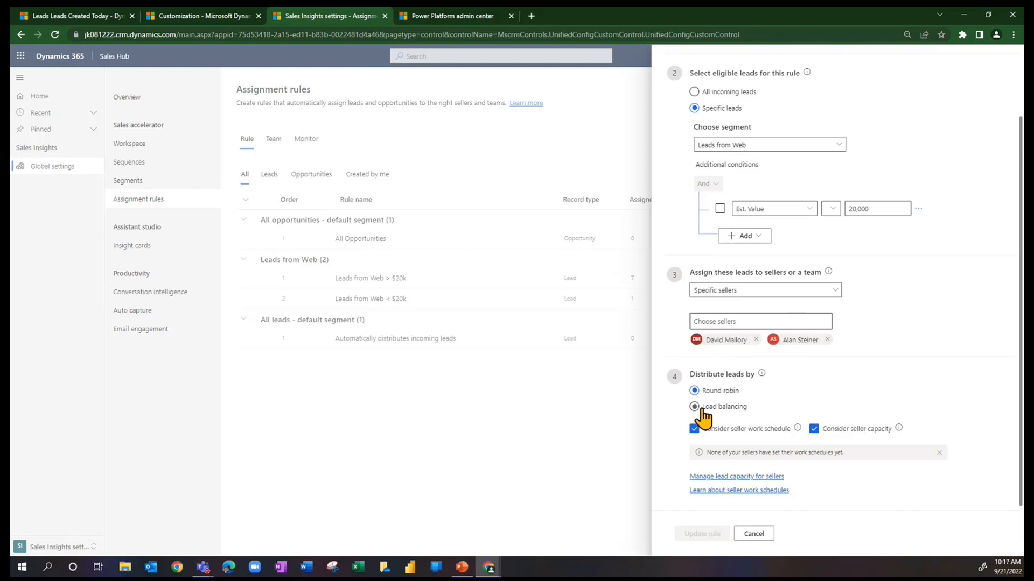
click(693, 390)
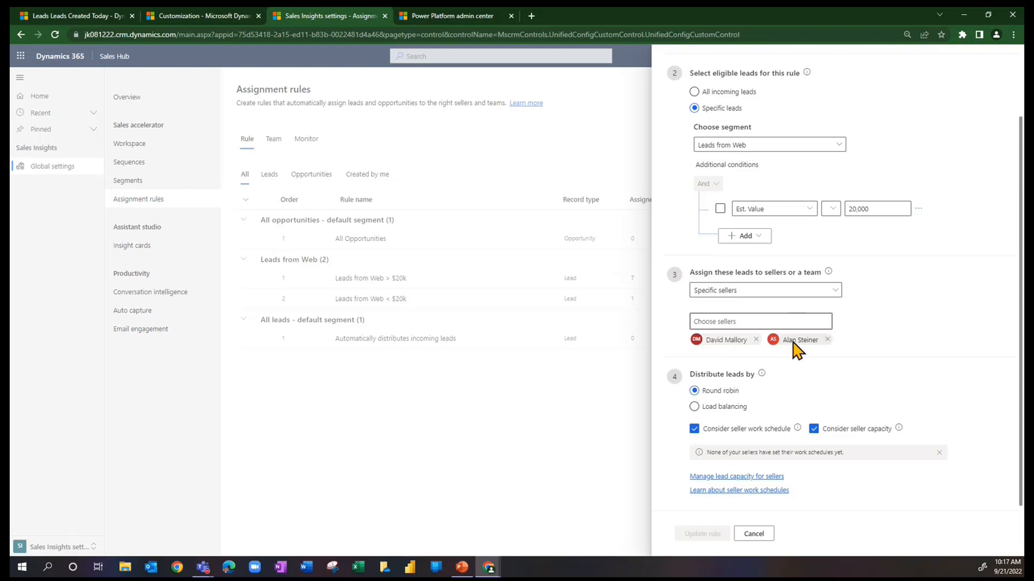
mouse_move(898, 375)
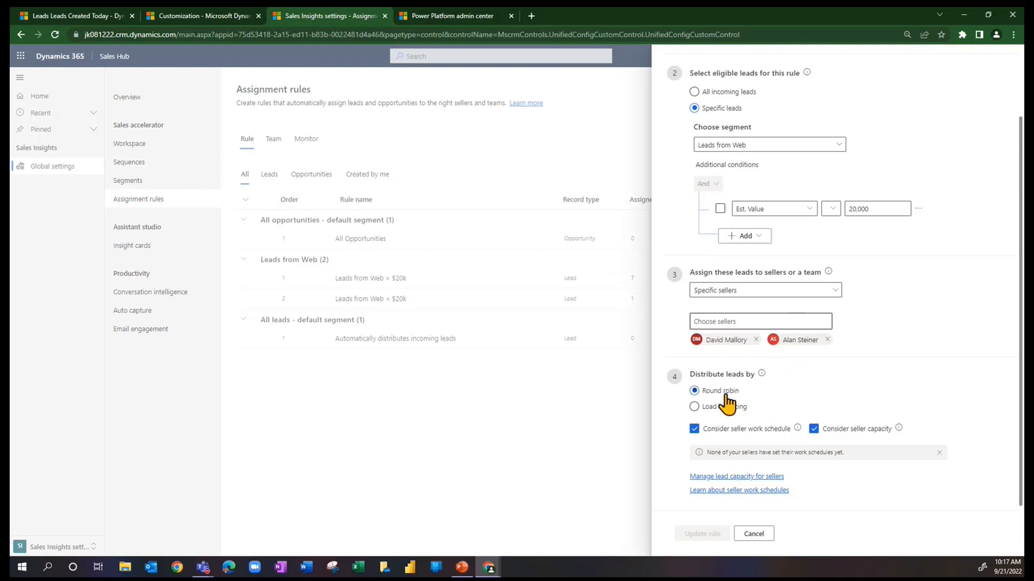
click(693, 406)
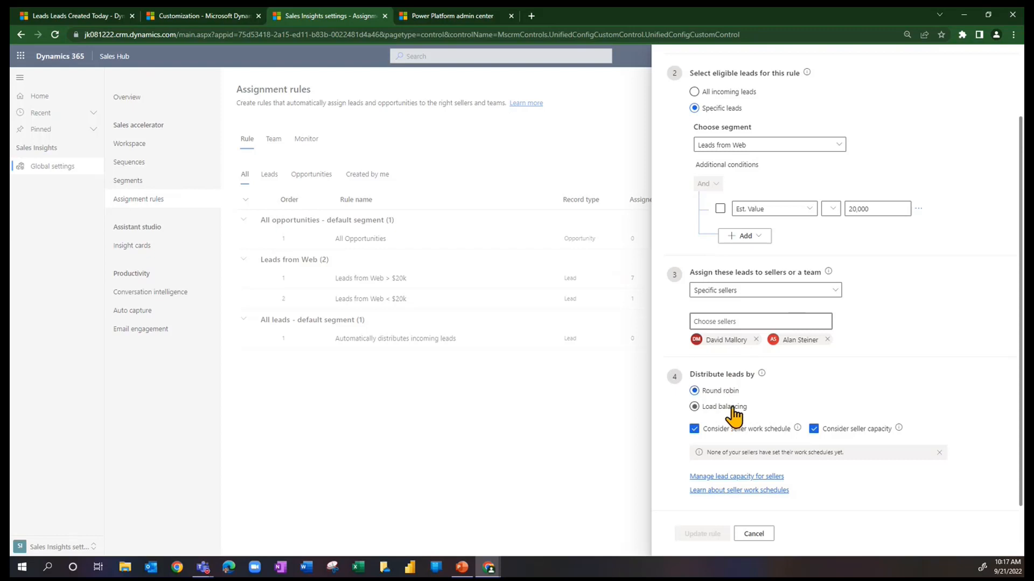
click(693, 390)
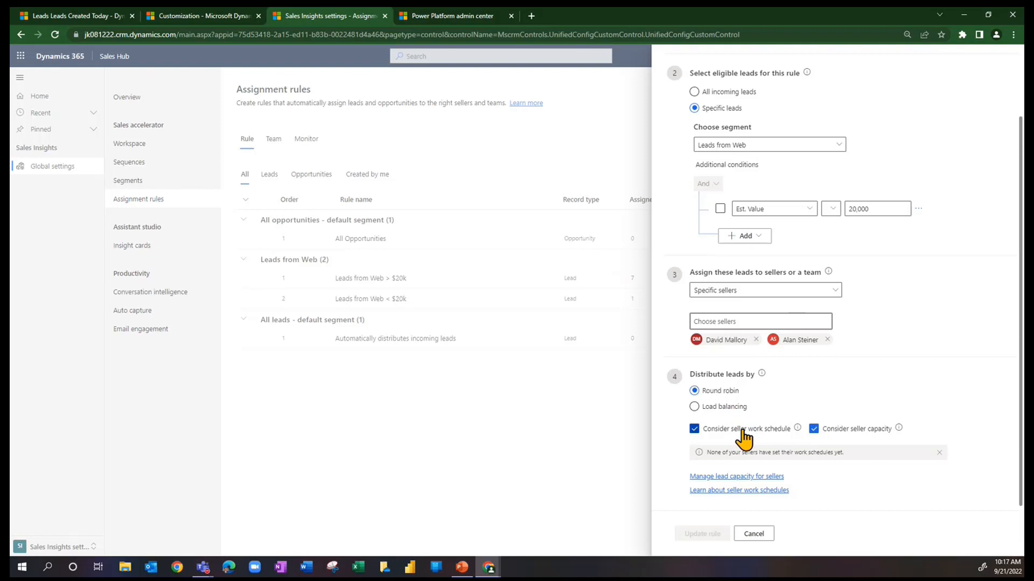
mouse_move(844, 435)
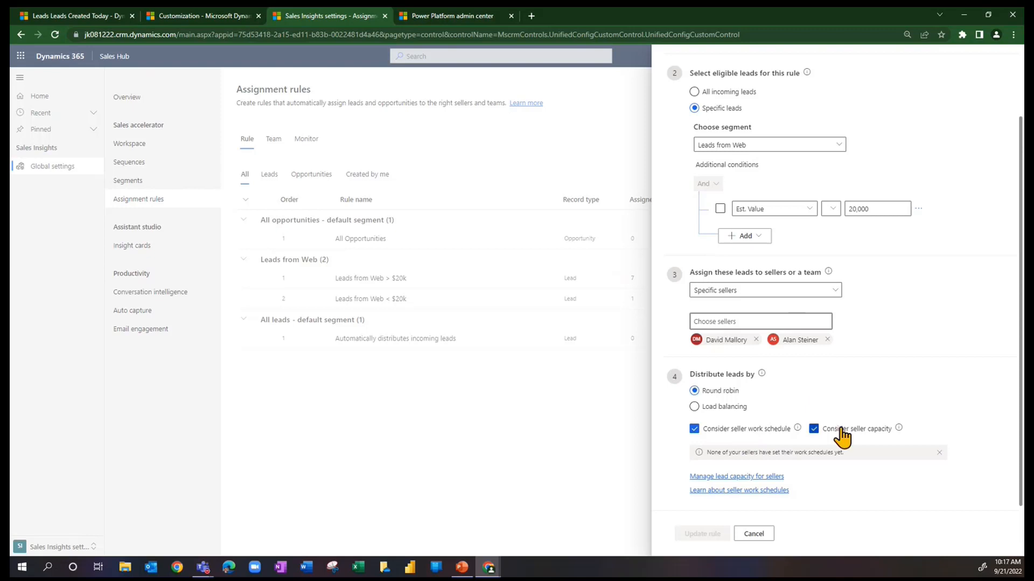
mouse_move(754, 485)
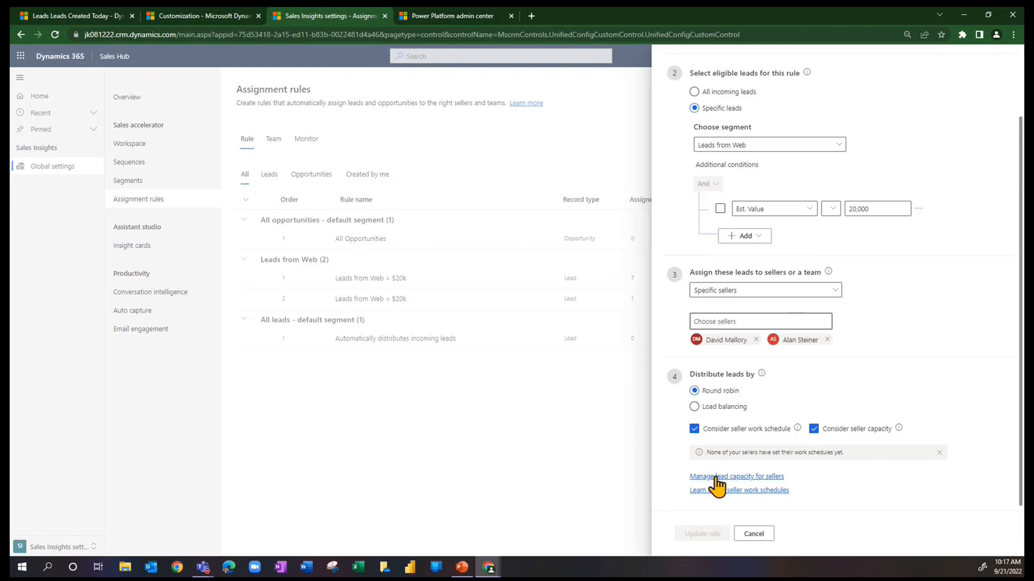
Go to Manage lead capacity for sellers, discarding the unsaved rule via Close anyway.
click(753, 533)
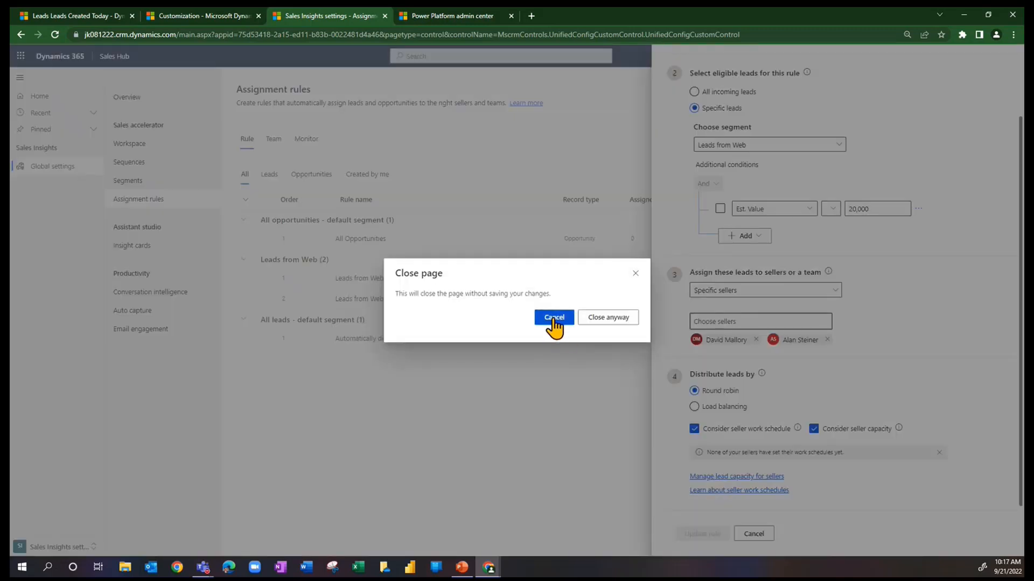
mouse_move(607, 317)
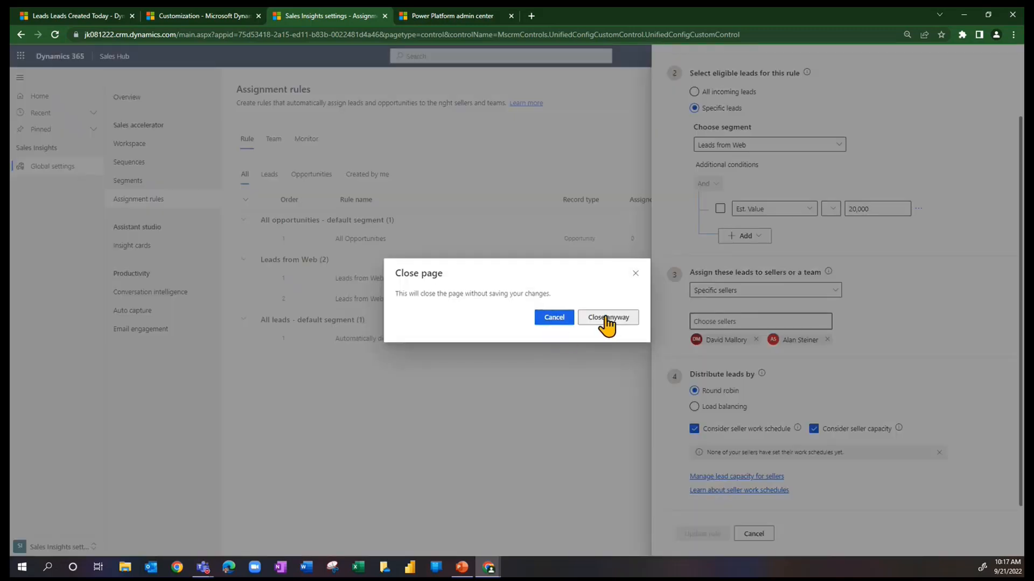
click(607, 317)
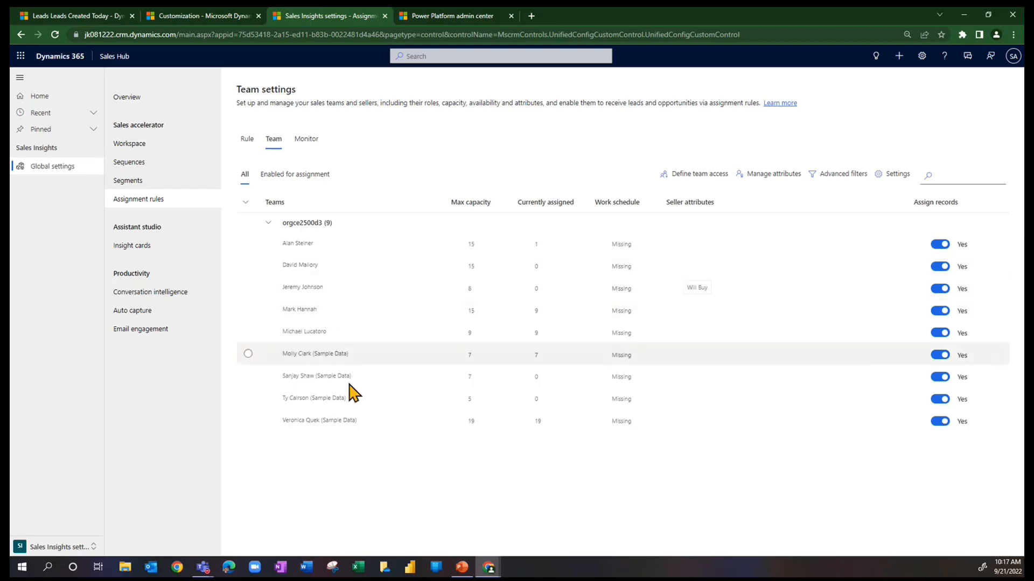
mouse_move(366, 457)
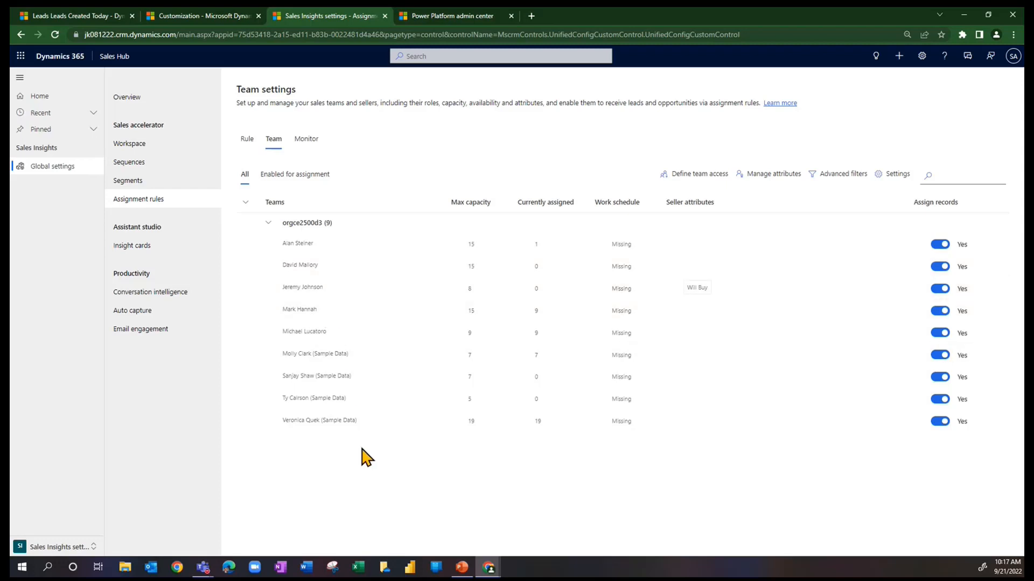
mouse_move(428, 385)
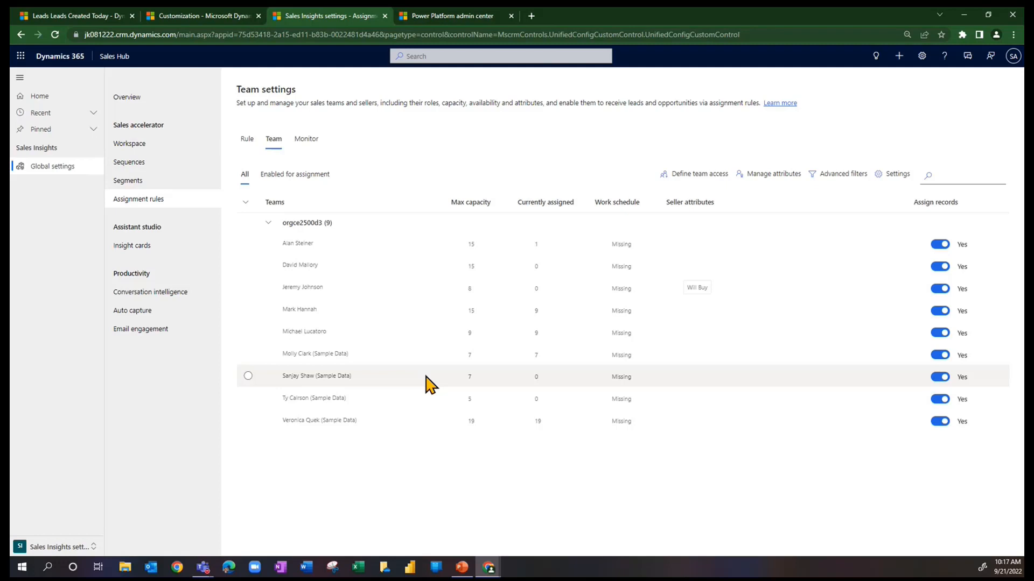
mouse_move(668, 286)
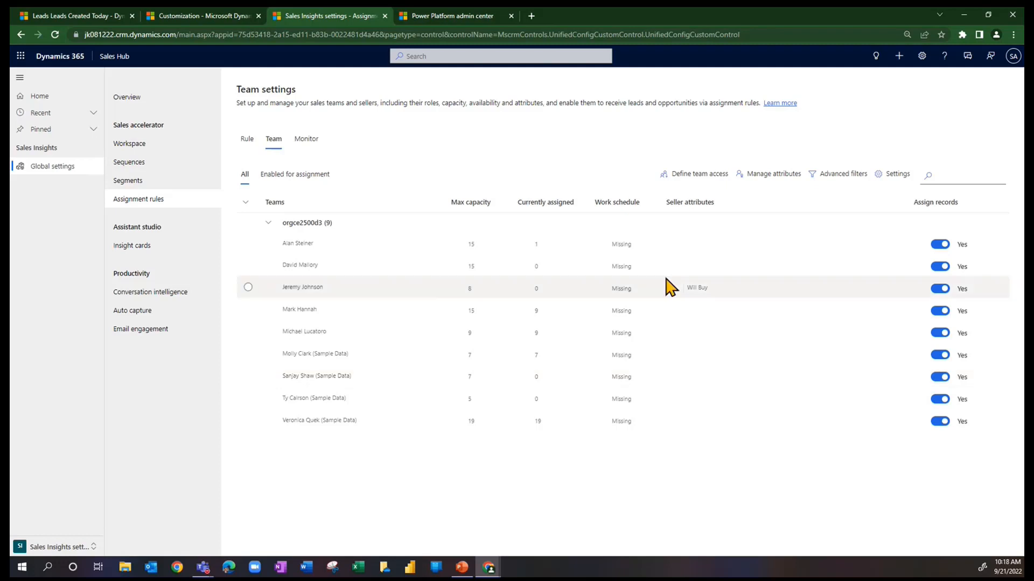
mouse_move(693, 175)
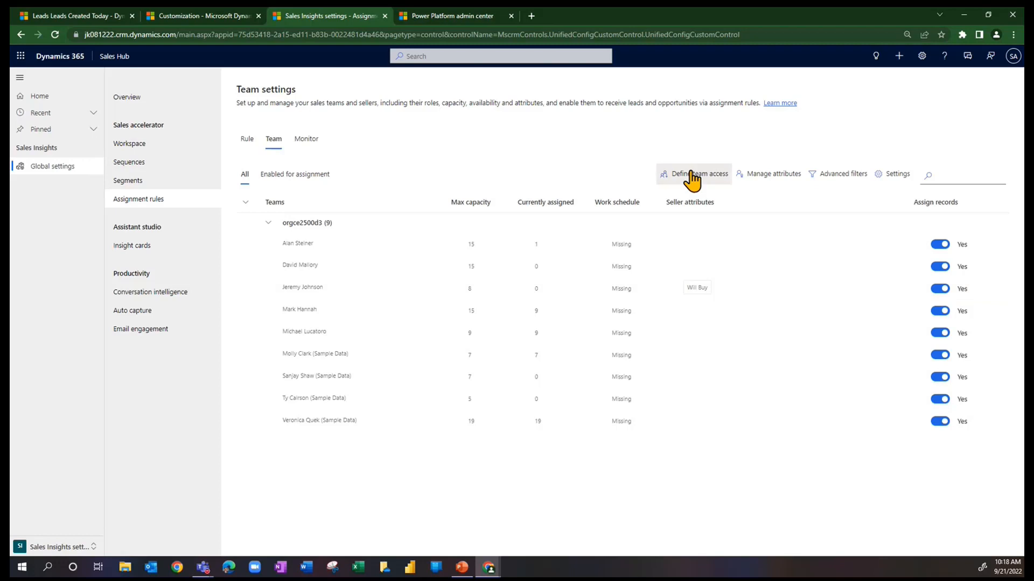
Review the four specific security roles under Define team access and save them.
click(698, 173)
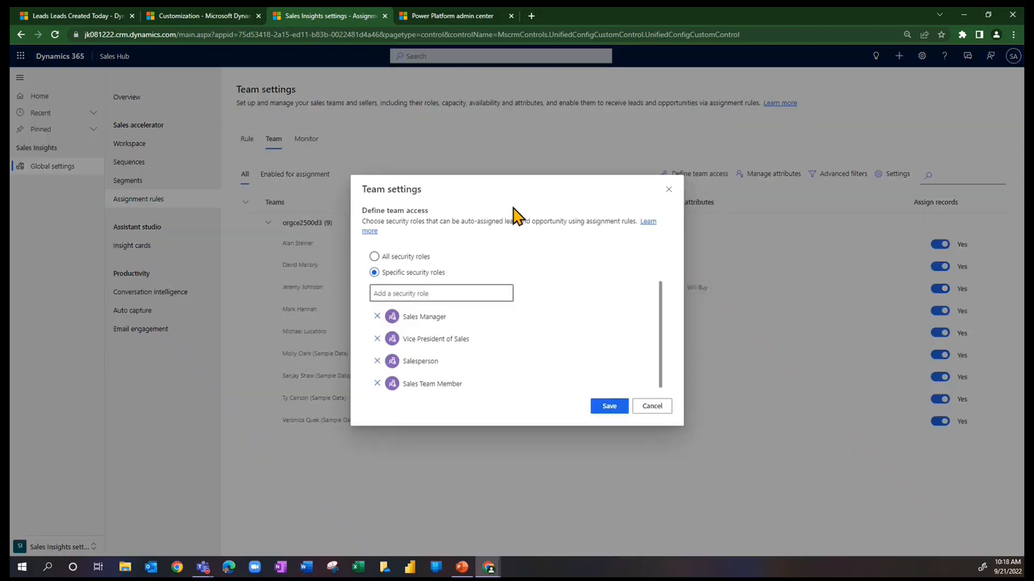
mouse_move(298, 254)
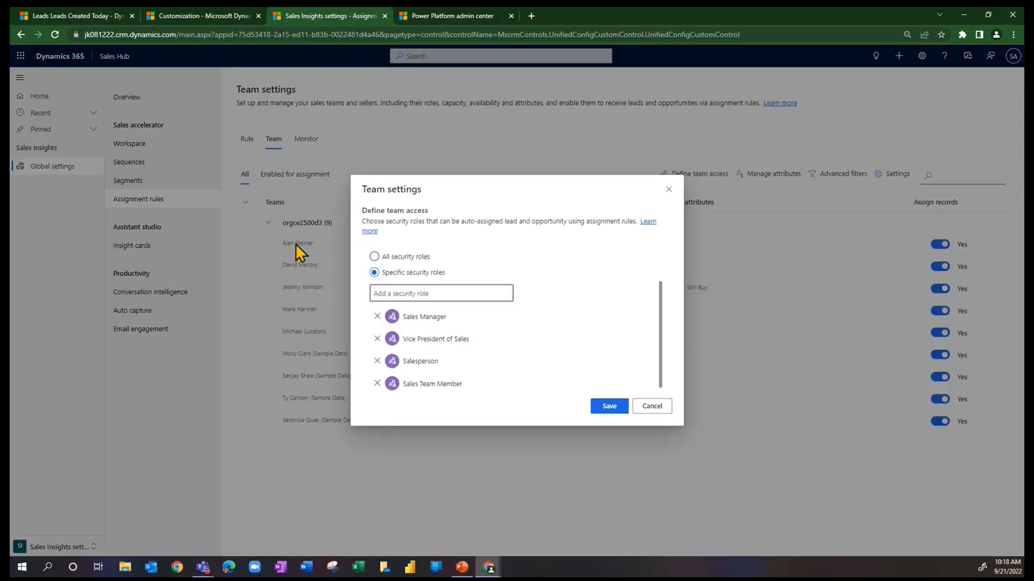
mouse_move(359, 333)
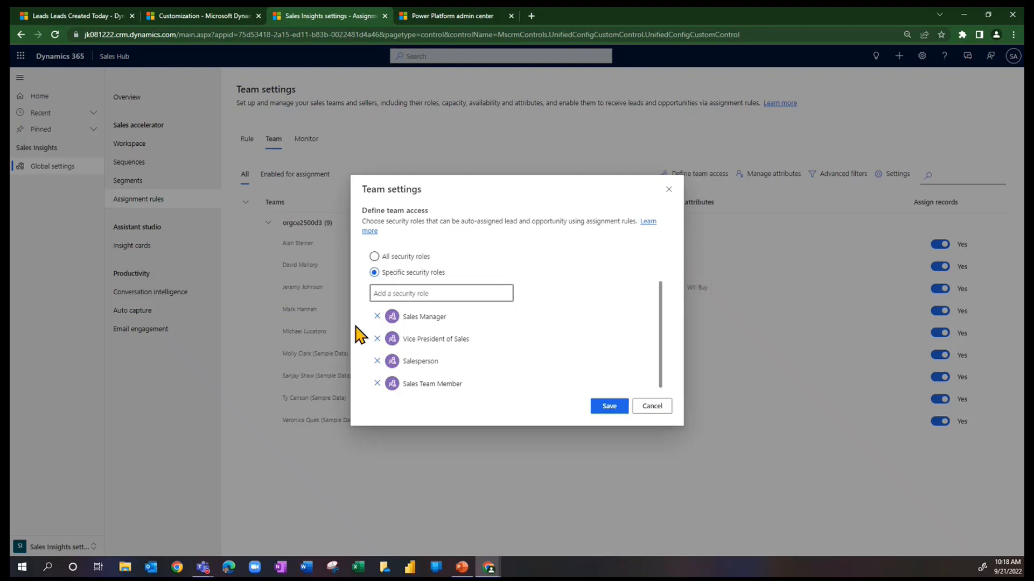
mouse_move(413, 339)
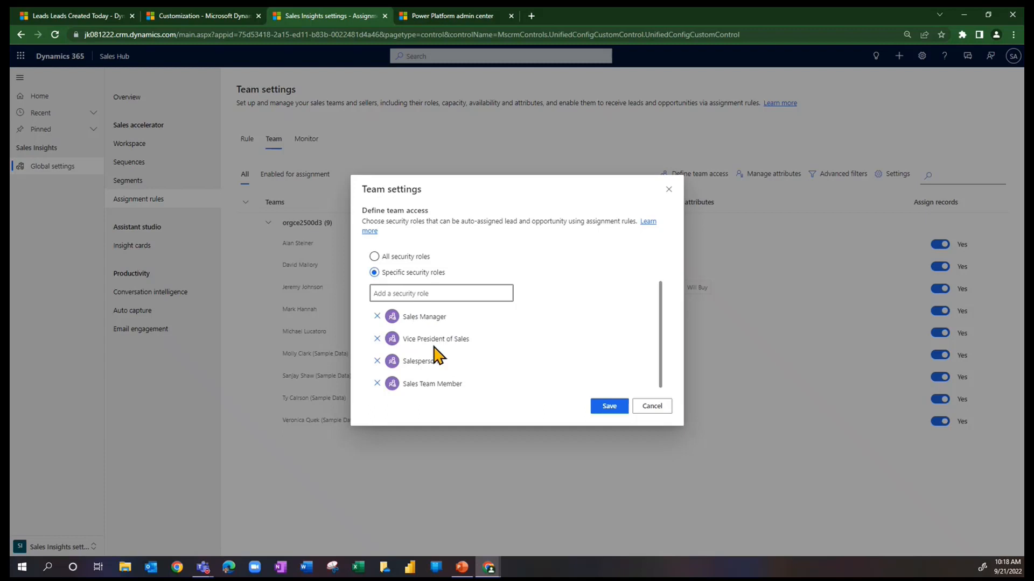
mouse_move(607, 406)
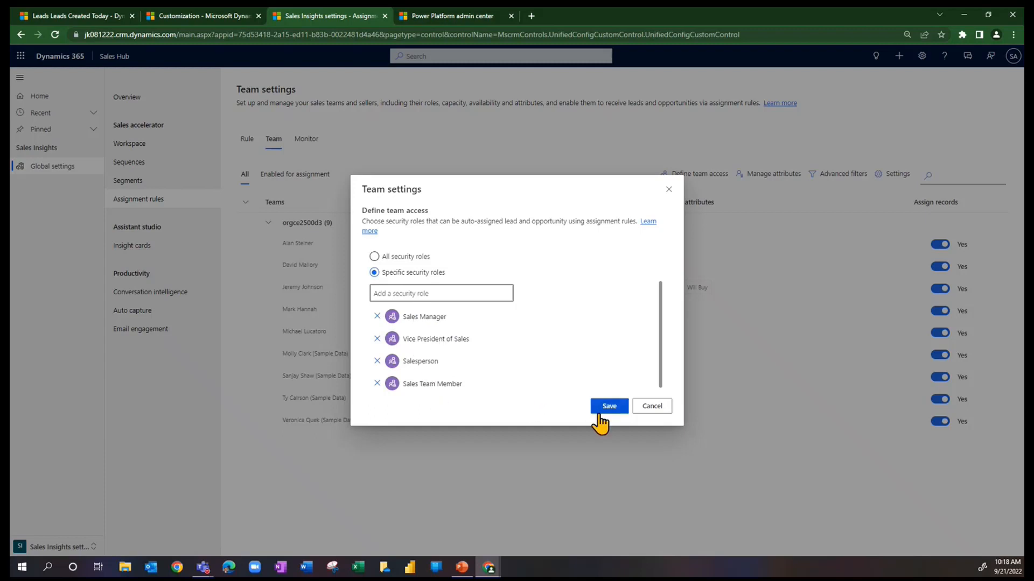
click(608, 406)
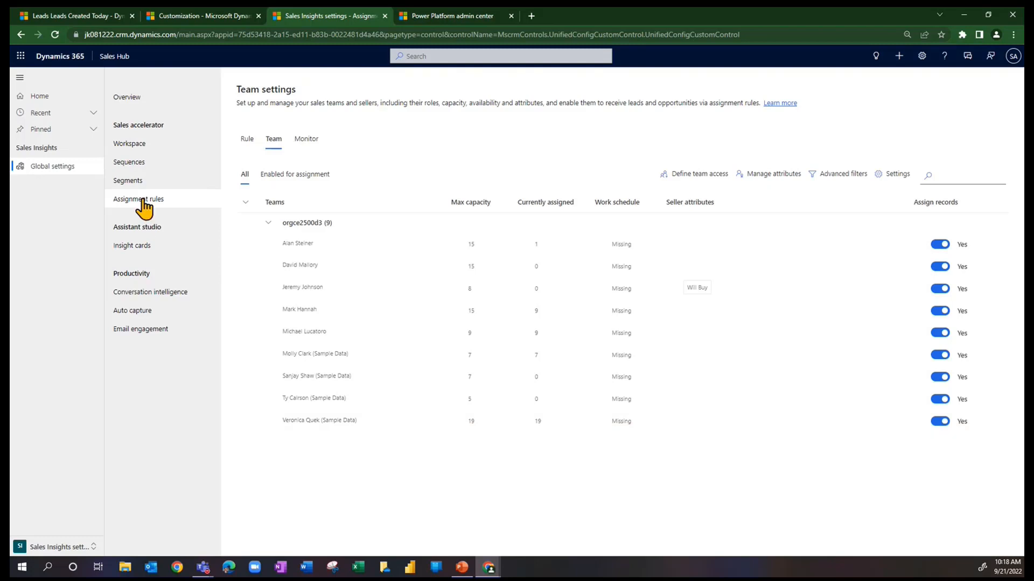
mouse_move(118, 204)
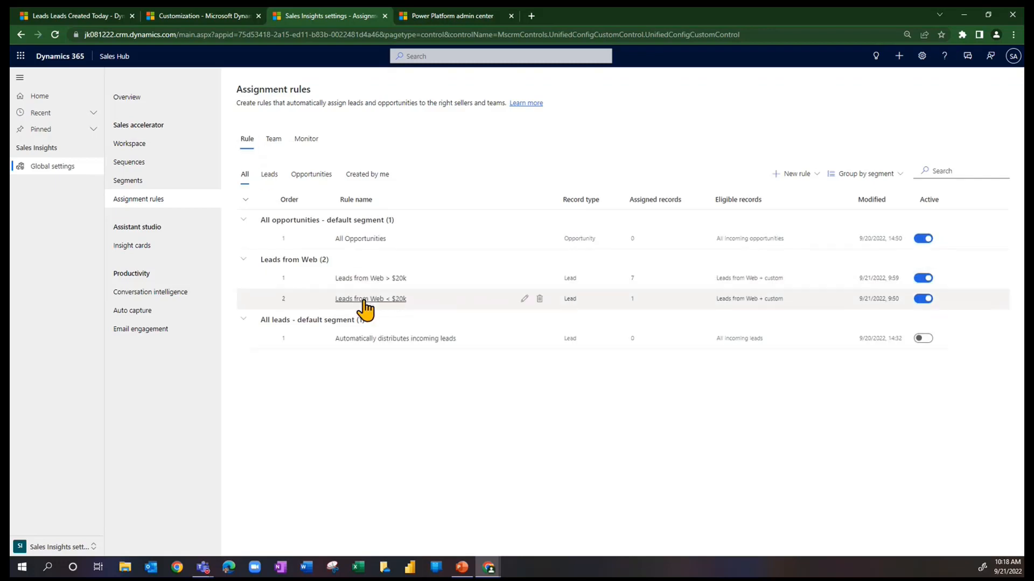
mouse_move(366, 300)
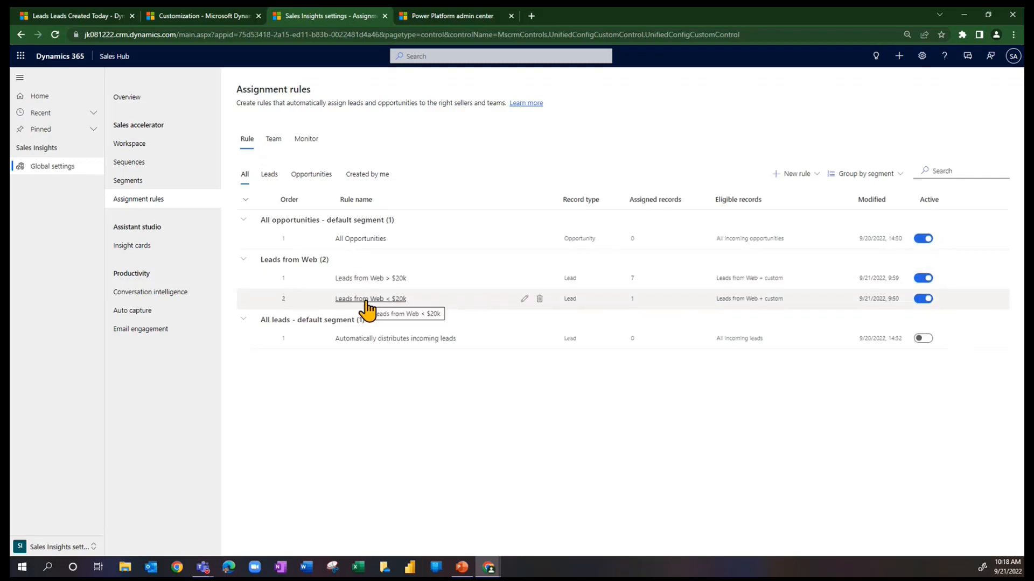
mouse_move(349, 305)
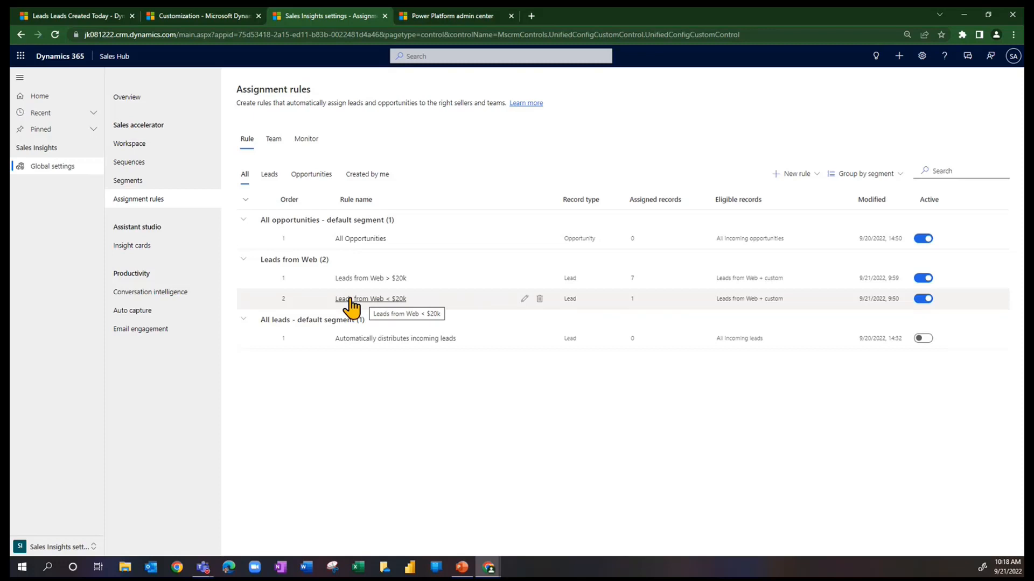
Open the Leads from Web < $20k assignment rule for editing.
click(369, 298)
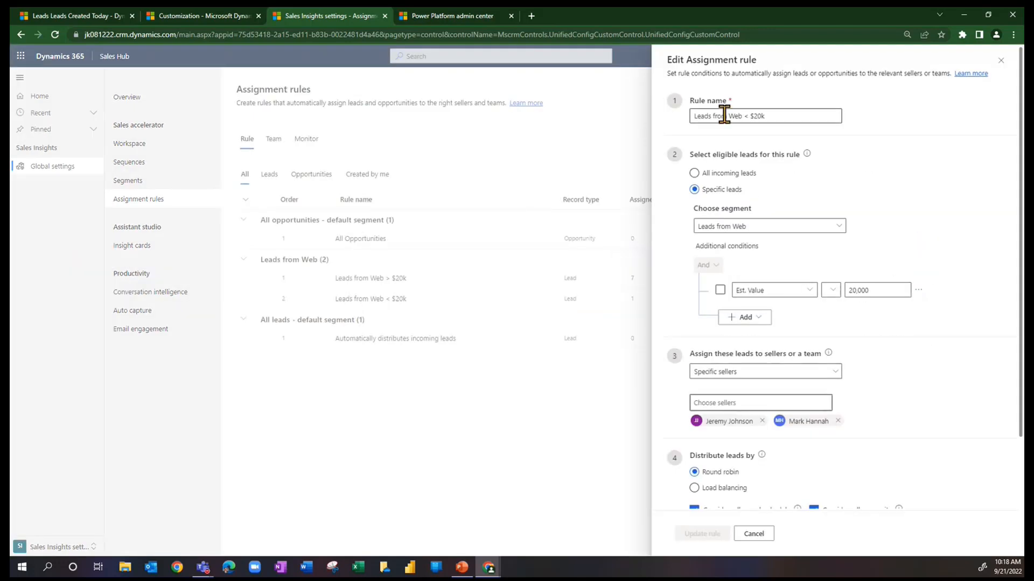
mouse_move(830, 289)
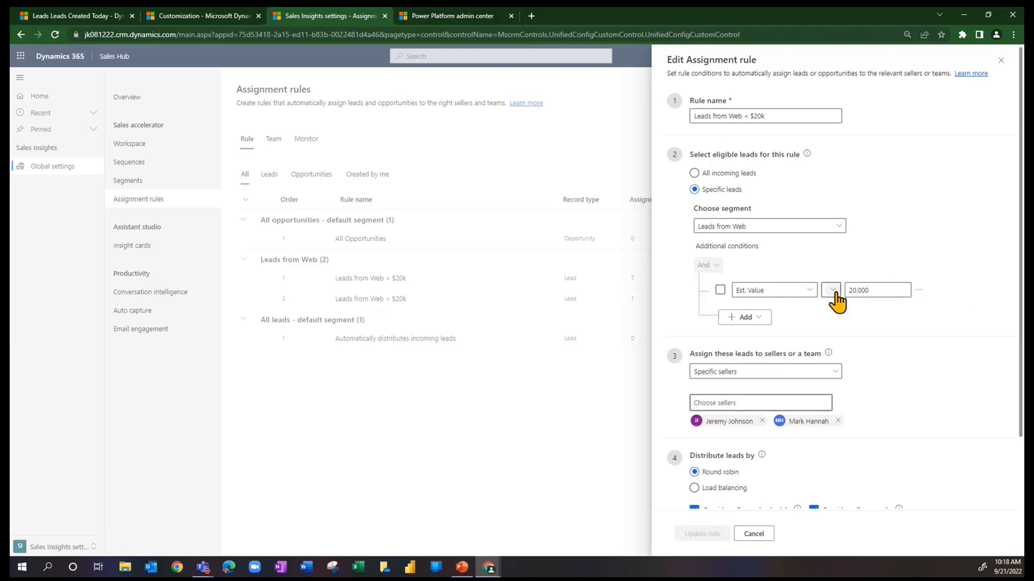
Check the Est. Value comparison operator and round-robin distribution, then cancel without saving.
click(830, 290)
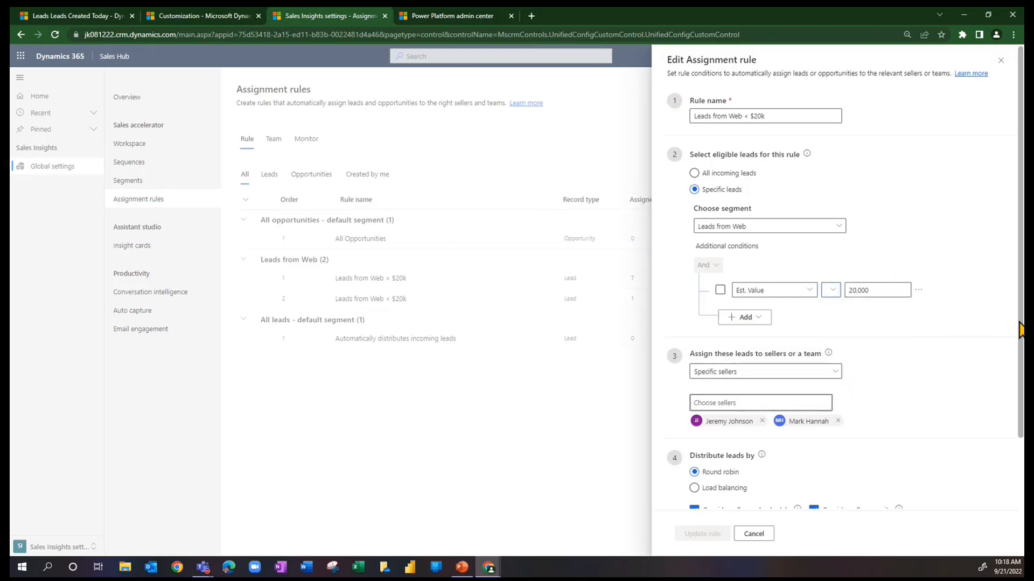
scroll(down, 3)
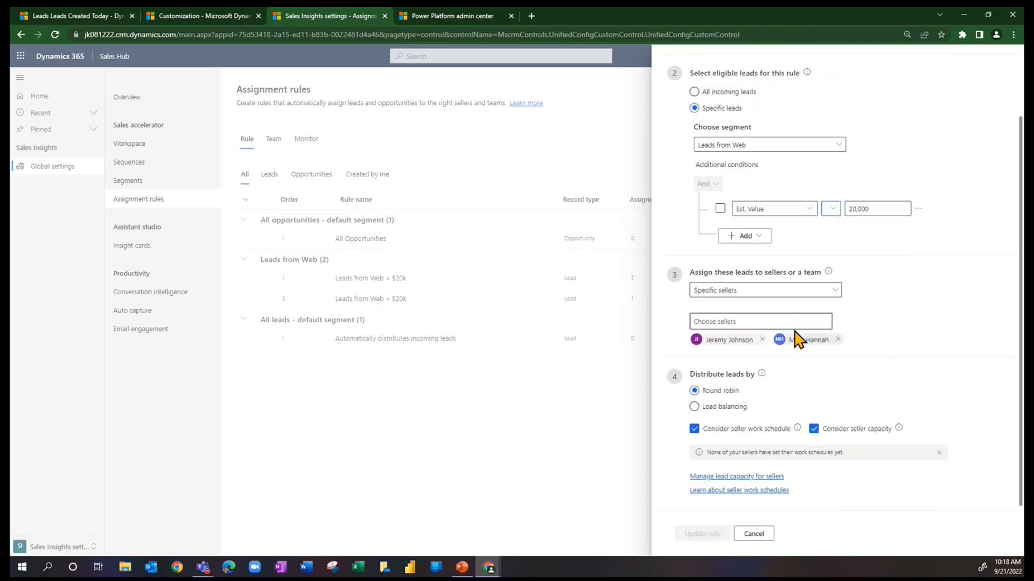
mouse_move(739, 356)
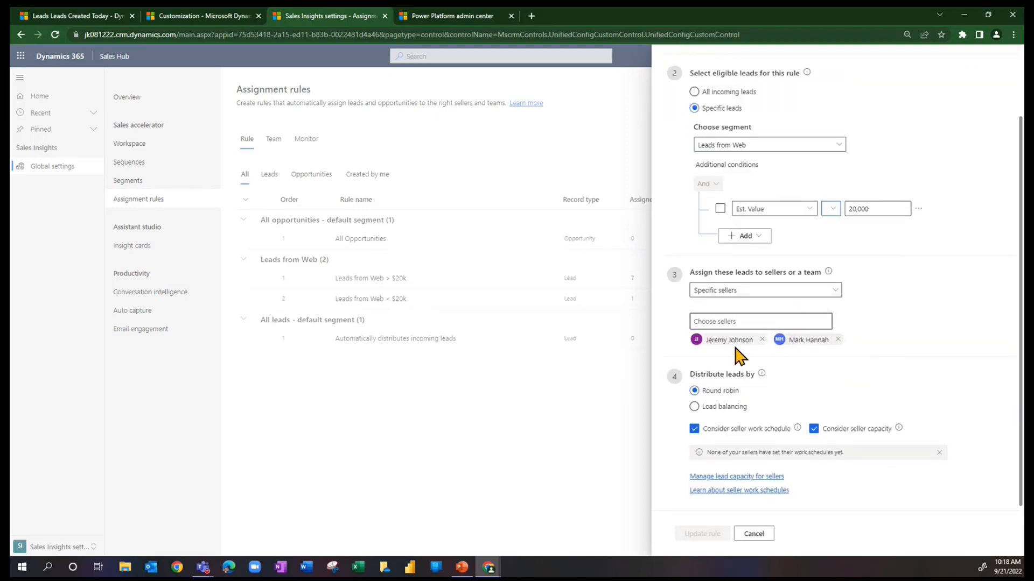
mouse_move(801, 353)
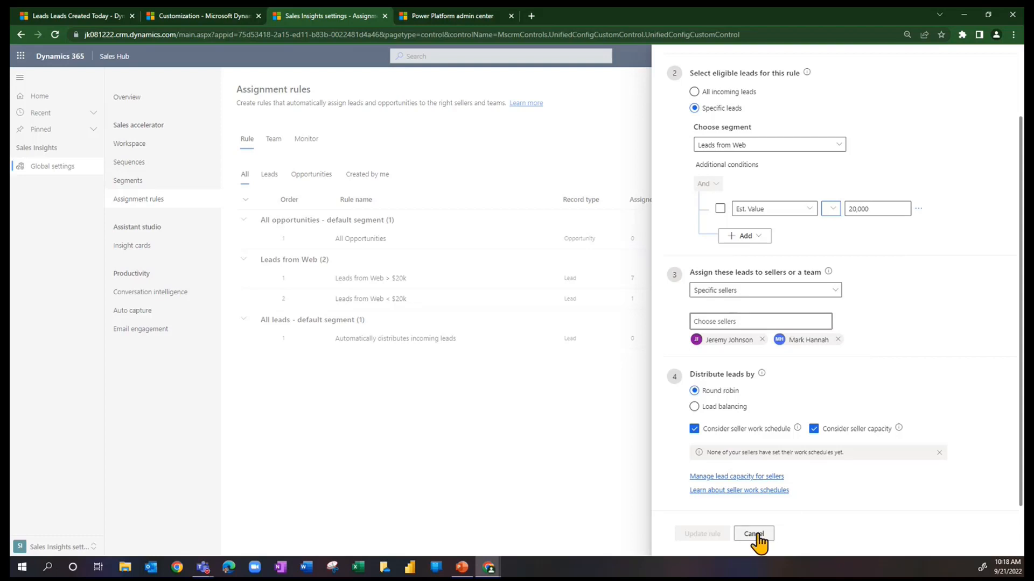
click(752, 534)
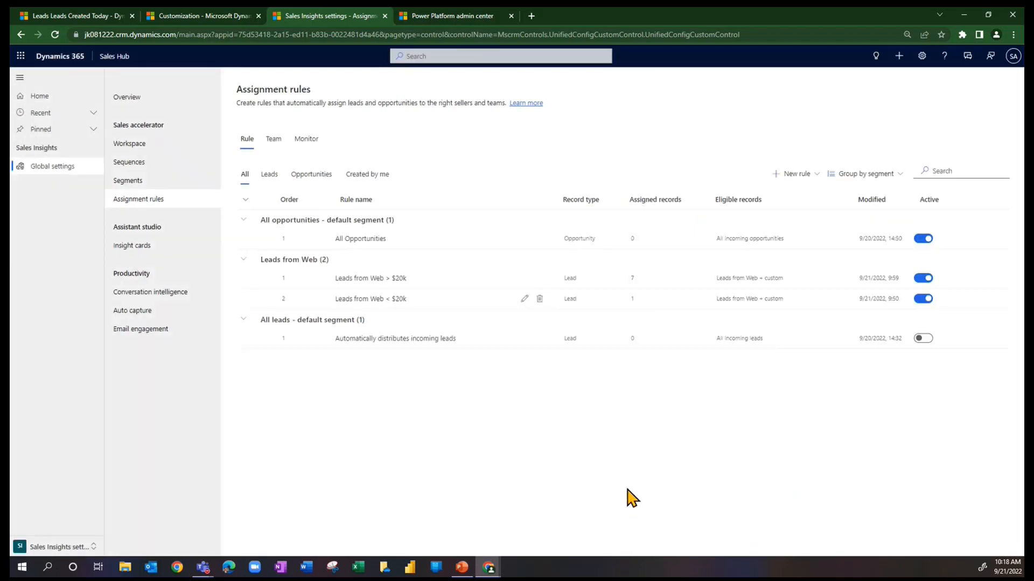
mouse_move(127, 188)
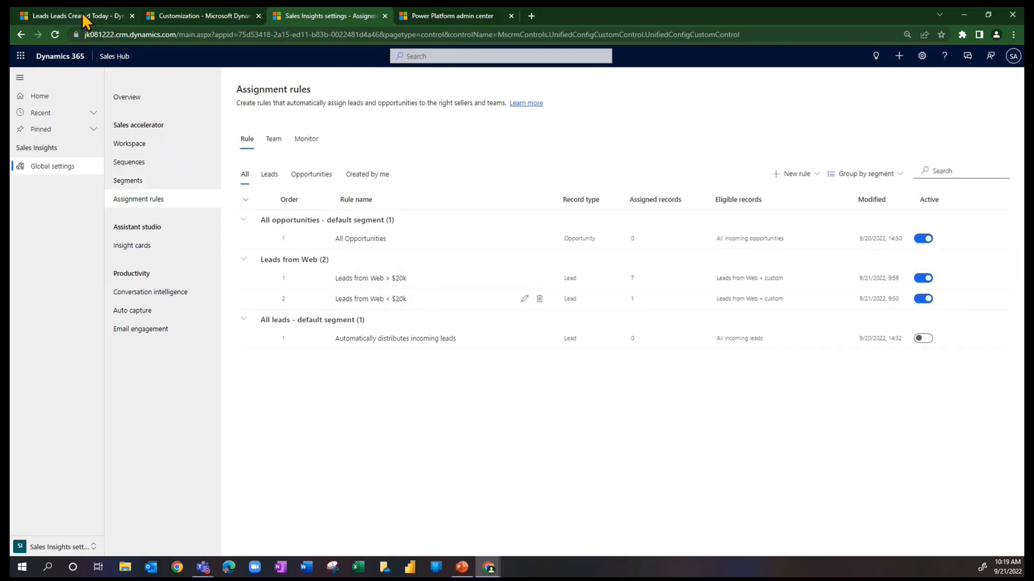
Switch to the Leads Created Today view and start a new lead record.
click(72, 15)
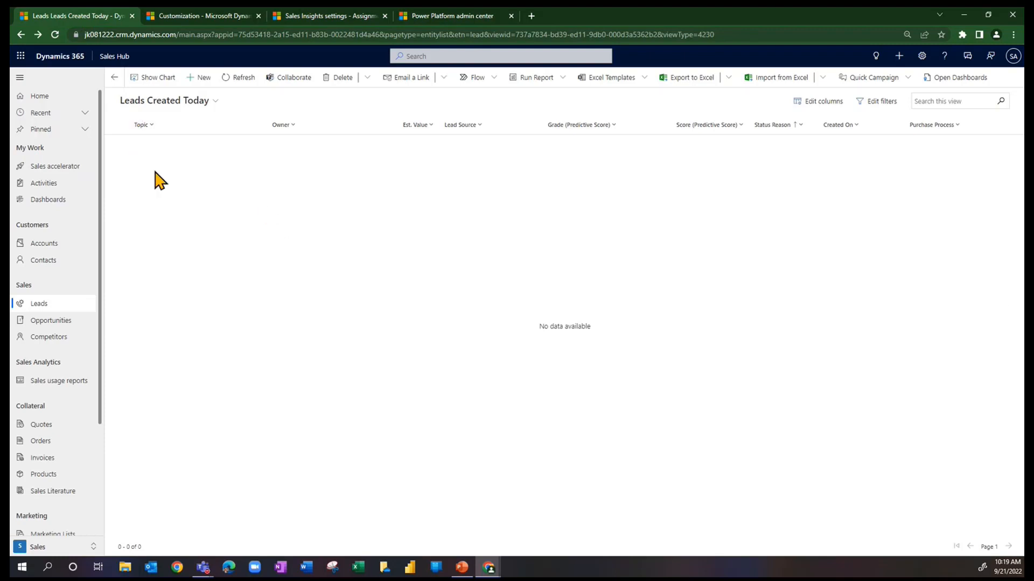
mouse_move(539, 259)
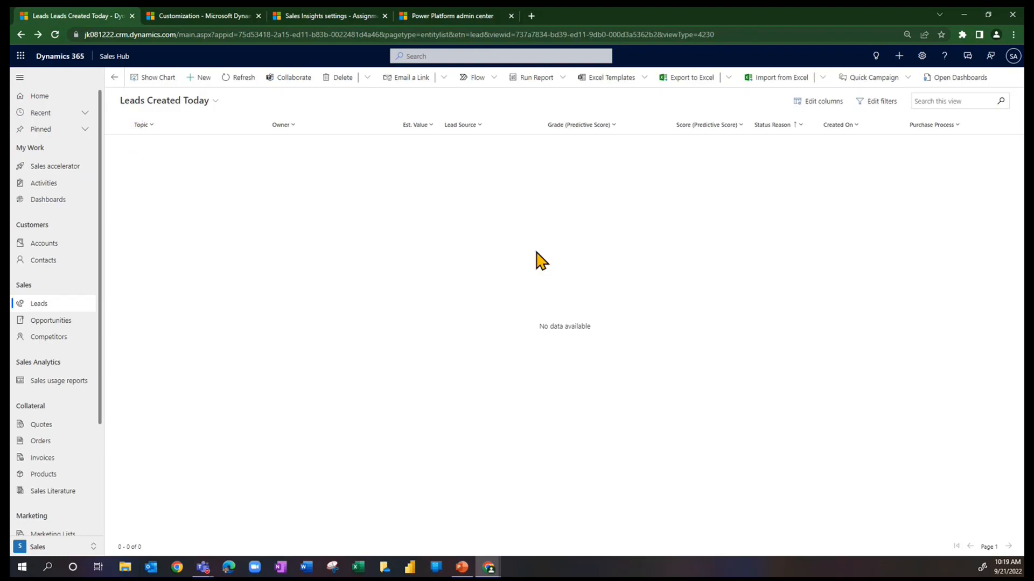
click(198, 77)
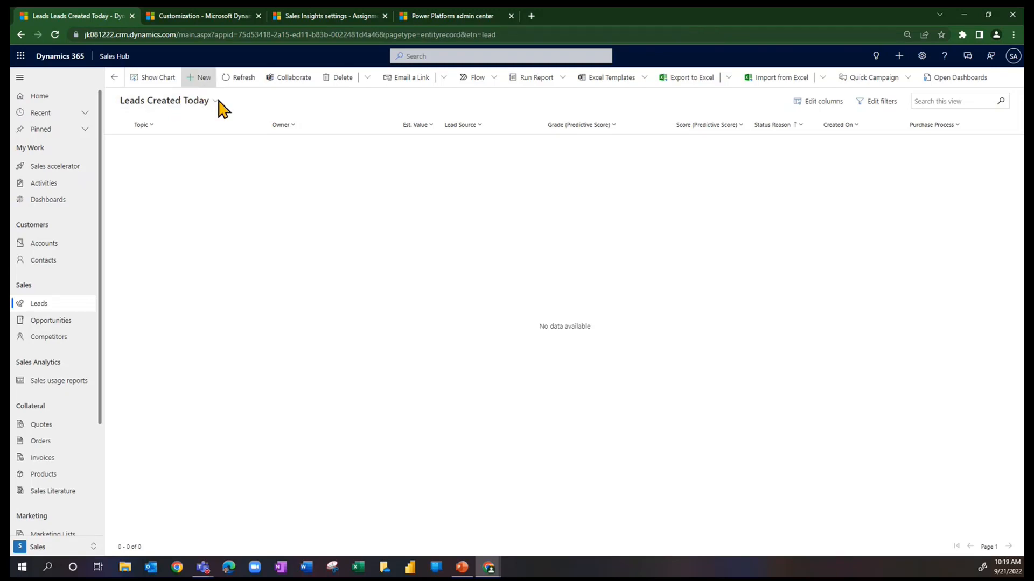
Enter topic 'Capital Equipment < 20k' and company Western Computer on the new lead.
click(198, 78)
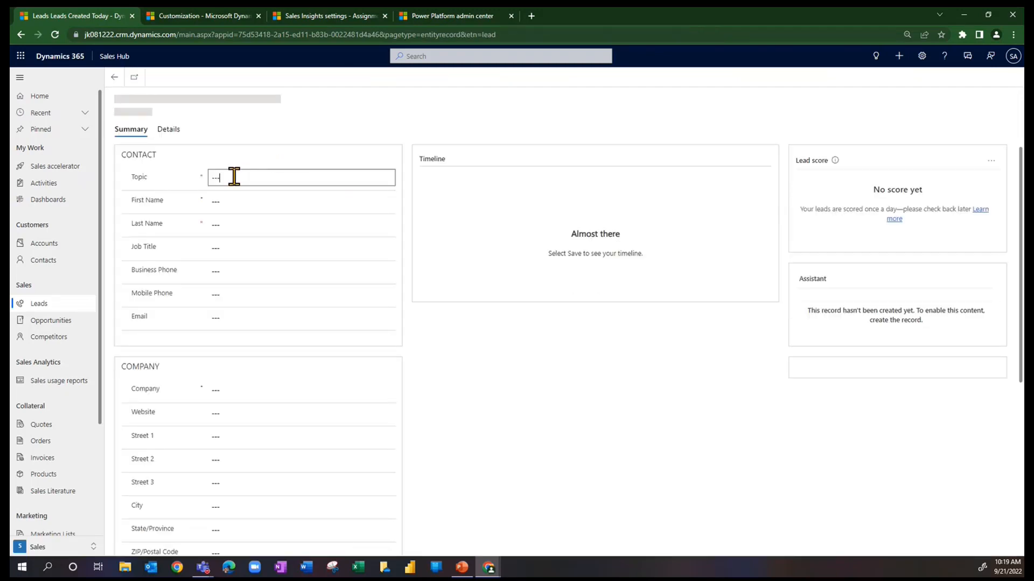
text(Capital Equip)
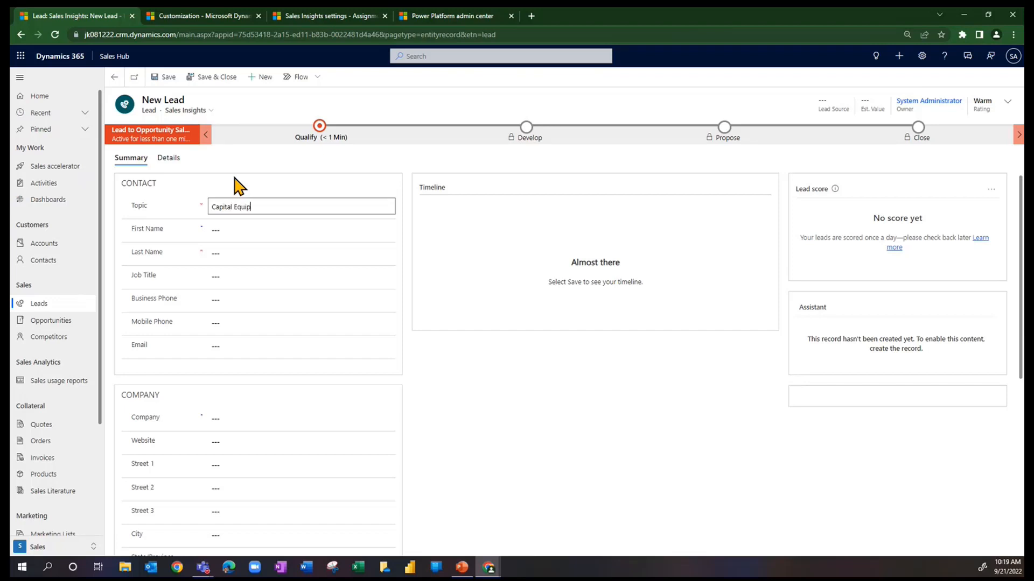
text(ment)
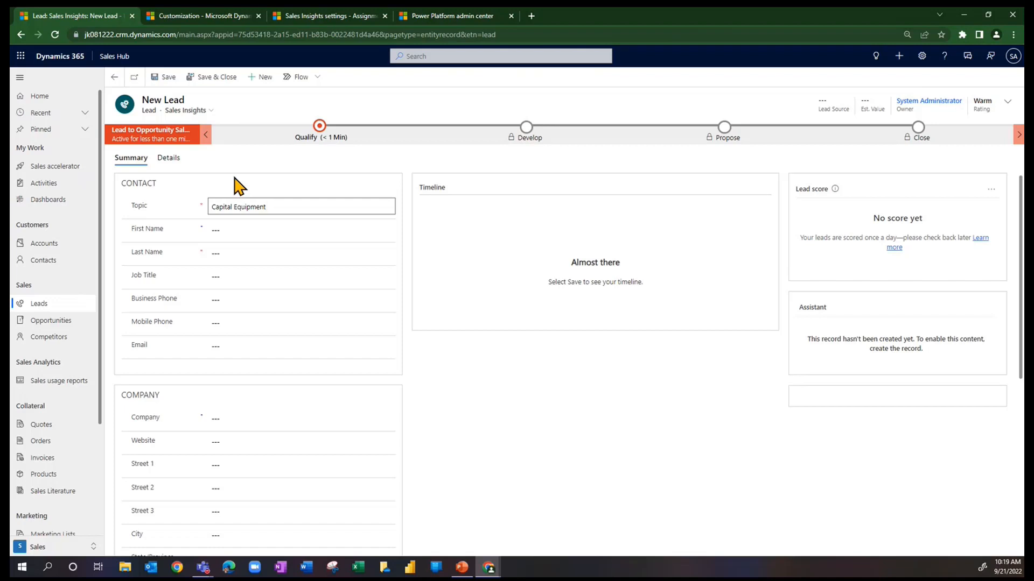
text(< 20)
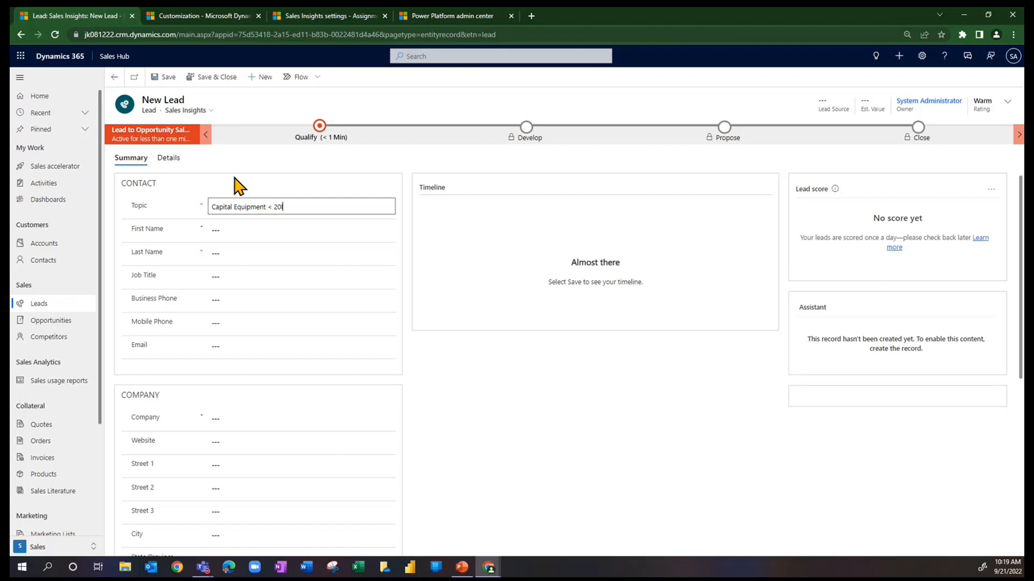
click(300, 252)
text(Kegel)
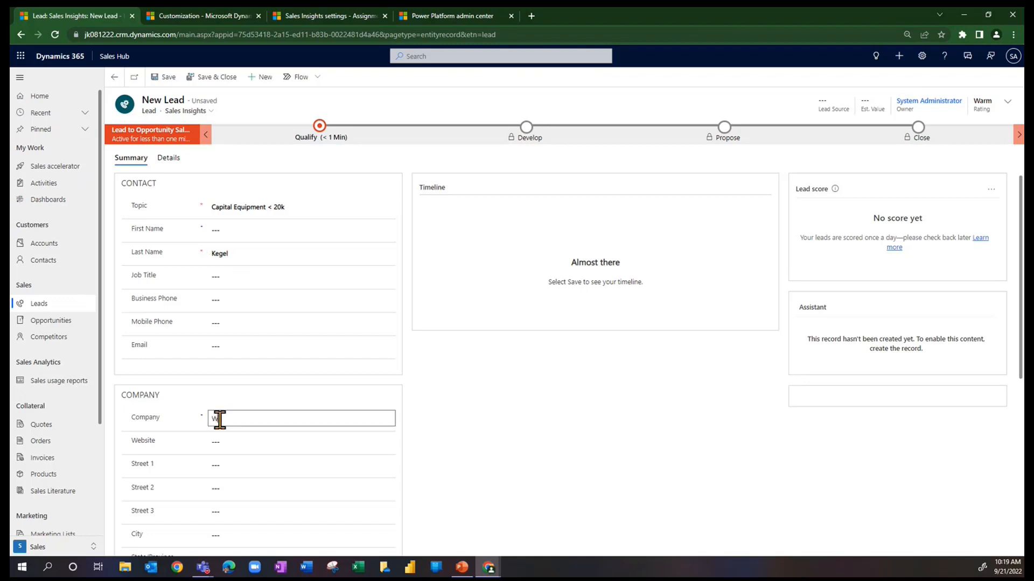
text(Western Computer)
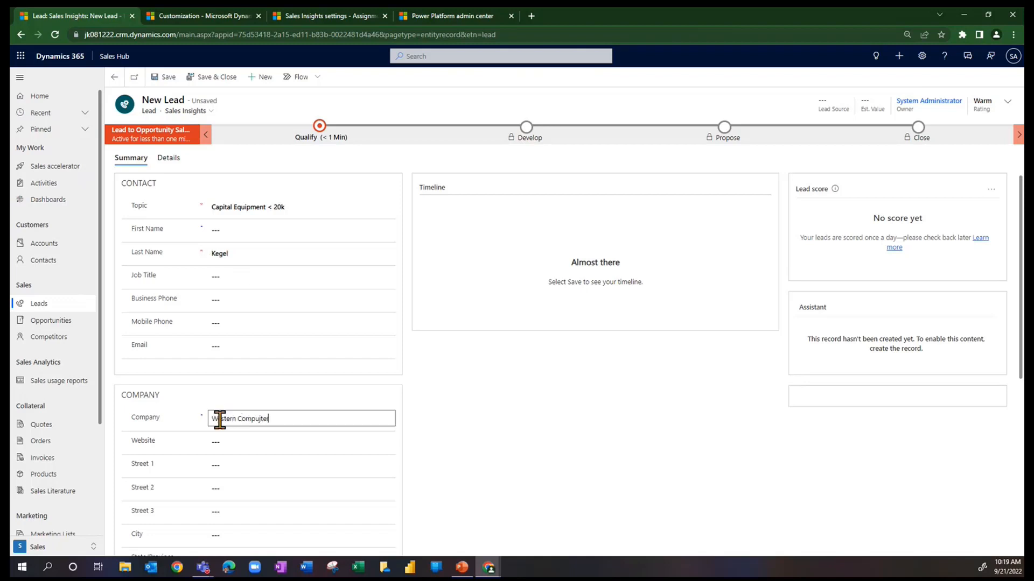
mouse_move(1008, 102)
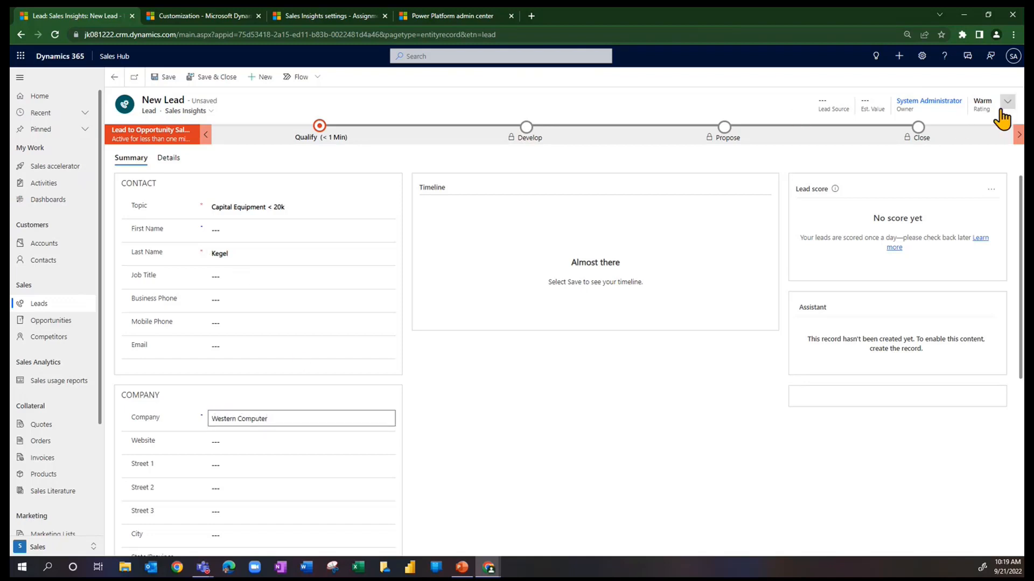
In the header, set Lead Source to Web and Est. Value to 12000.
click(1008, 101)
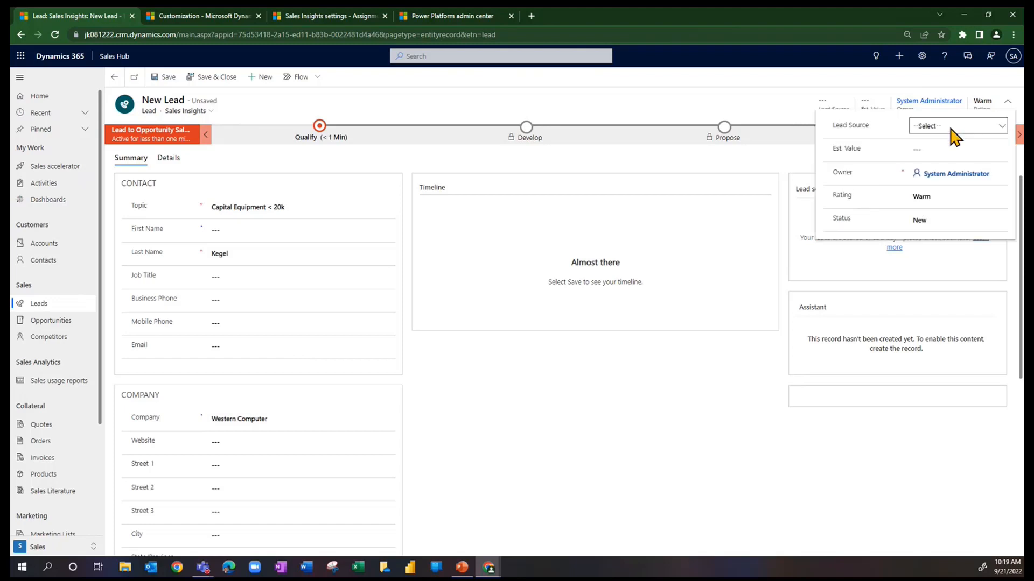
click(956, 125)
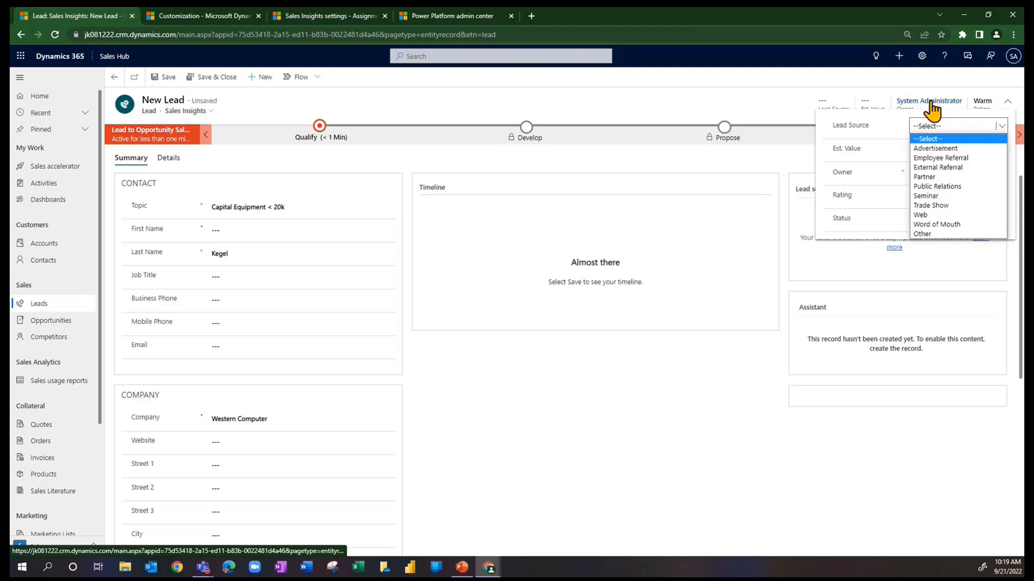
click(920, 215)
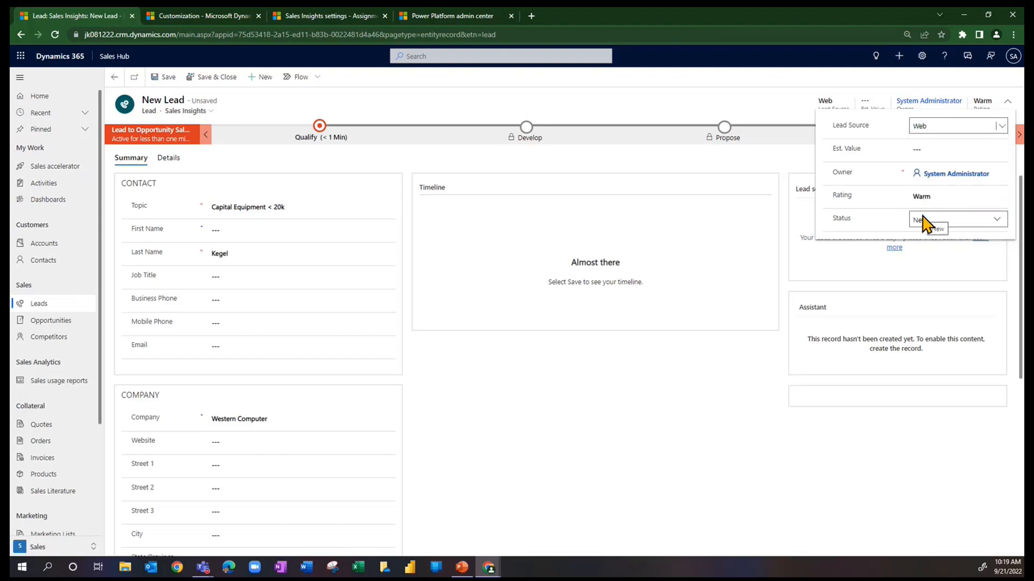
click(956, 149)
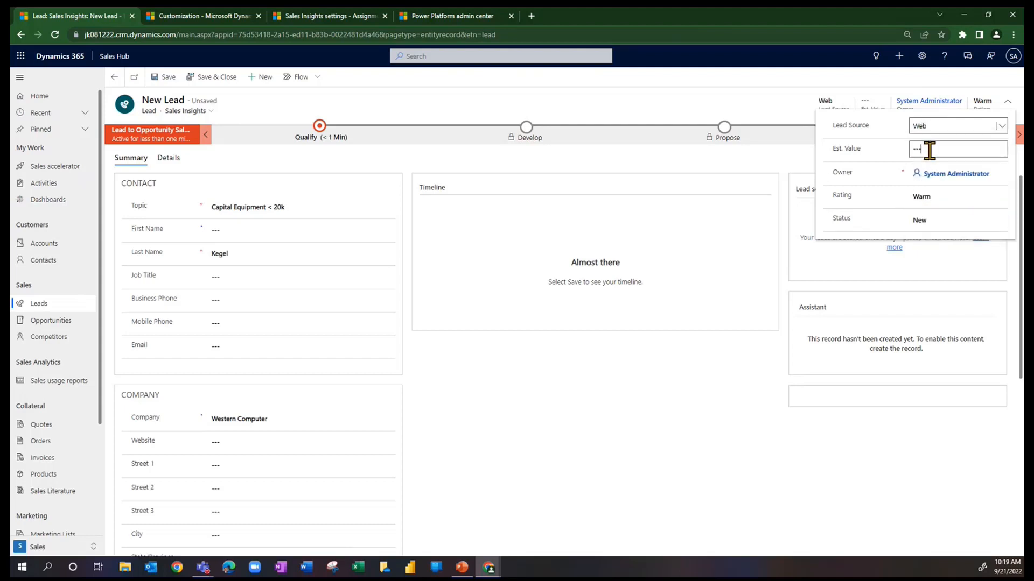
click(956, 148)
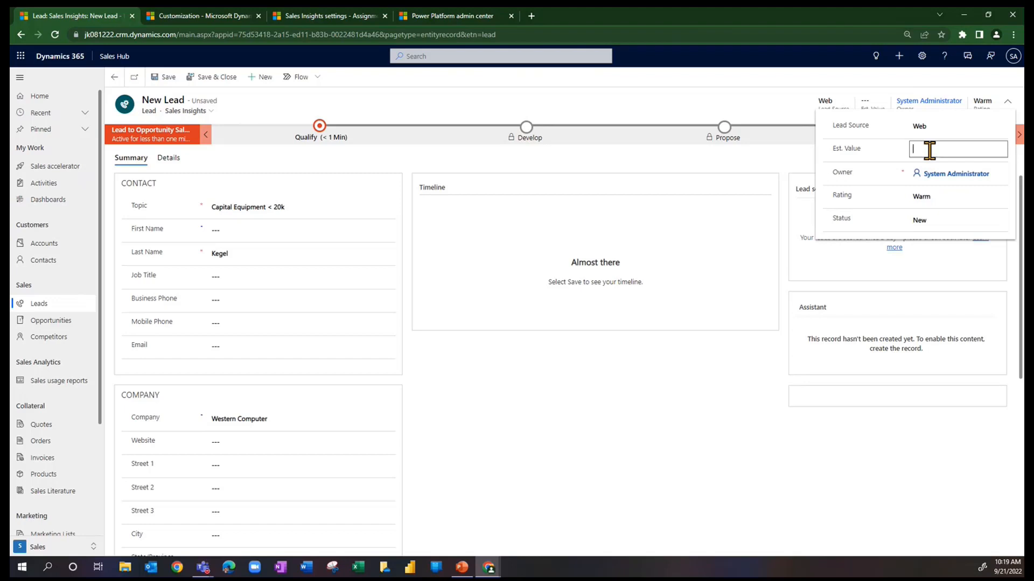
text(12000)
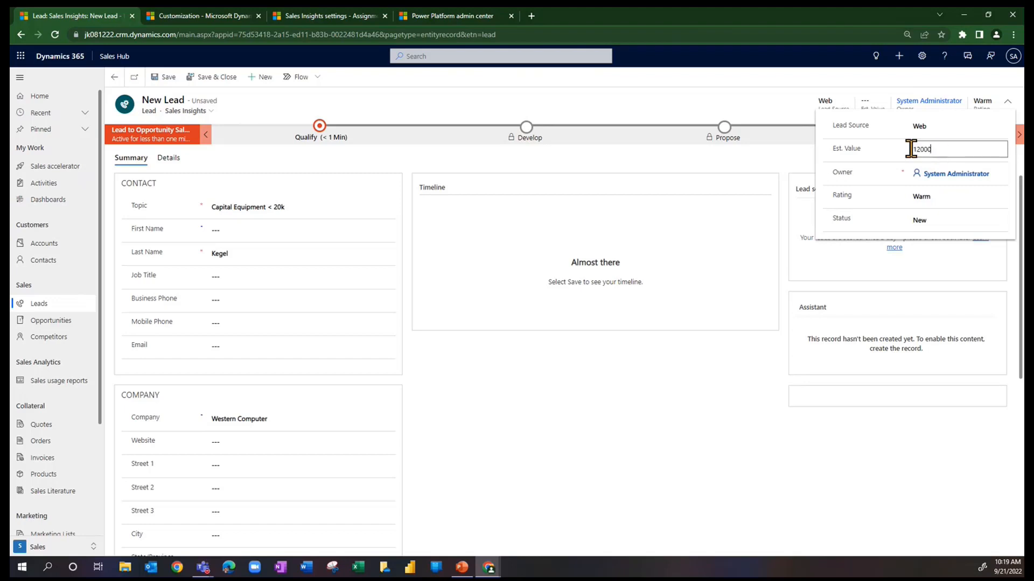
click(164, 77)
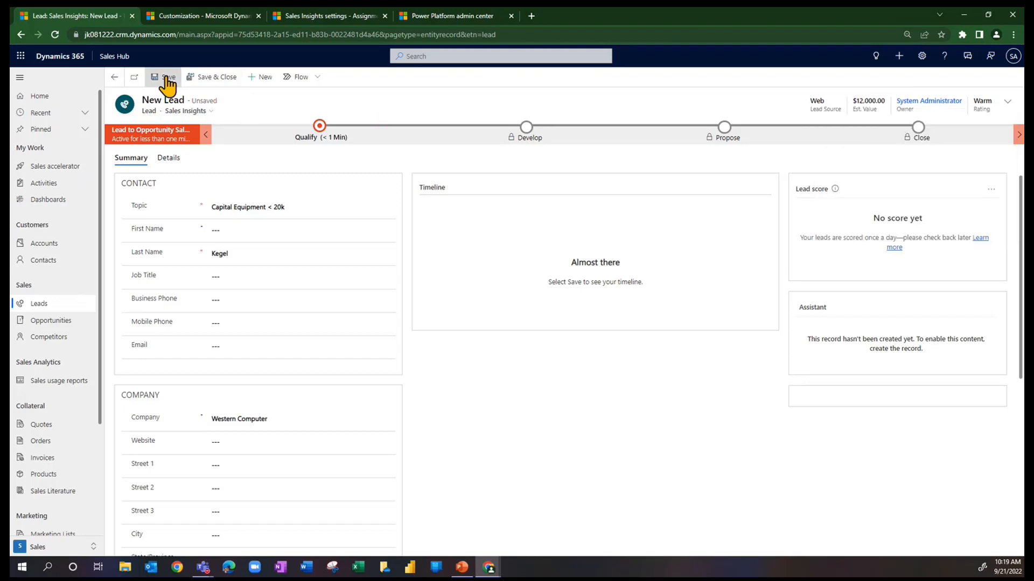
Save the $12,000 lead and watch its owner reassign by round-robin.
click(164, 76)
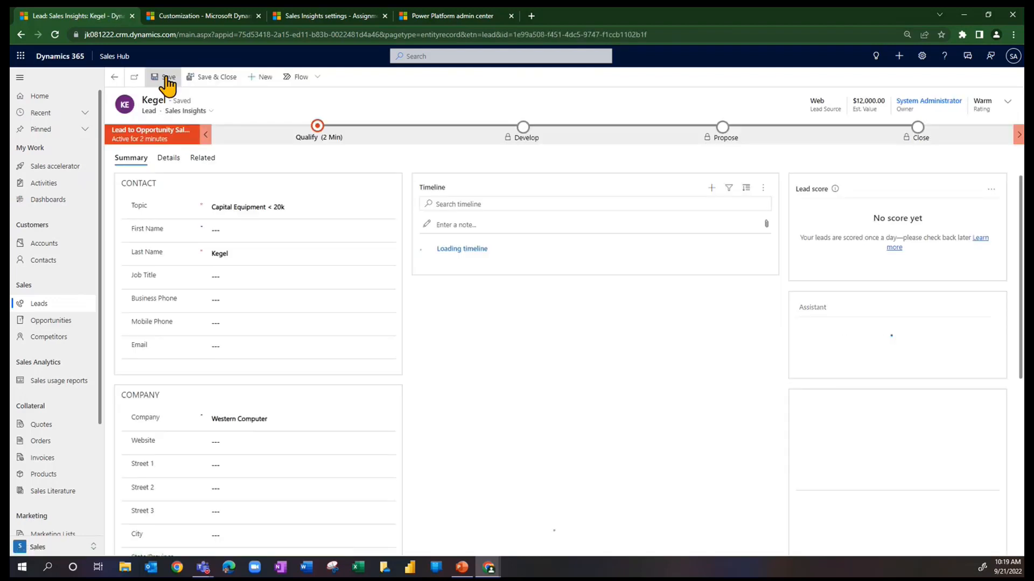
click(163, 76)
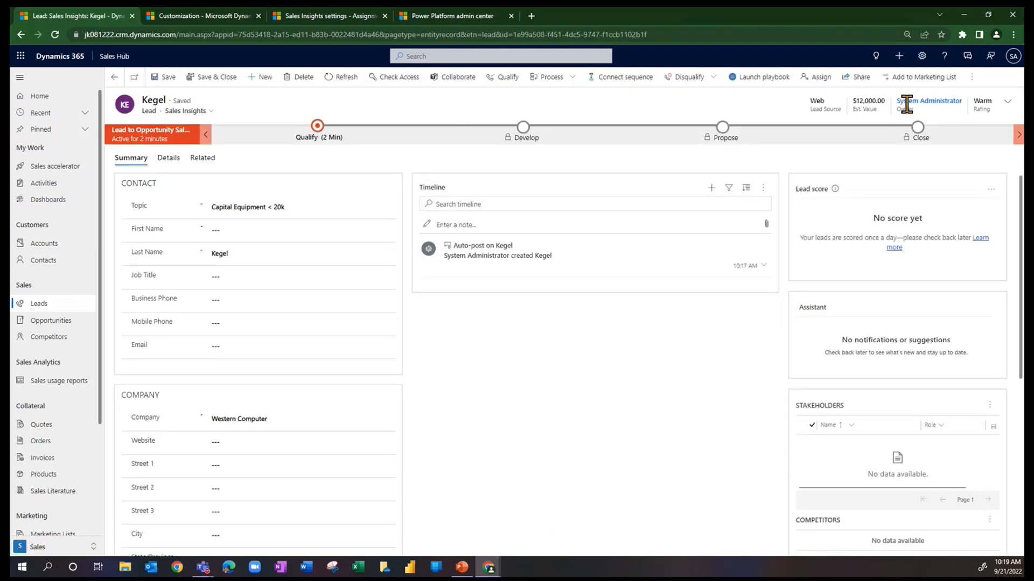
mouse_move(929, 112)
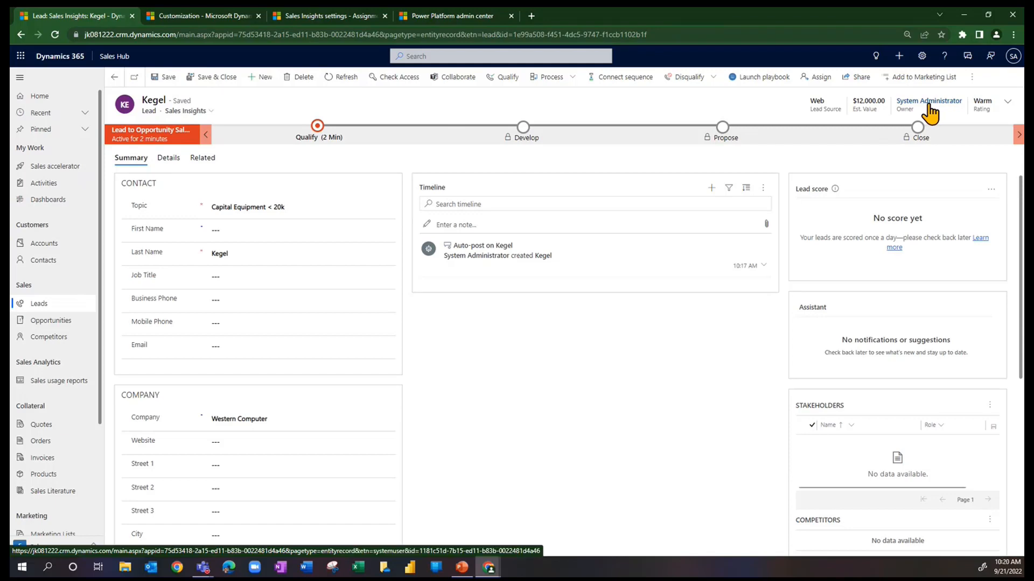
mouse_move(624, 112)
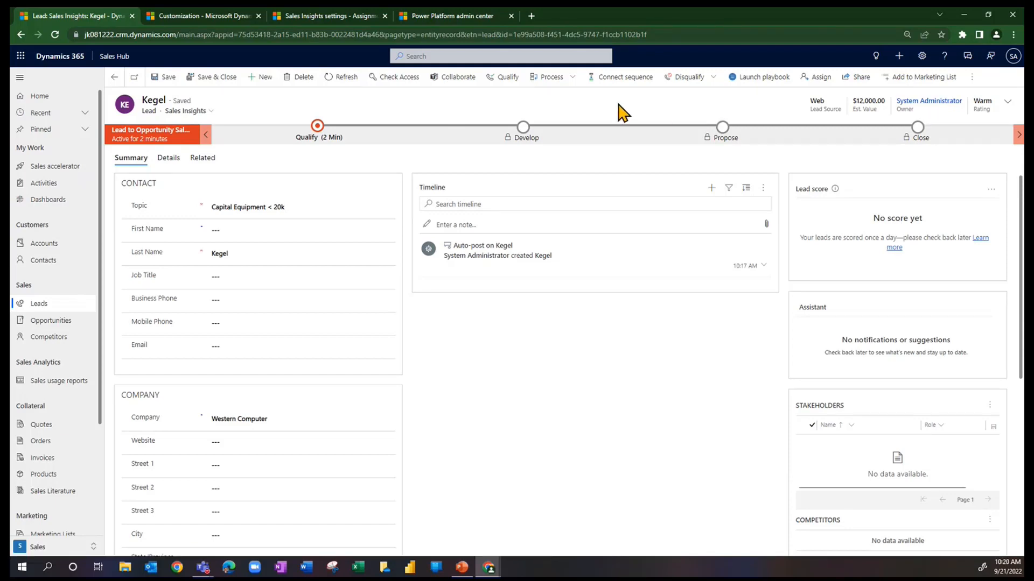
mouse_move(587, 115)
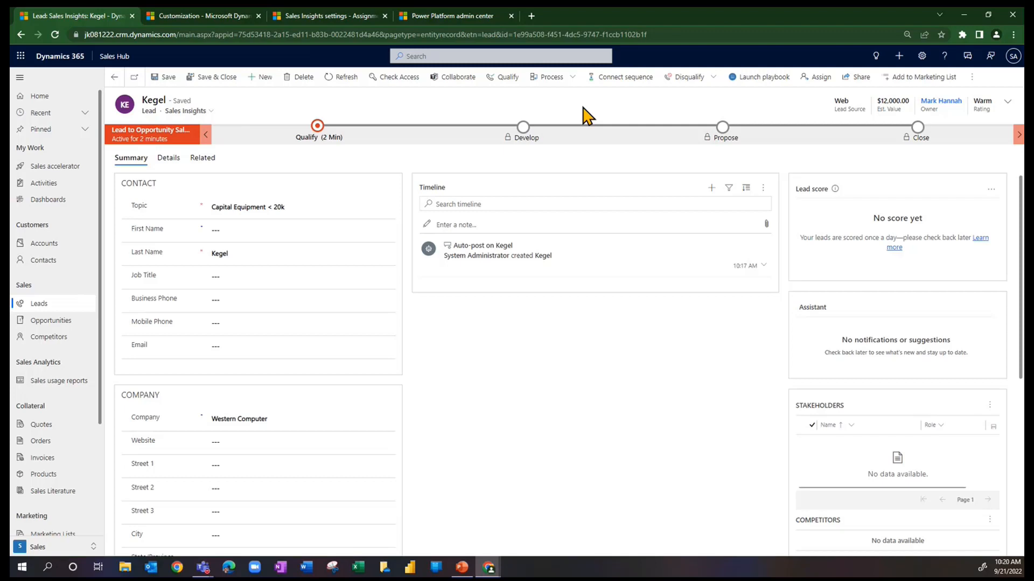
mouse_move(815, 125)
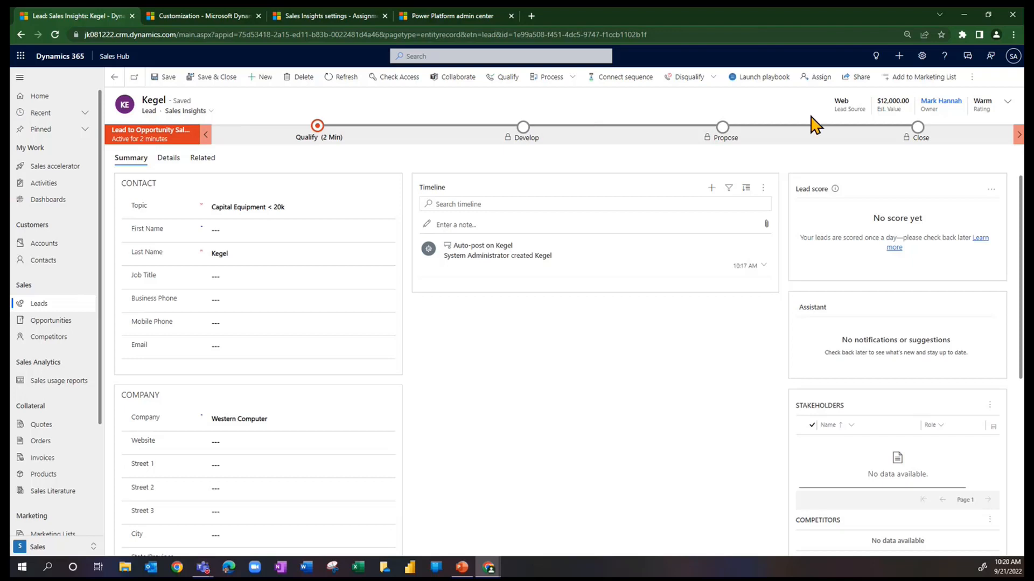
mouse_move(850, 130)
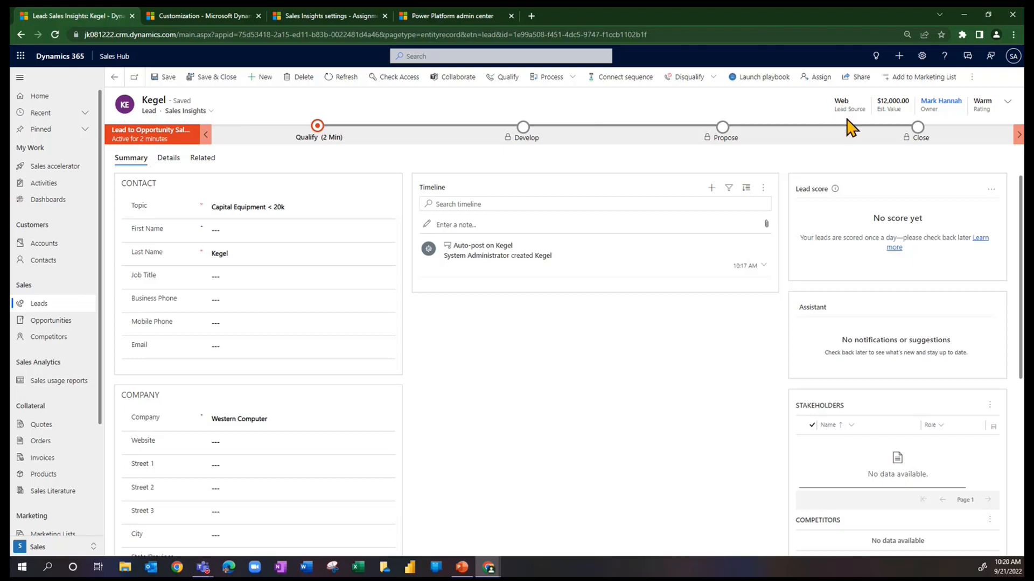
mouse_move(832, 143)
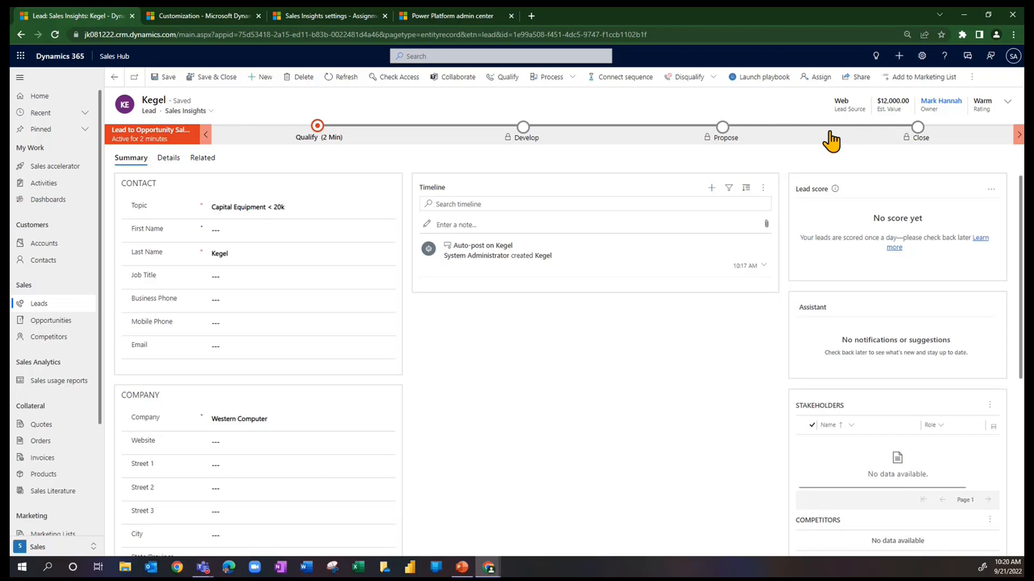
mouse_move(876, 111)
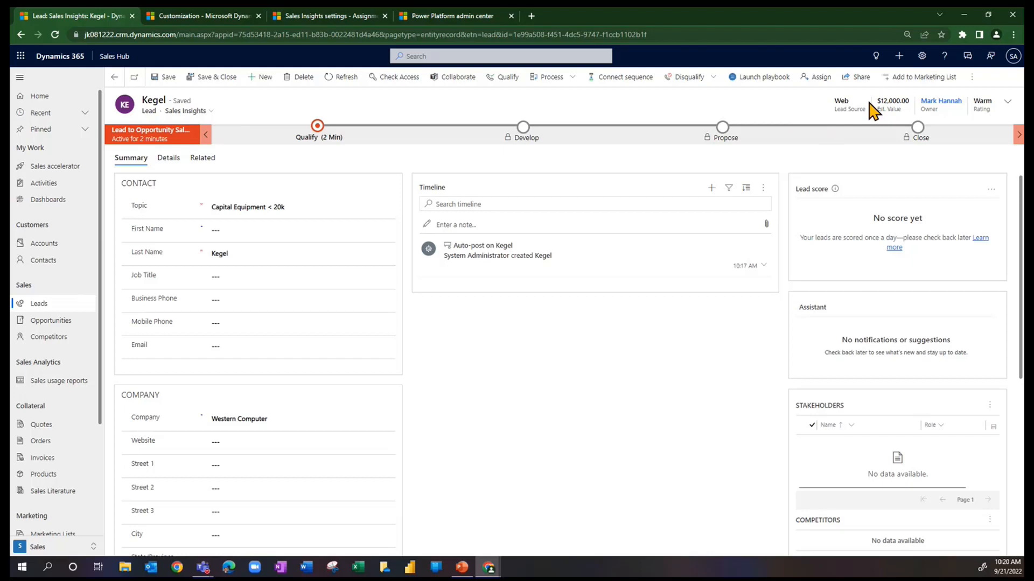
mouse_move(264, 77)
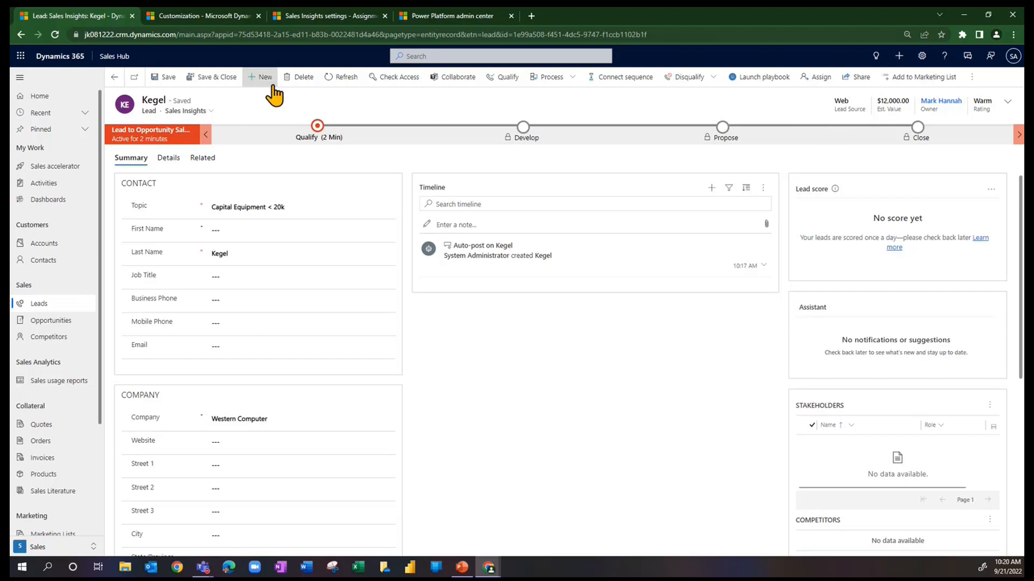
Start a new lead: topic 'Capital Equipment > 20k', last name Kegel, company Western Computer.
click(260, 76)
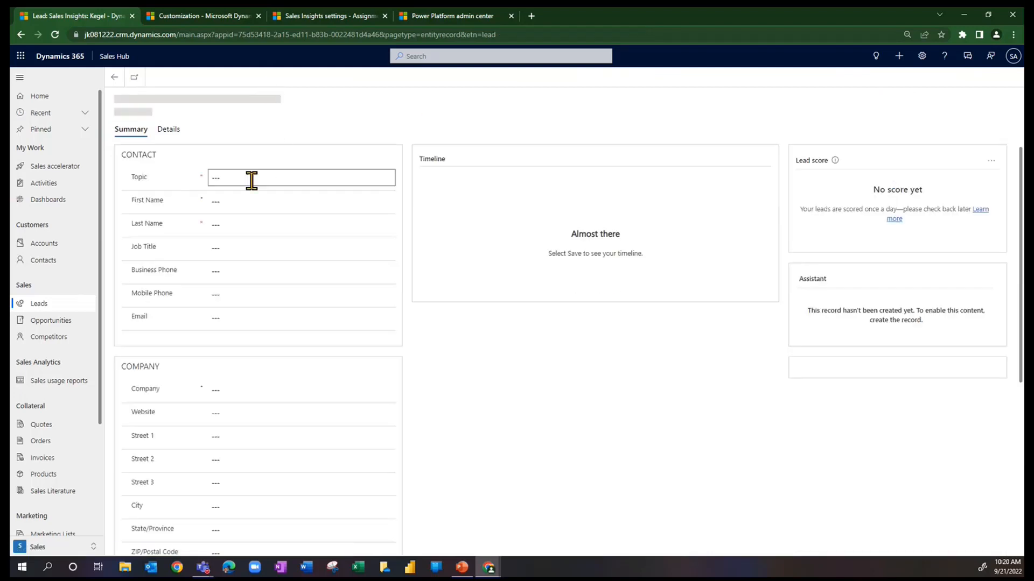
text(Cap)
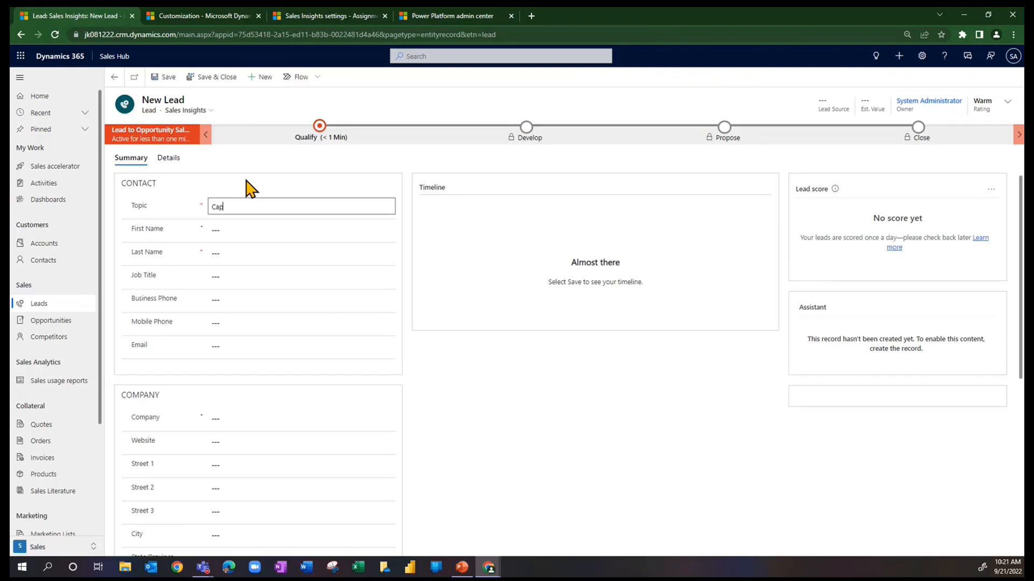
text(ital)
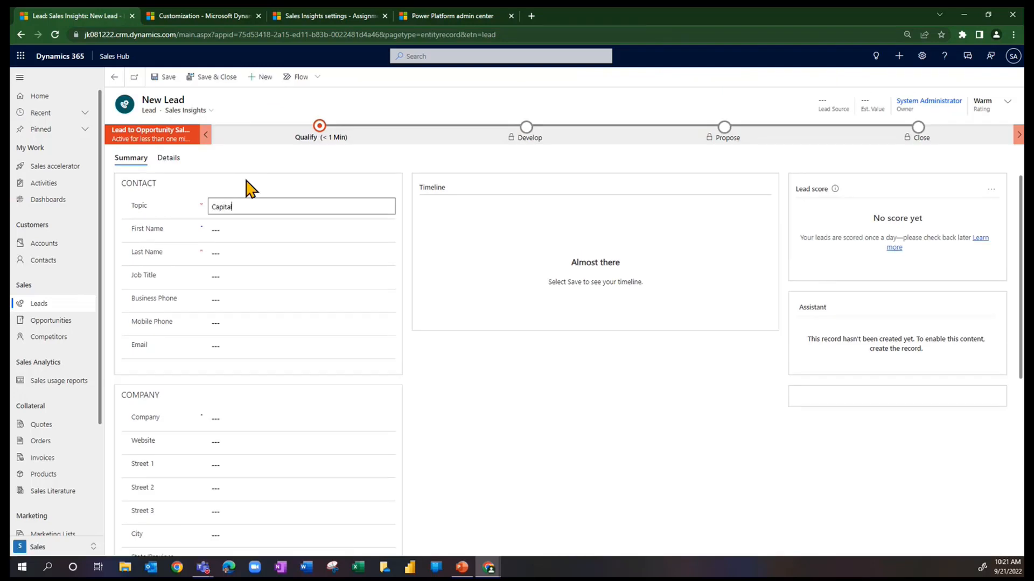
text(Equip)
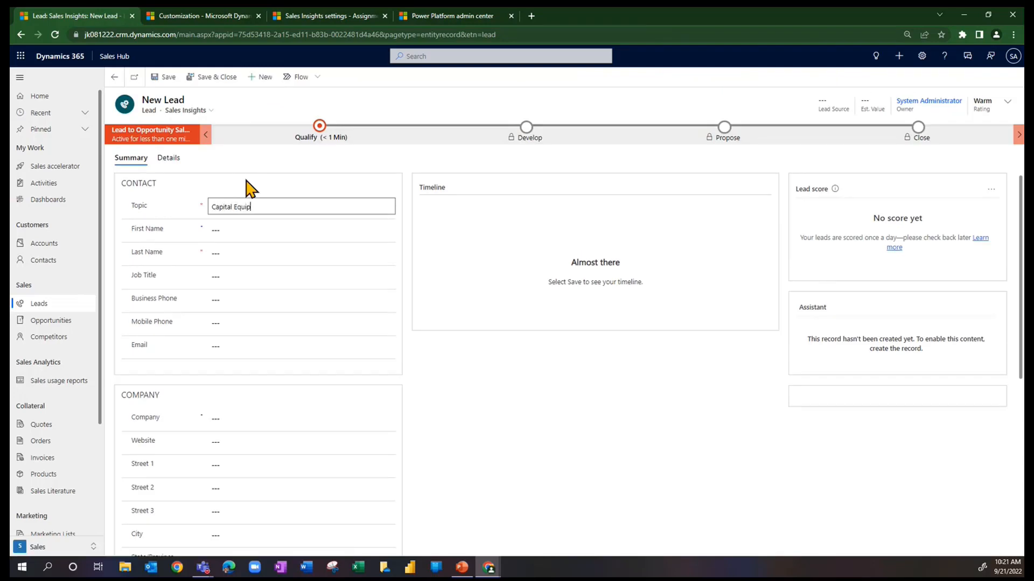
text(ment > 20k)
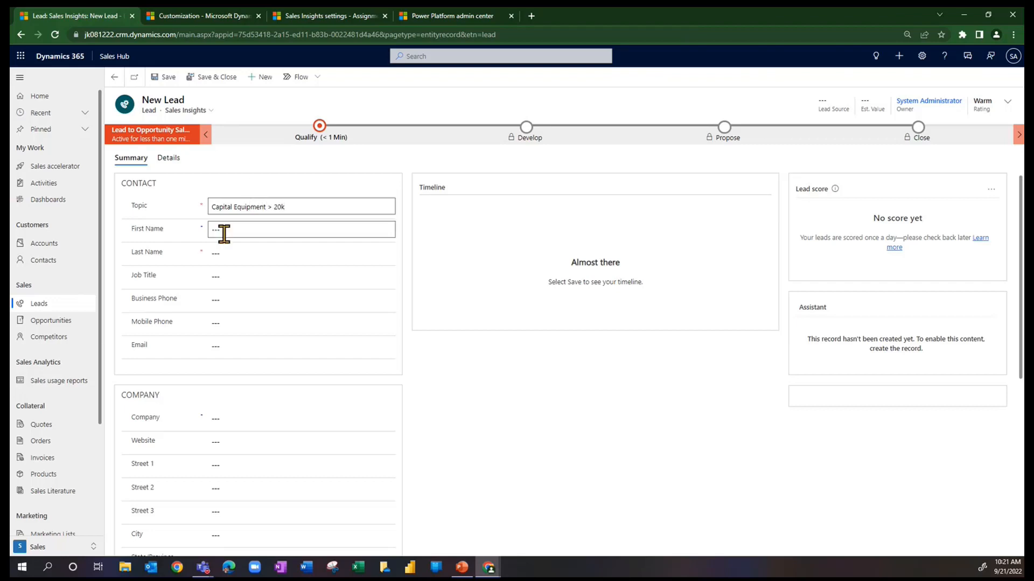
text(Kegel)
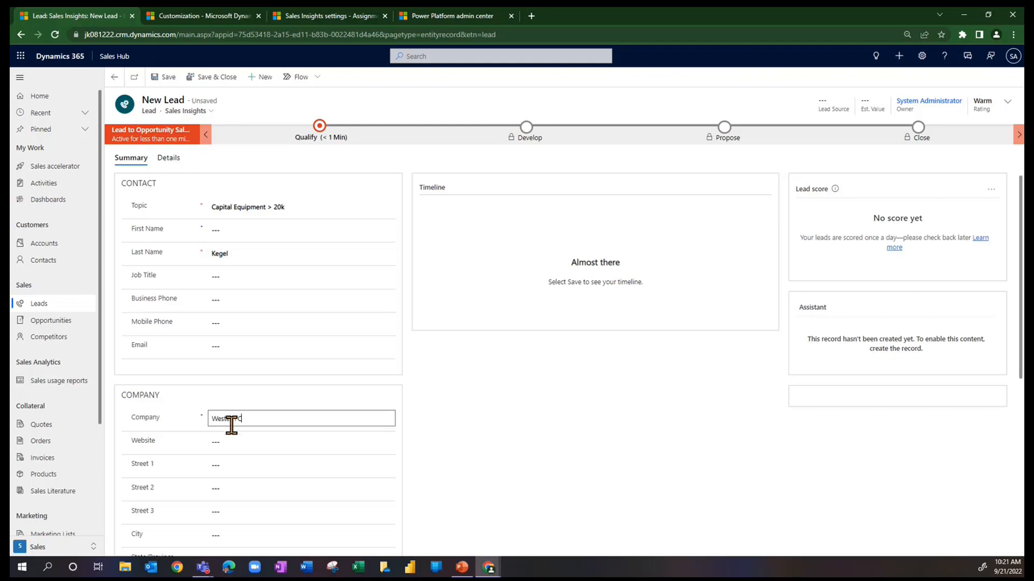
text(Western Computer)
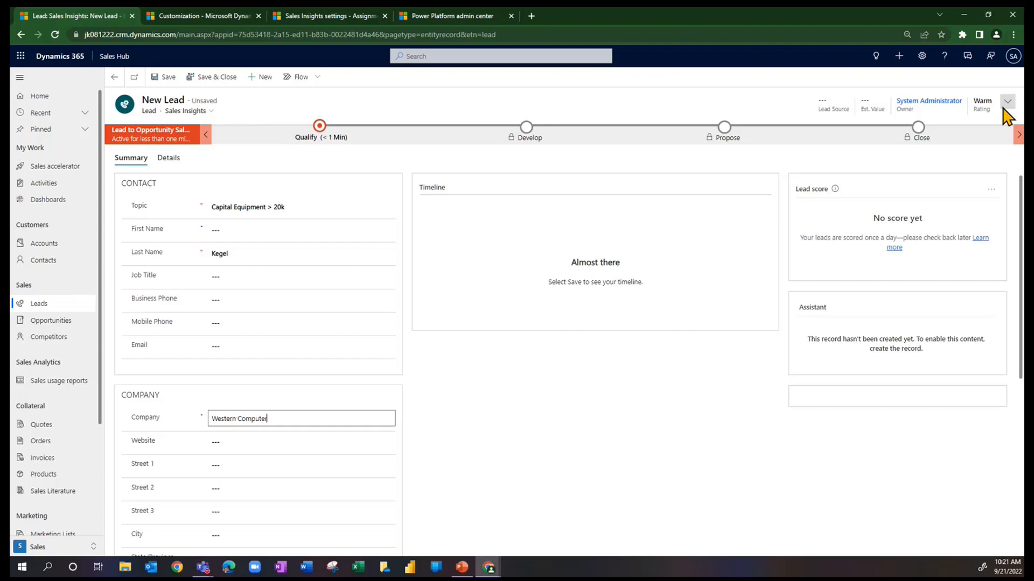
In the header, set Lead Source to Web and Est. Value to 45000, then save.
click(1007, 101)
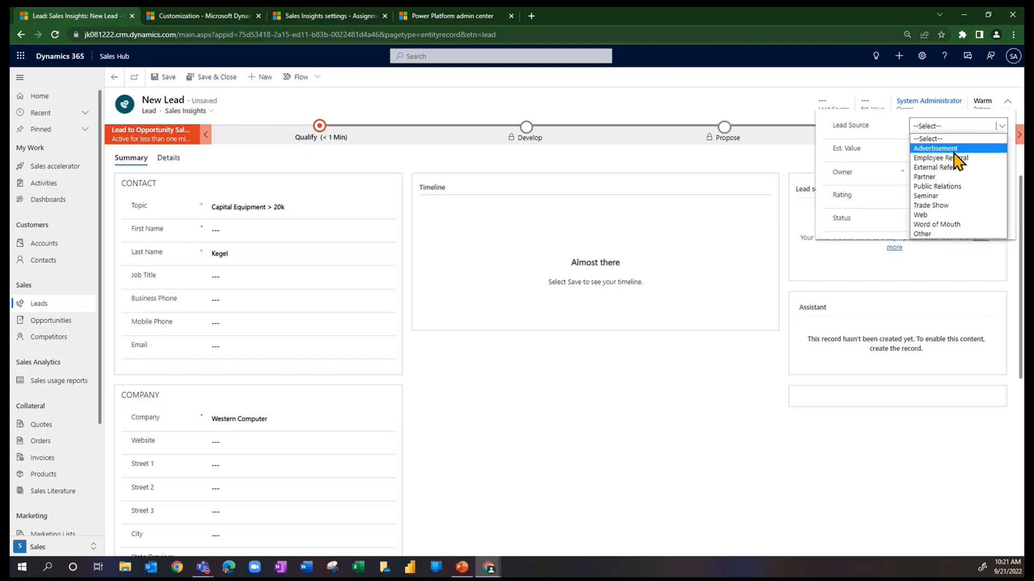
click(920, 215)
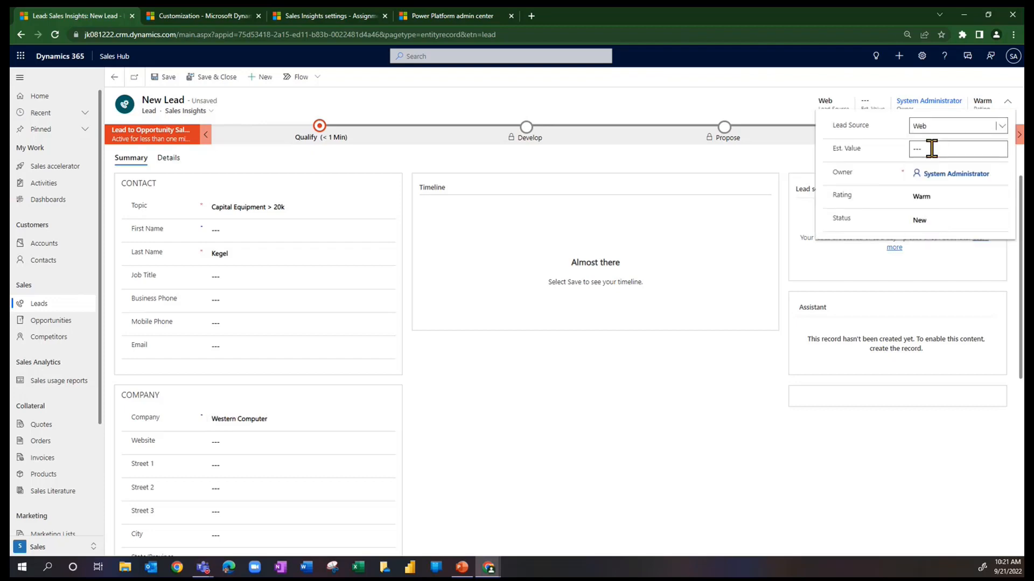
text(450000.00)
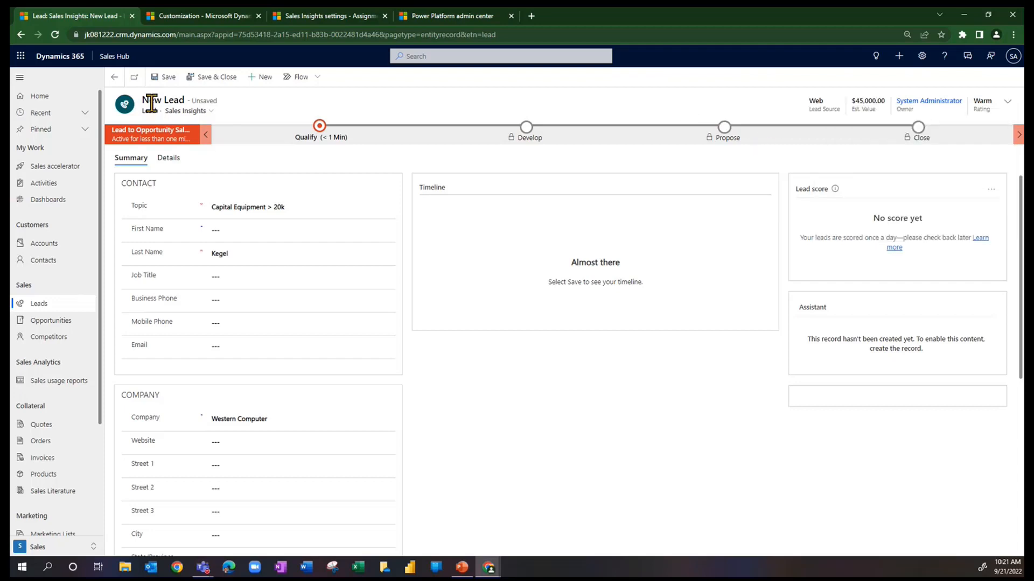
click(164, 77)
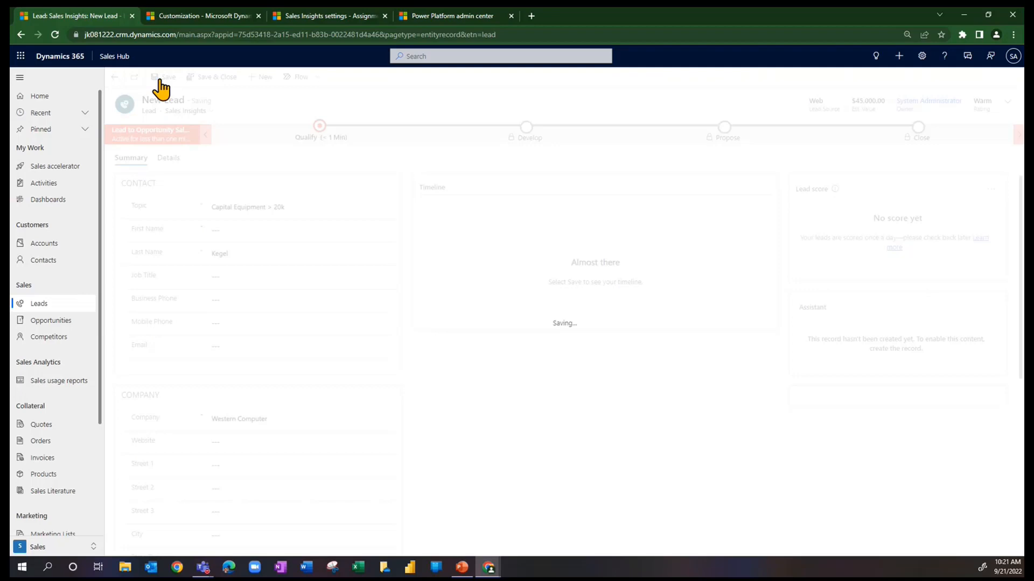
Refresh the saved $45,000 lead and check its owner changed from System Administrator.
click(162, 77)
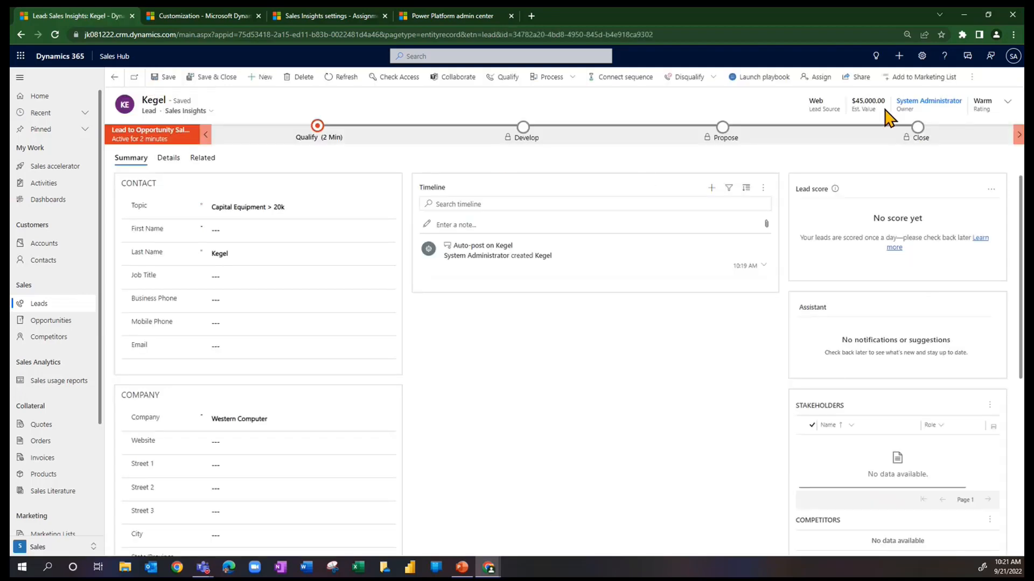
mouse_move(928, 101)
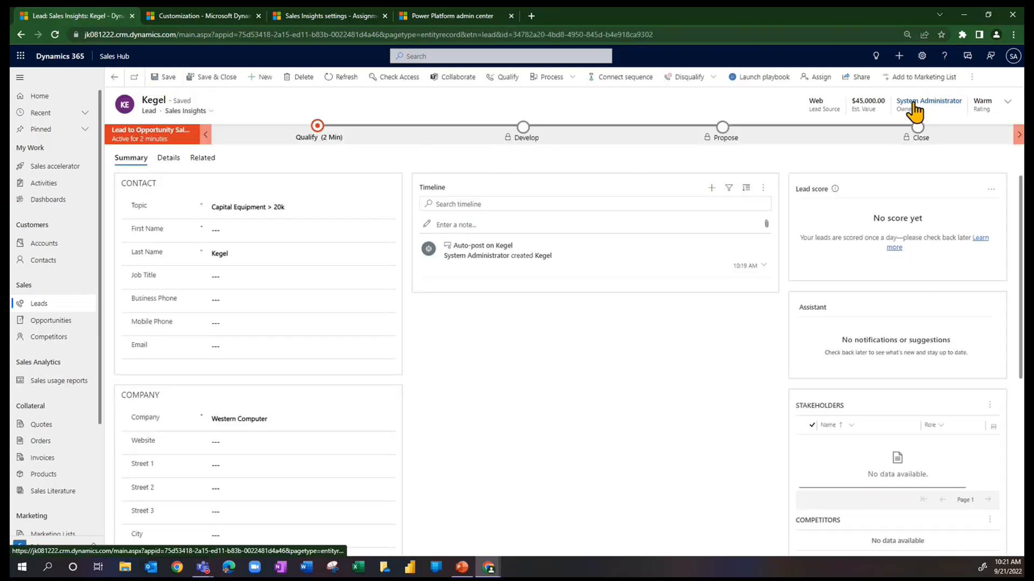
mouse_move(634, 109)
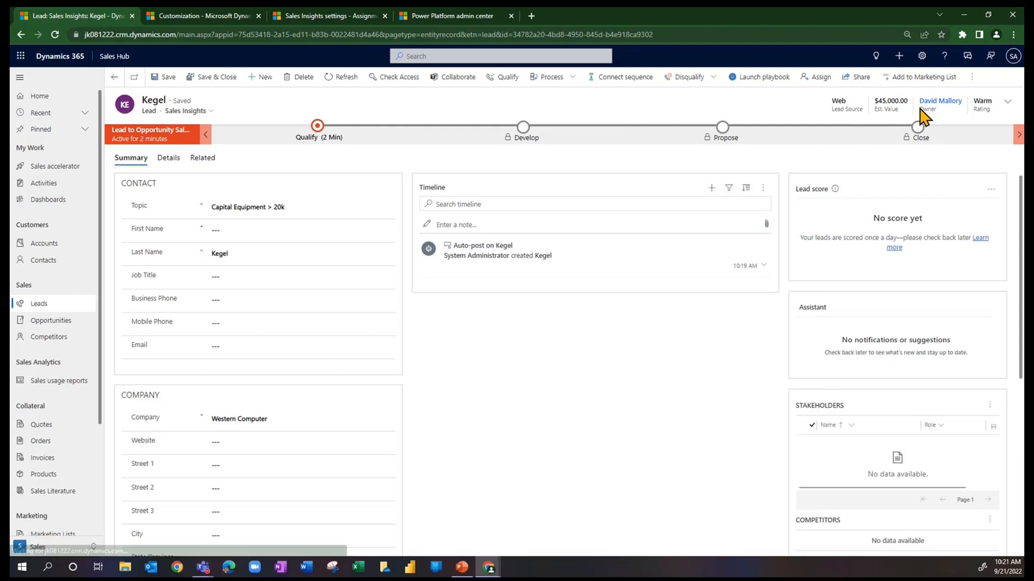
mouse_move(926, 113)
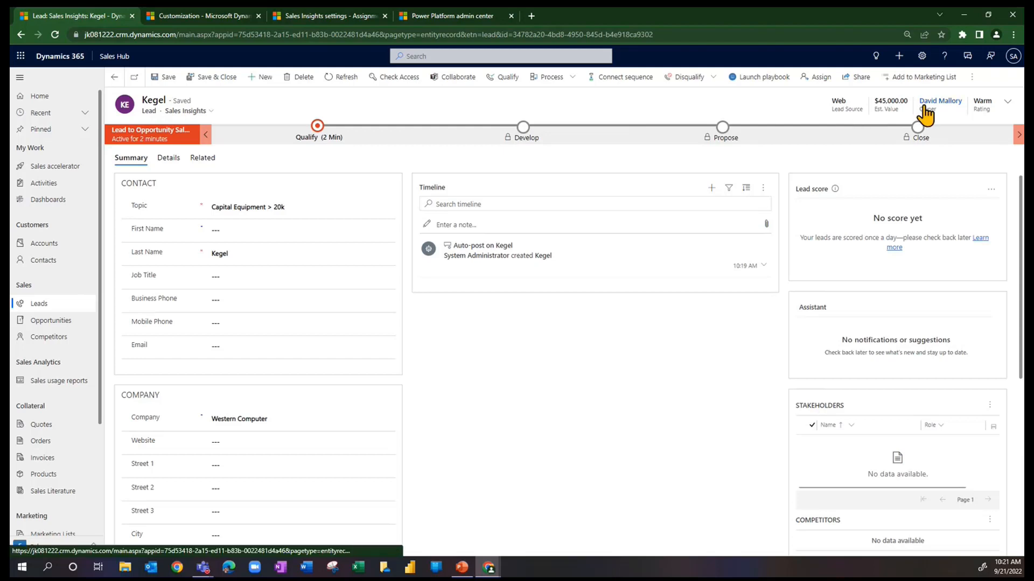
mouse_move(882, 115)
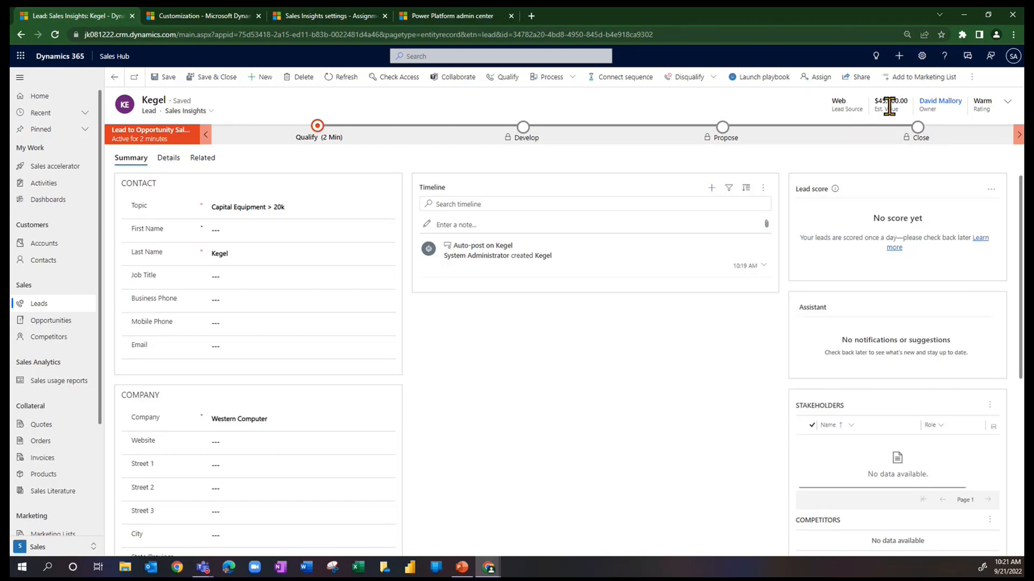
mouse_move(262, 78)
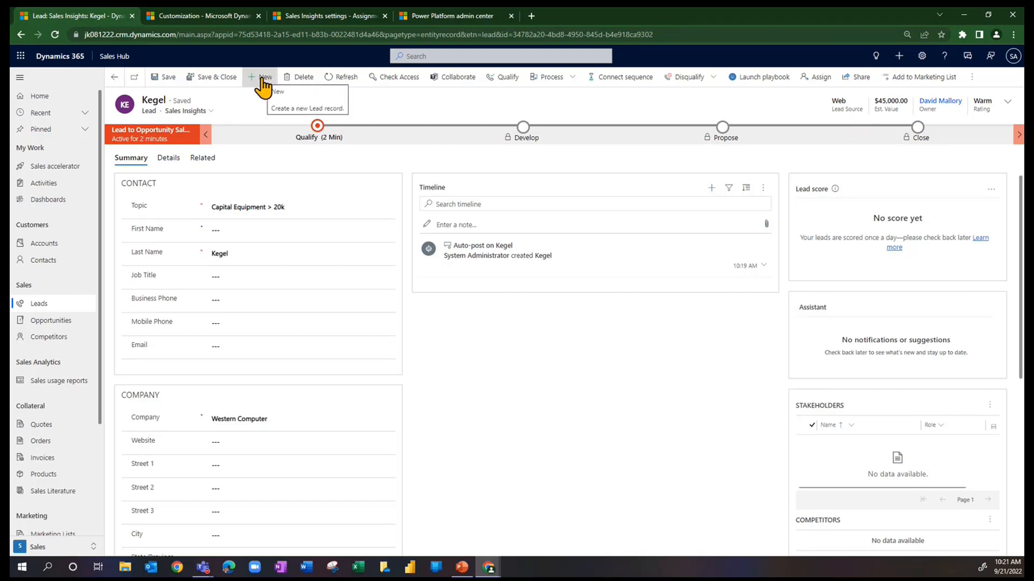
Start a new lead: topic 'Capital Equip > 20k', last name Kegel, company Western Computer.
click(263, 77)
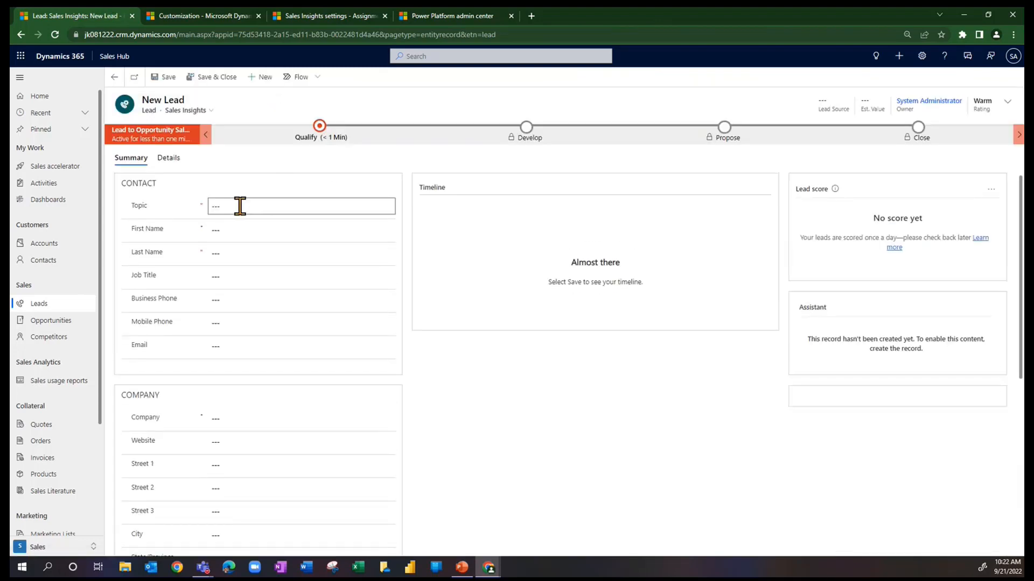
text(Ca)
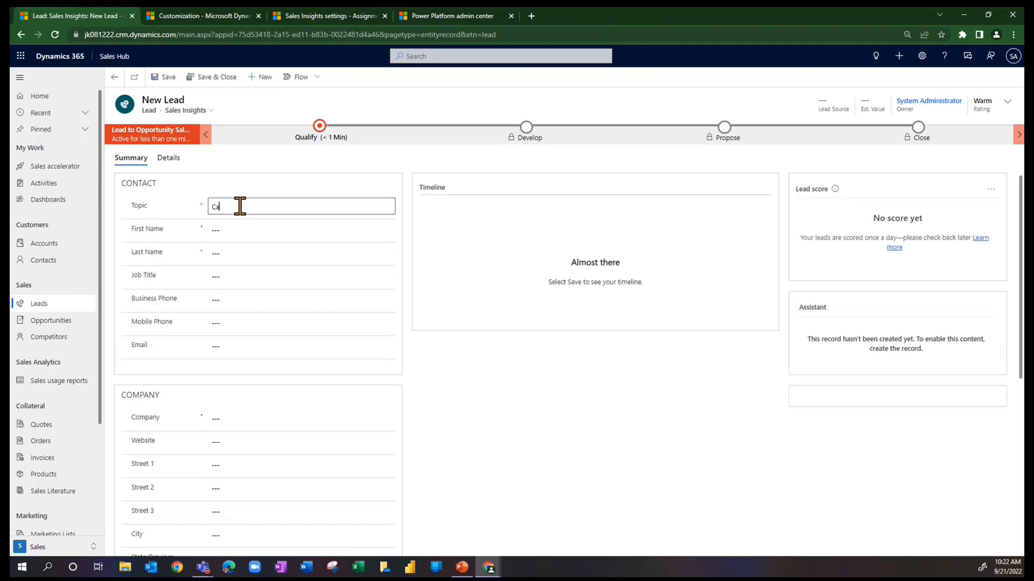
text(pital)
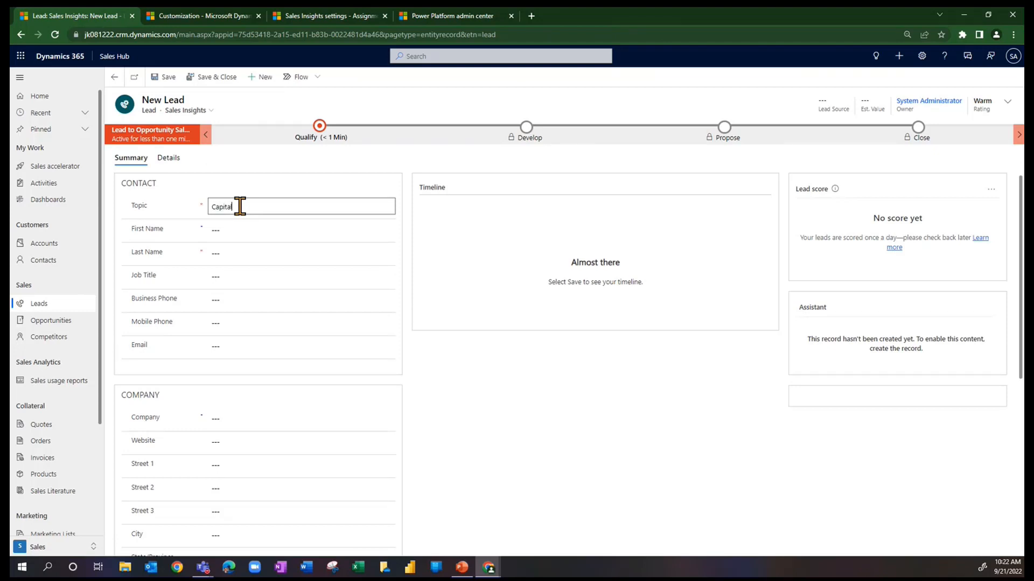
text(Equip > 2)
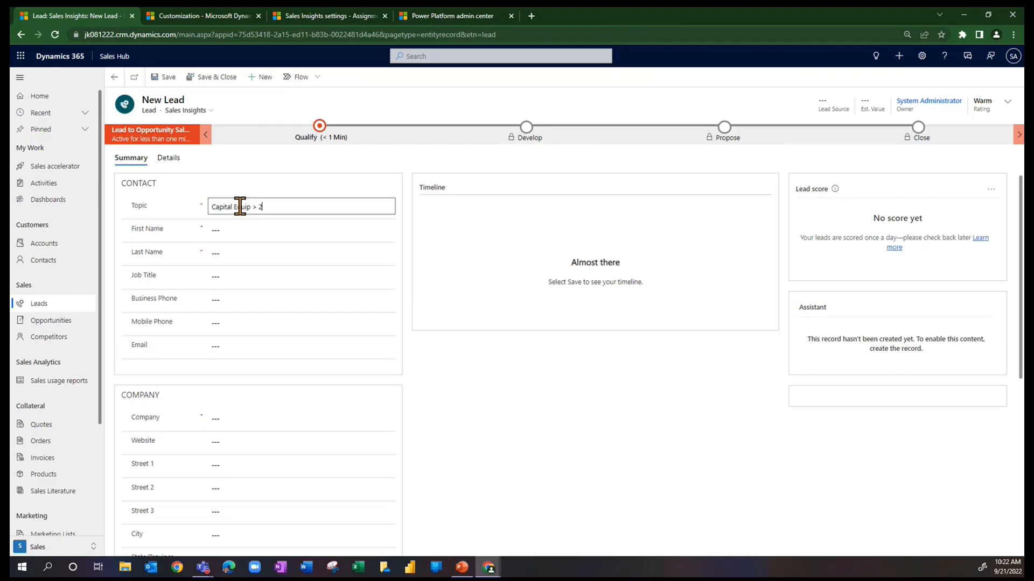
click(300, 252)
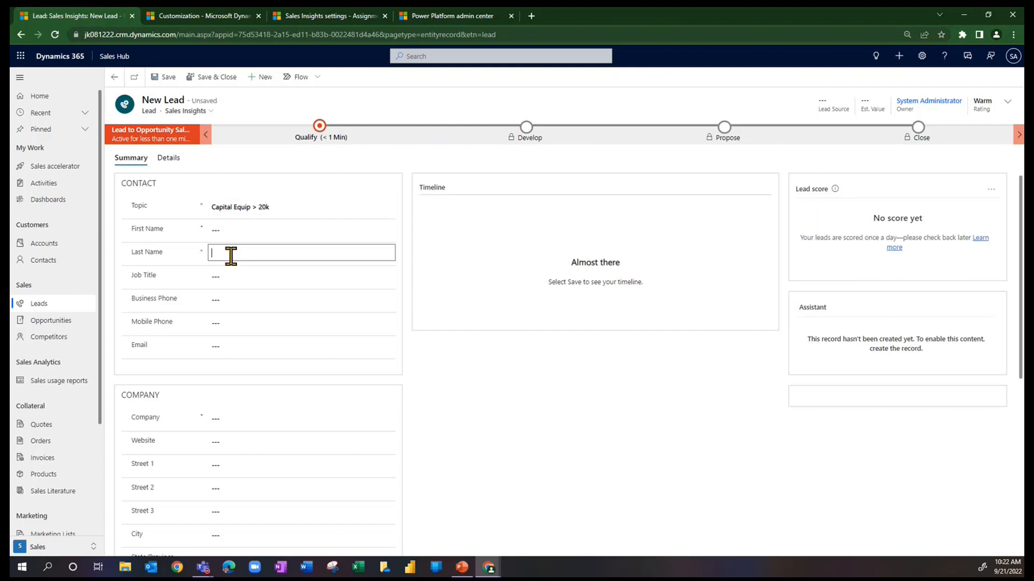
text(Kegel)
click(301, 417)
text(Western Co)
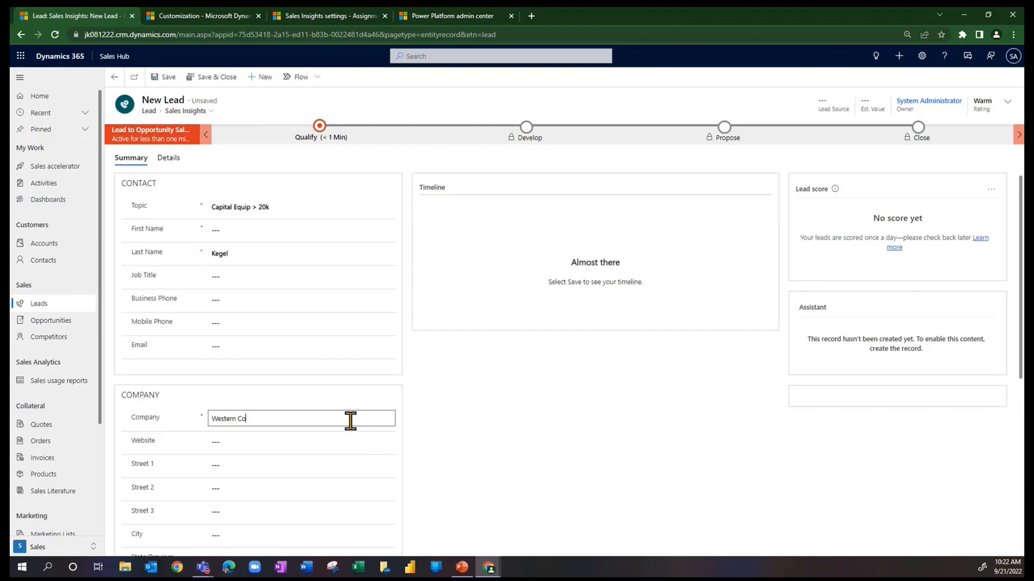
text(mputer)
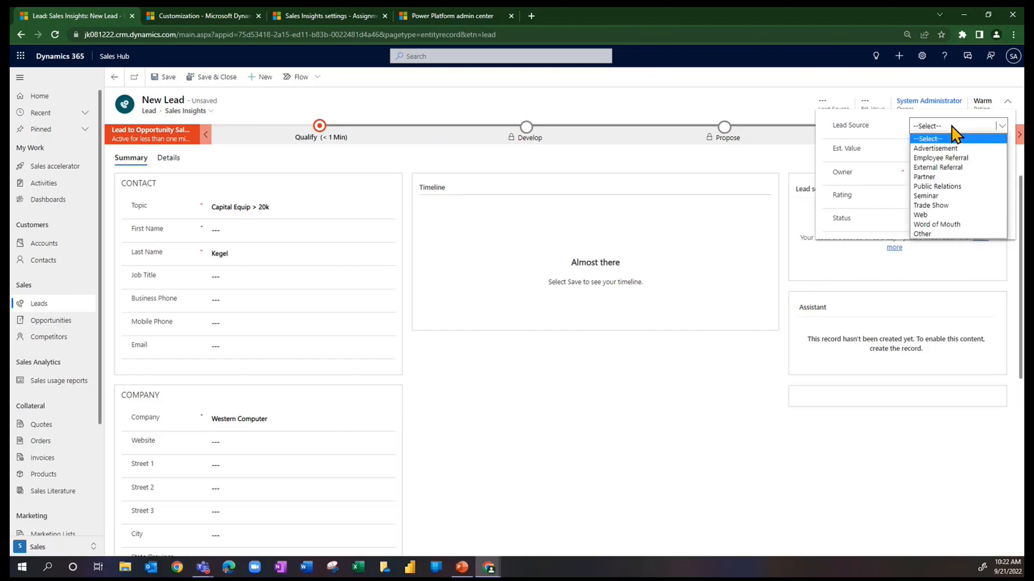
In the header, set Lead Source to Web and Est. Value to 61000.
click(920, 215)
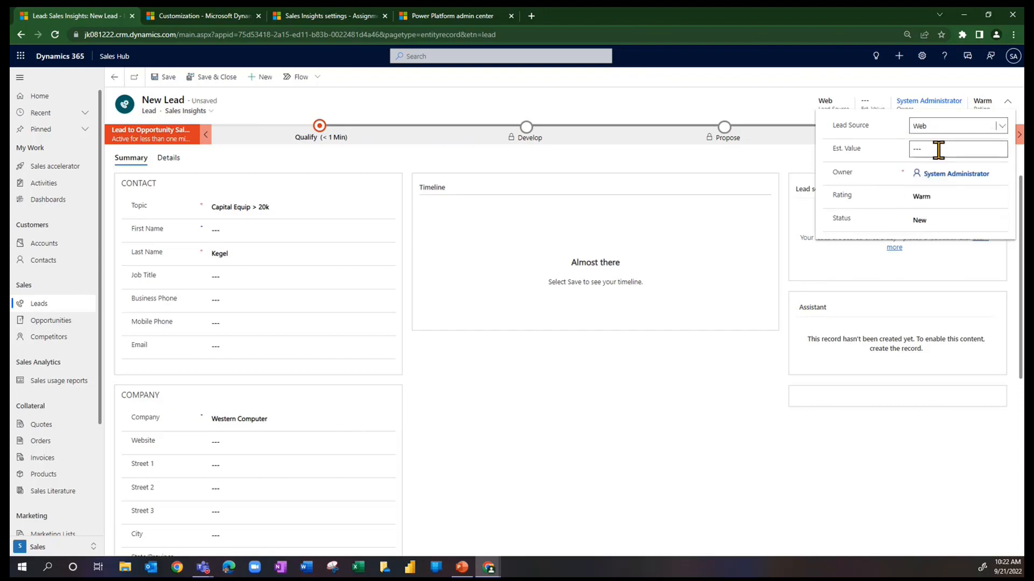
click(956, 148)
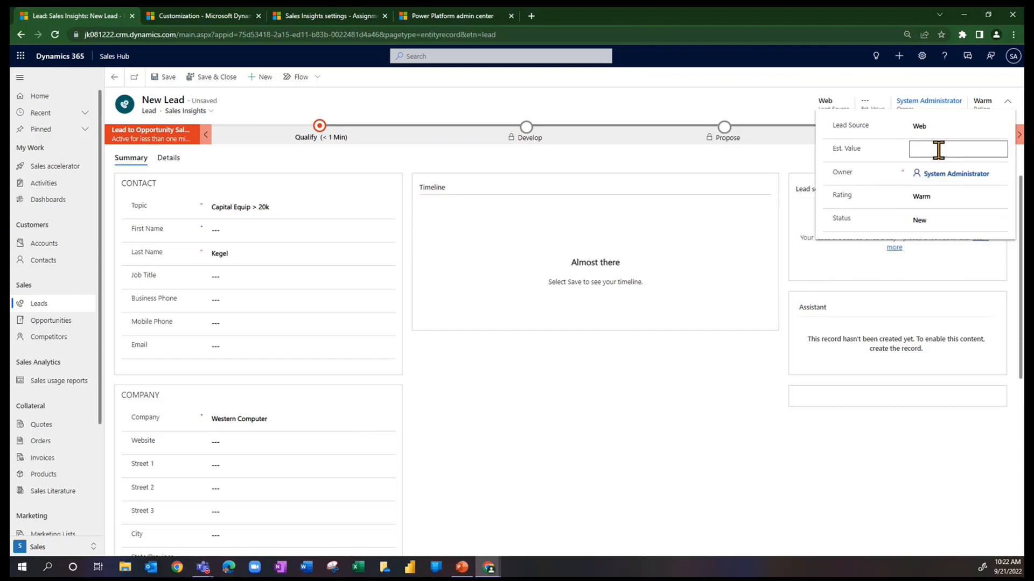
text(61000)
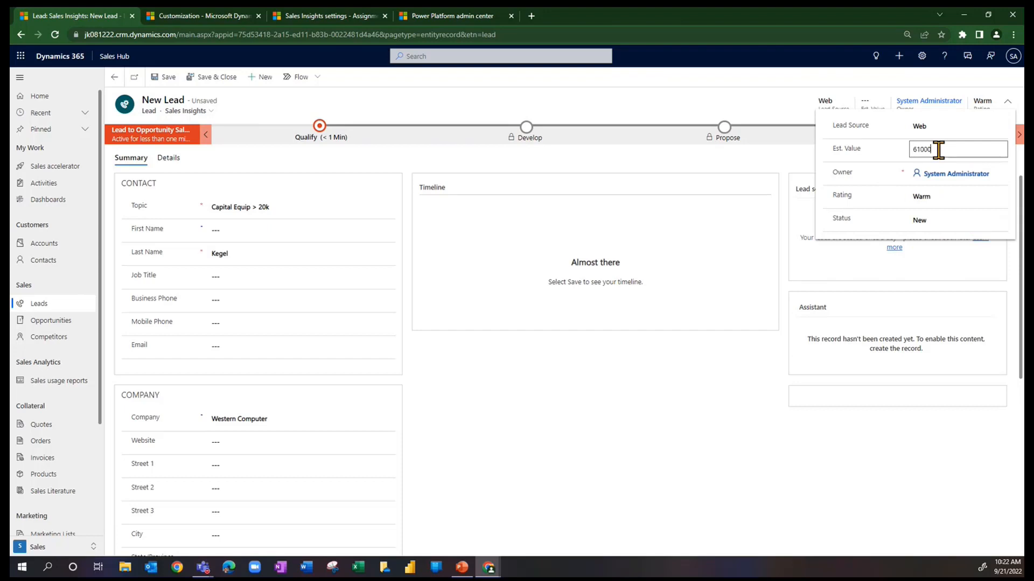
click(168, 77)
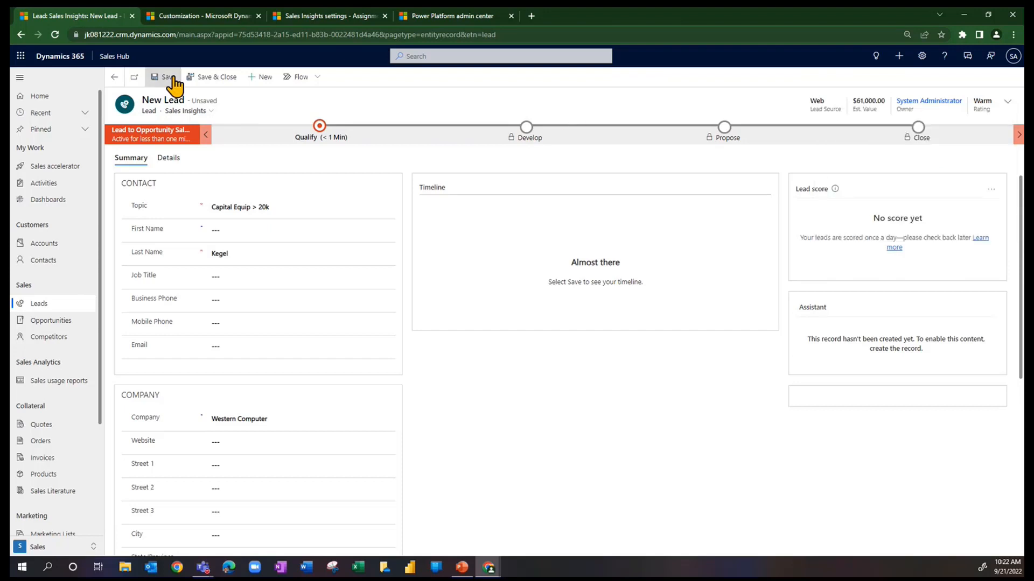
Save the $61,000 Capital Equip > 20k lead as a new record.
click(162, 76)
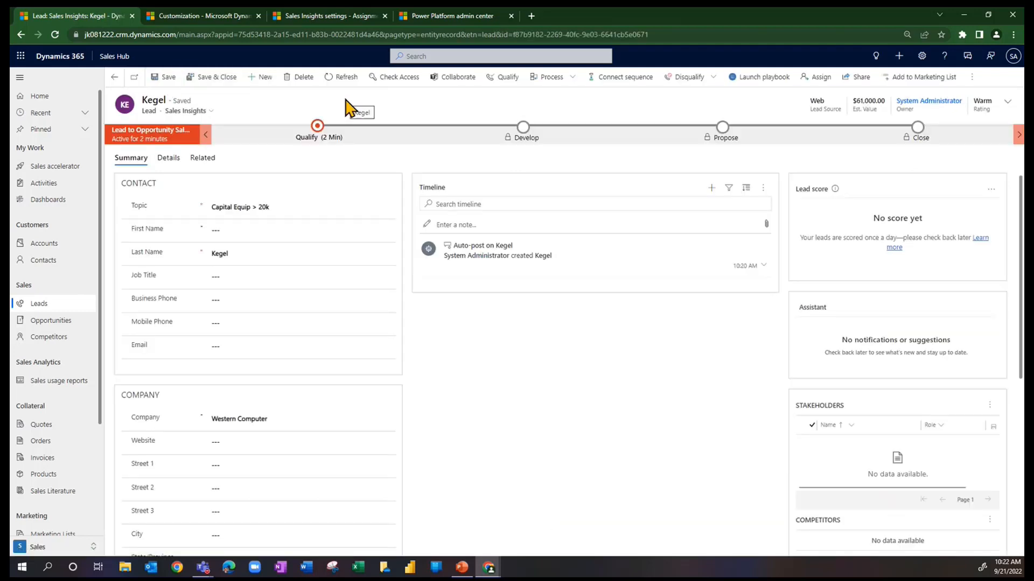
mouse_move(404, 112)
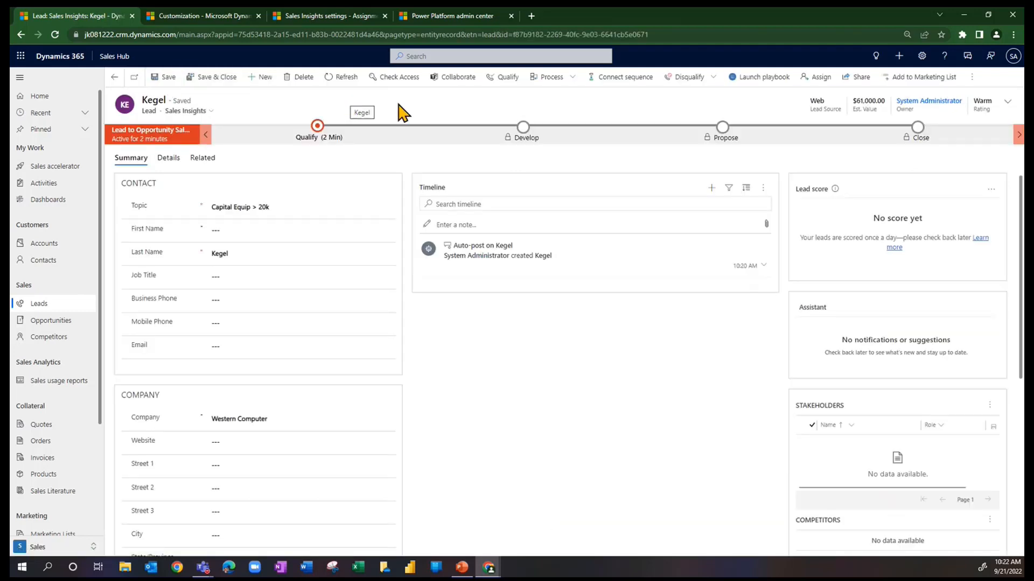